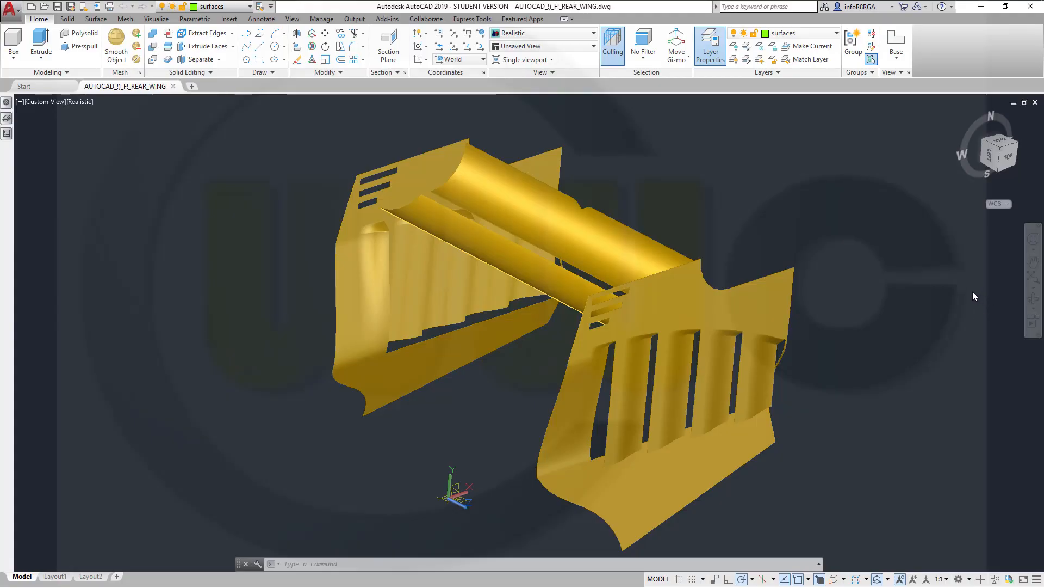
mouse_move(1008, 302)
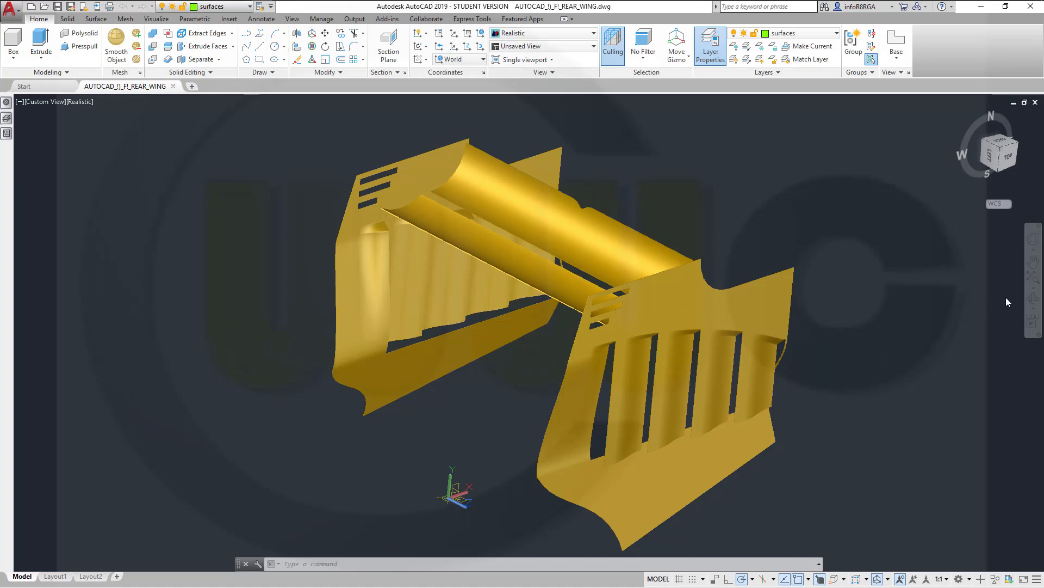
mouse_move(1033, 300)
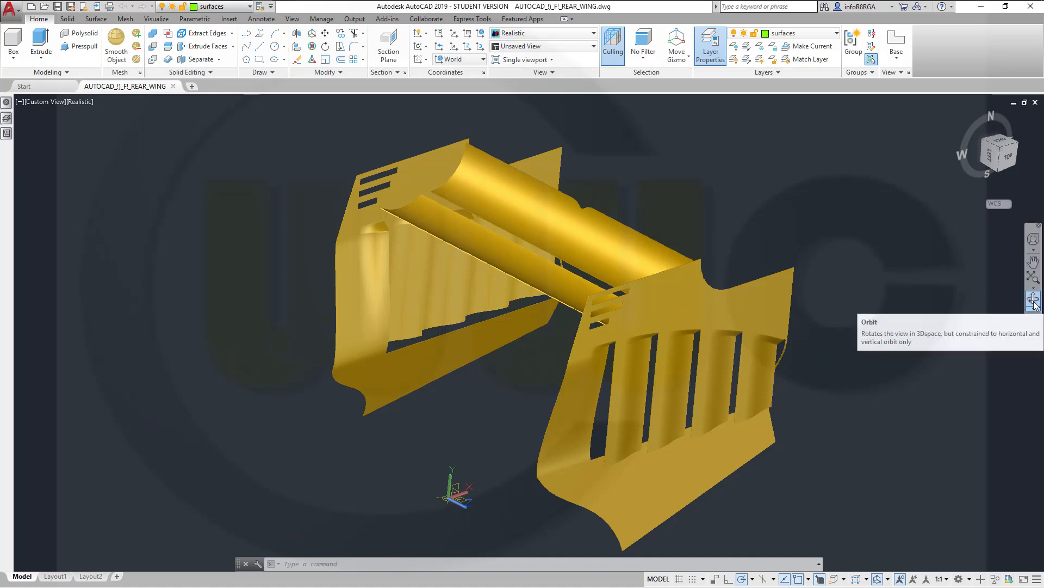
mouse_move(1034, 300)
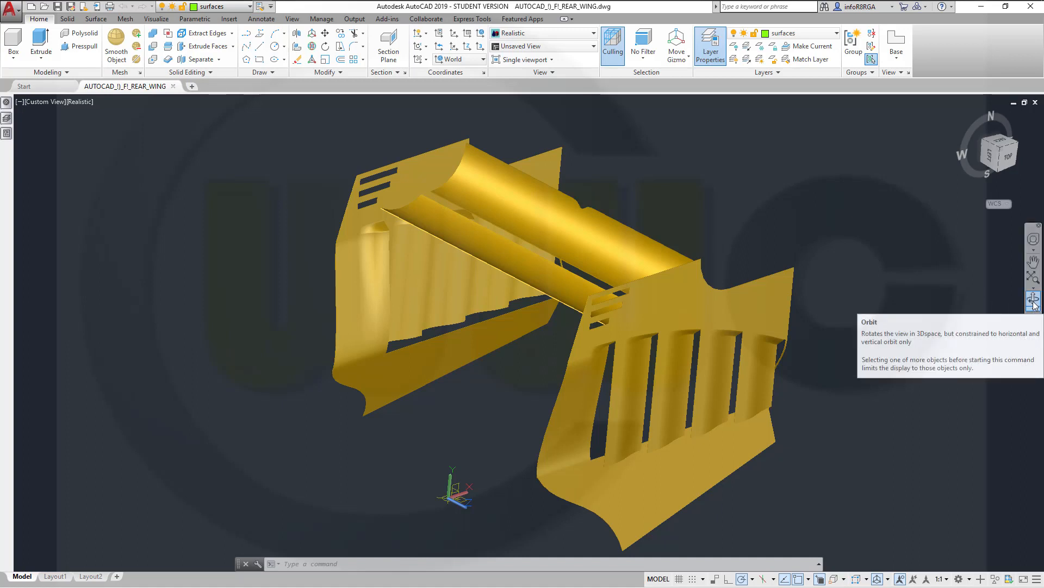
mouse_move(1029, 306)
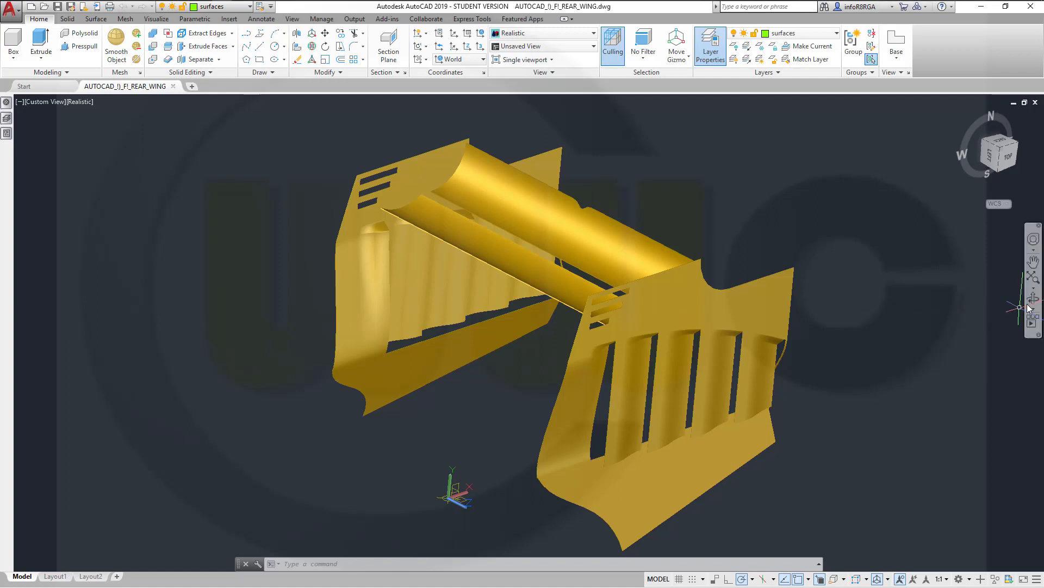
Switch the navigation bar orbit mode to Free Orbit to rotate the rear wing model
left_click(1033, 297)
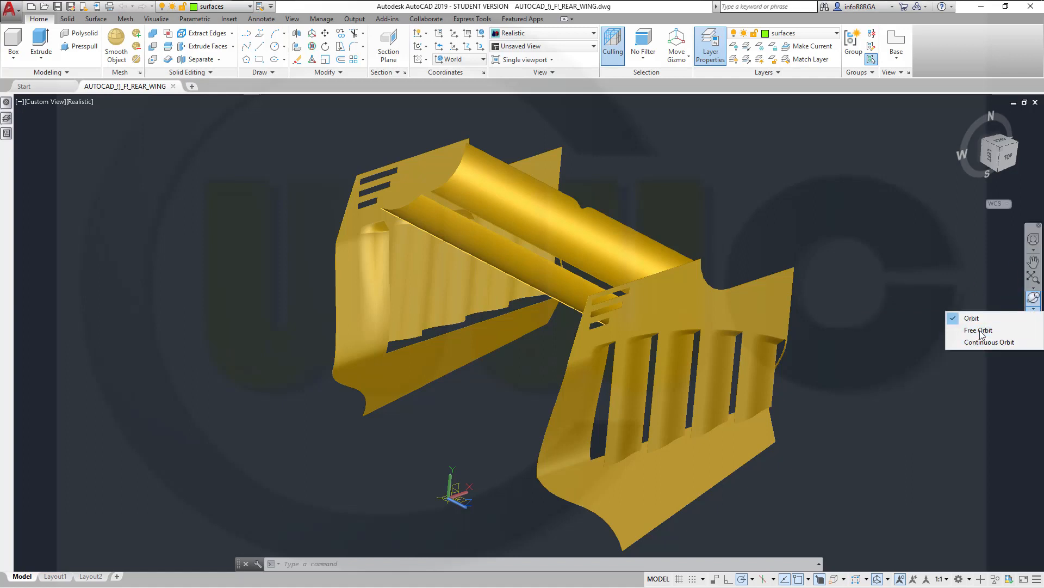
left_click(979, 330)
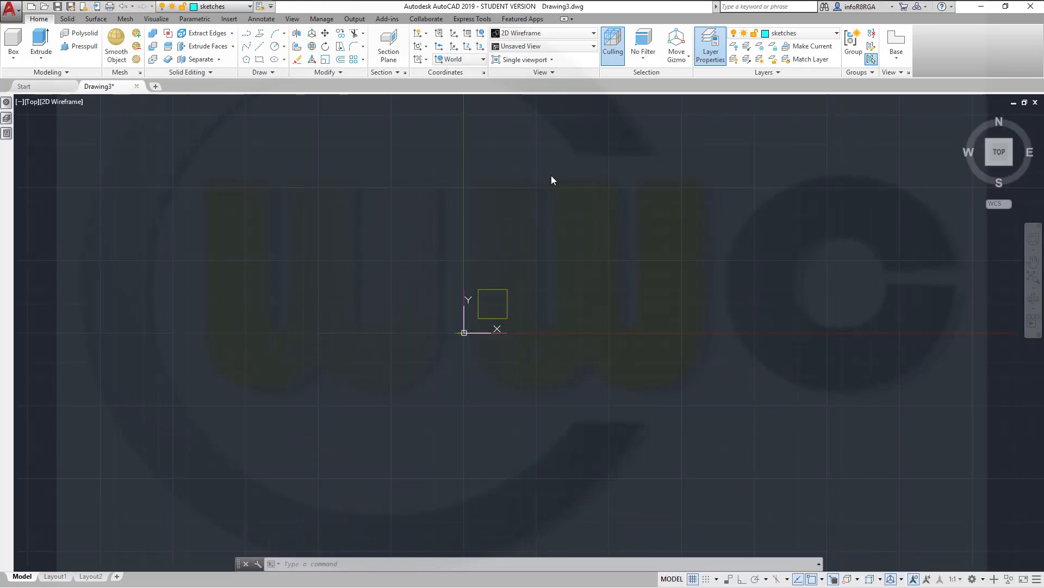
mouse_move(506, 145)
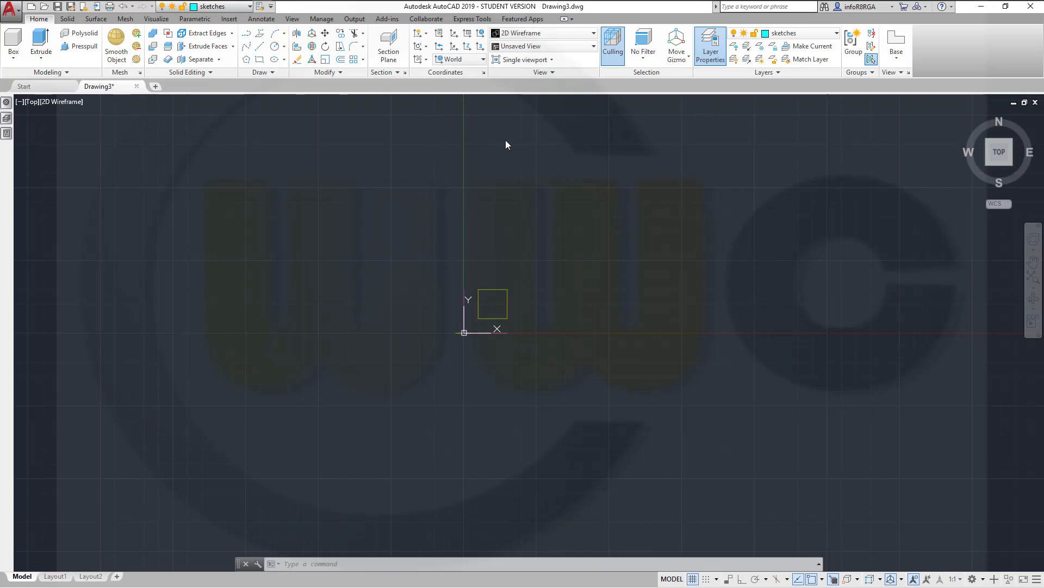
mouse_move(494, 227)
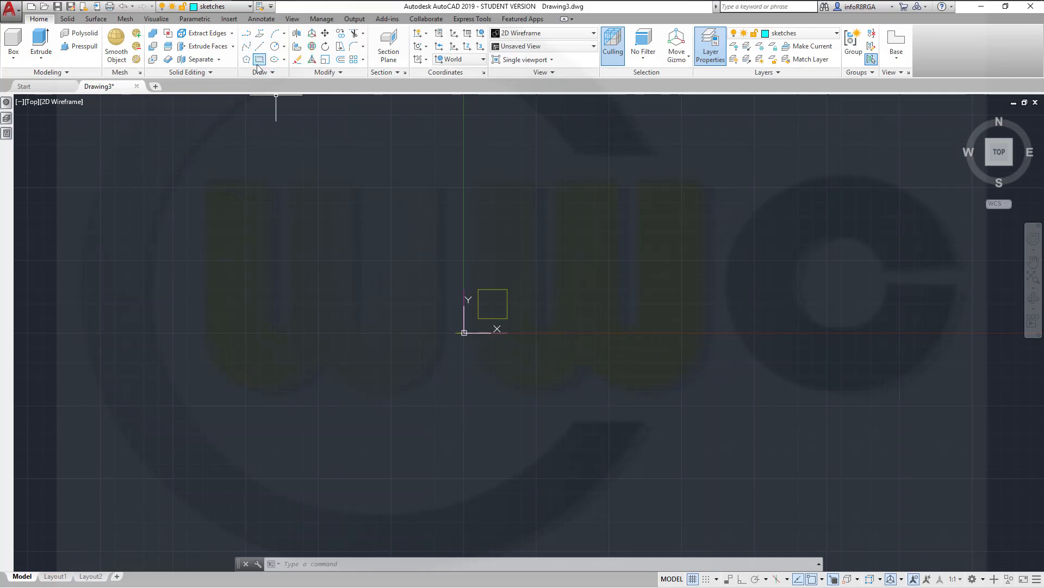
Draw a square from 0,0 and start a control-vertex spline at its top-left corner
left_click(259, 59)
type("650")
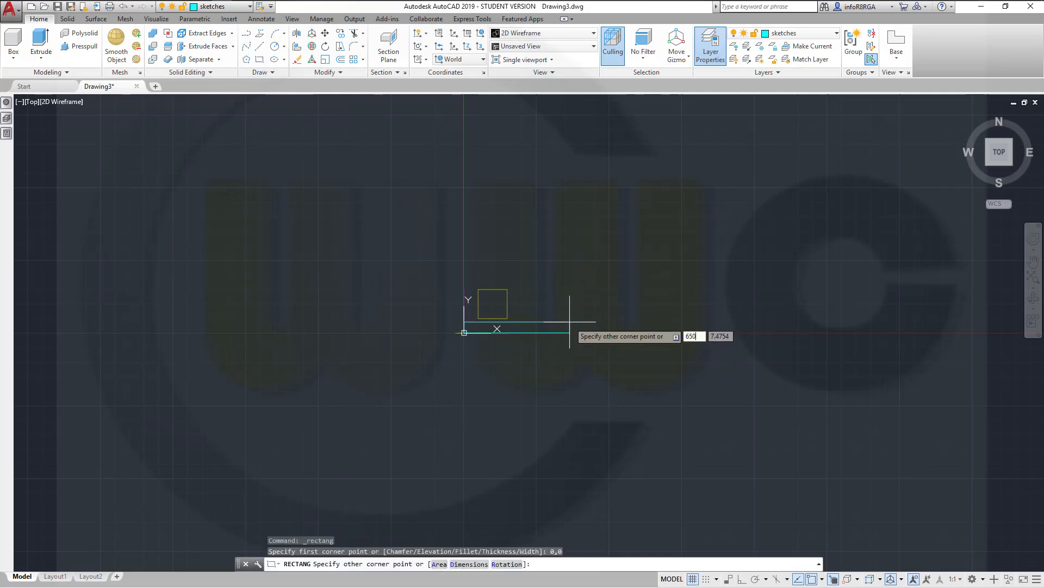
key("Return")
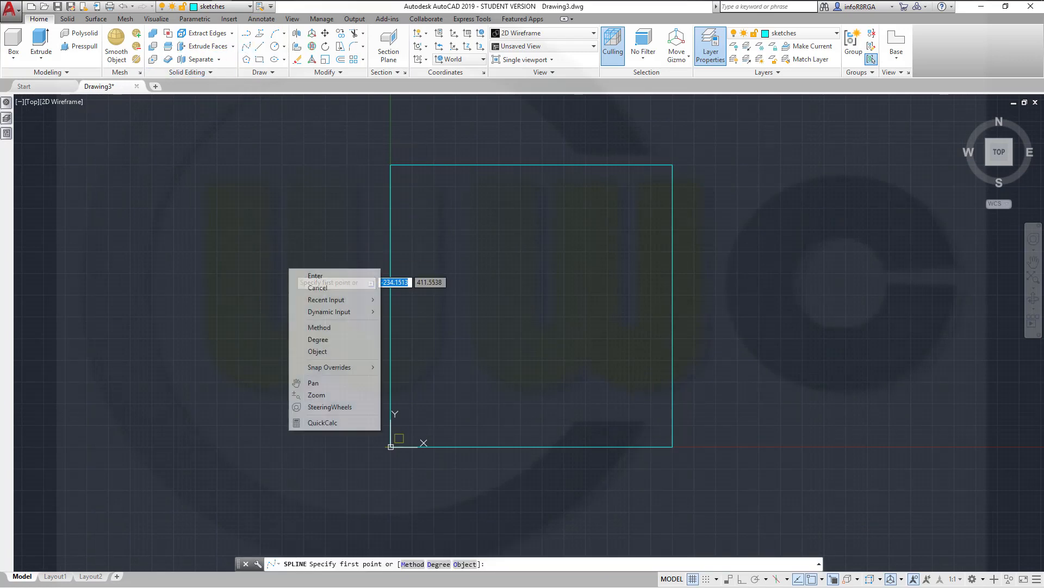
left_click(319, 327)
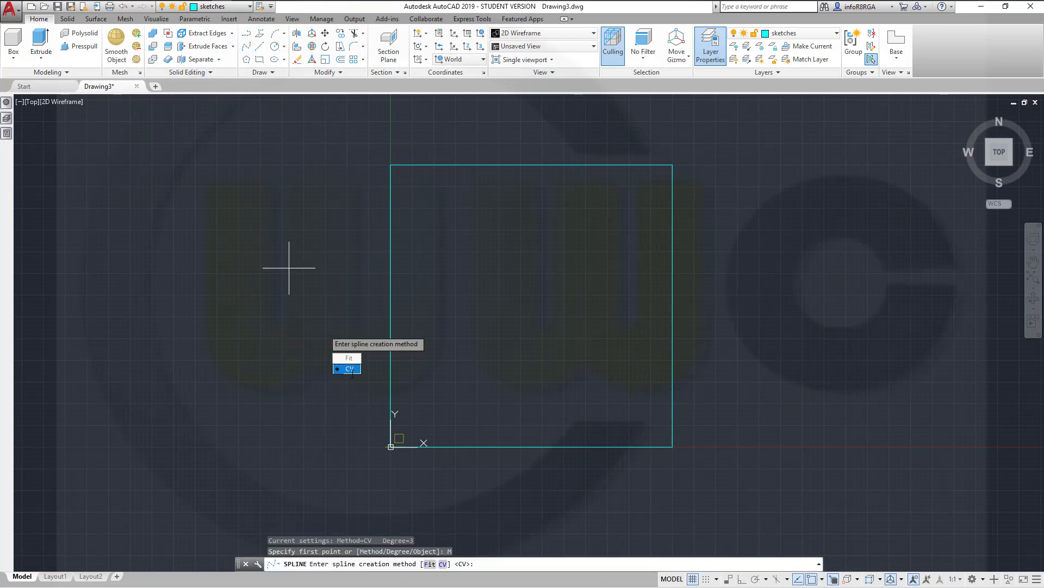
left_click(348, 369)
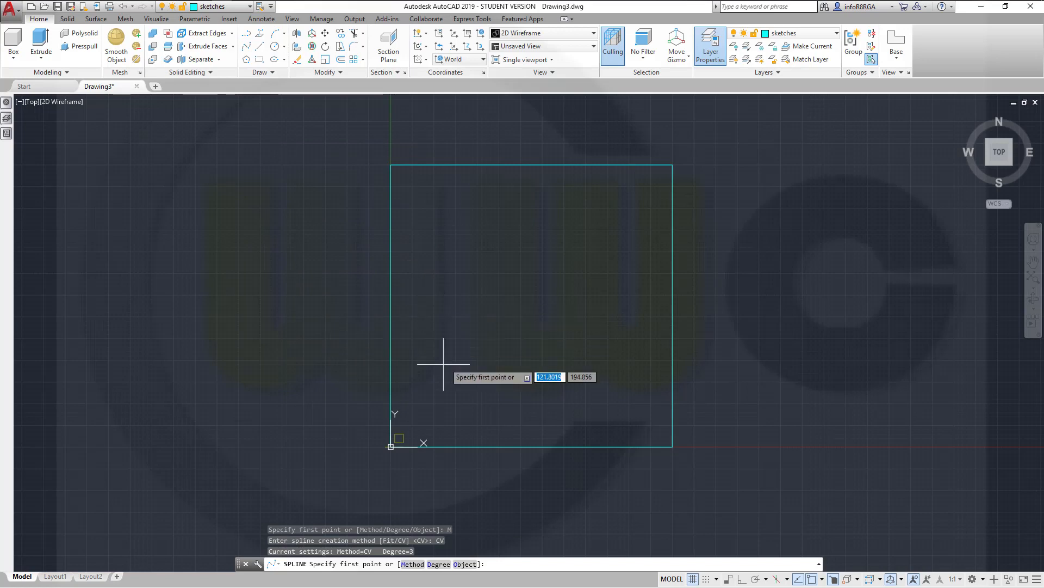
left_click(391, 167)
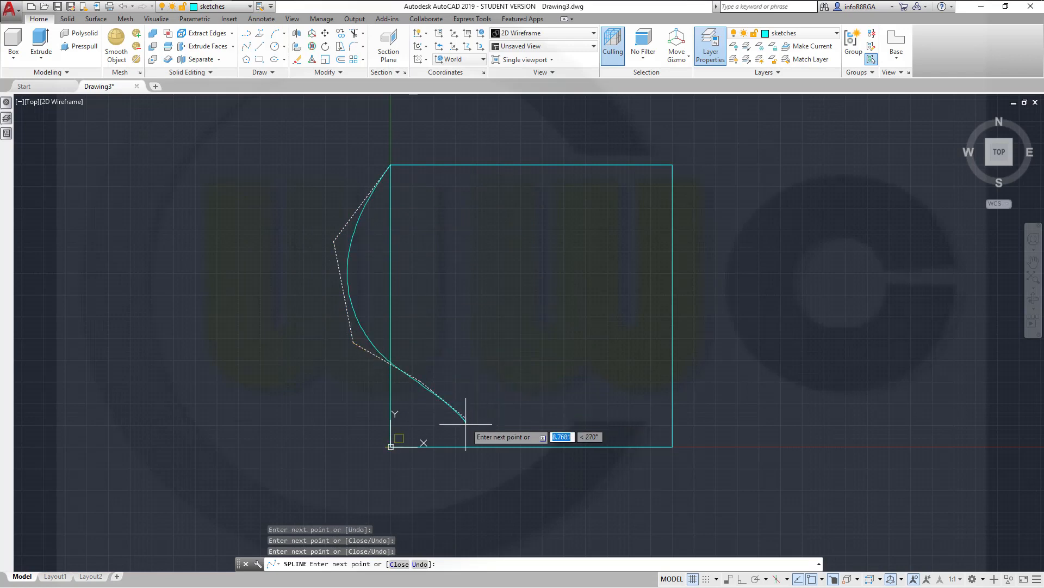
mouse_move(458, 426)
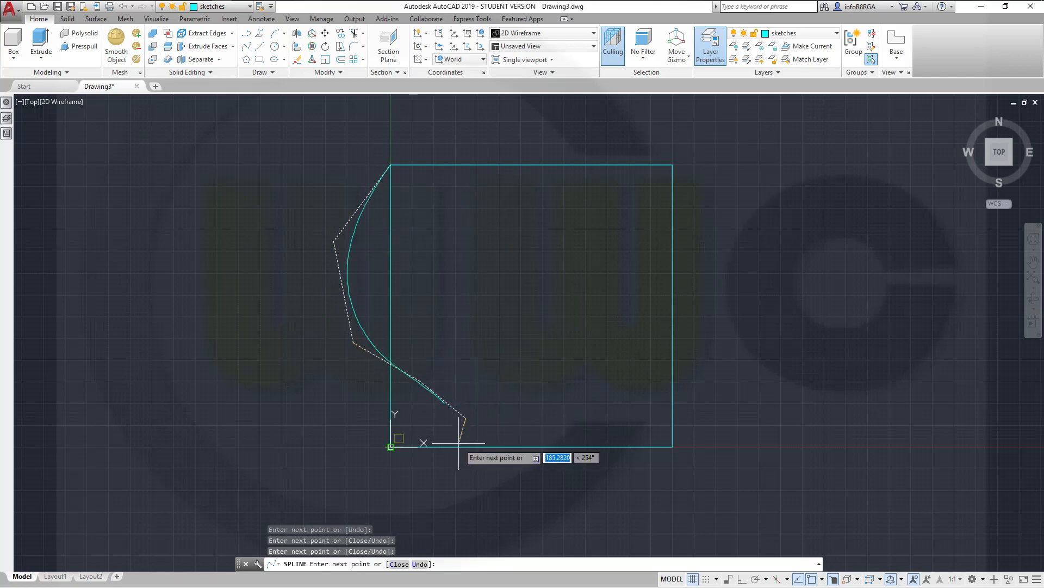
End the spline with a Nearest snap on the bottom edge and reshape it via a control vertex
right_click(424, 442)
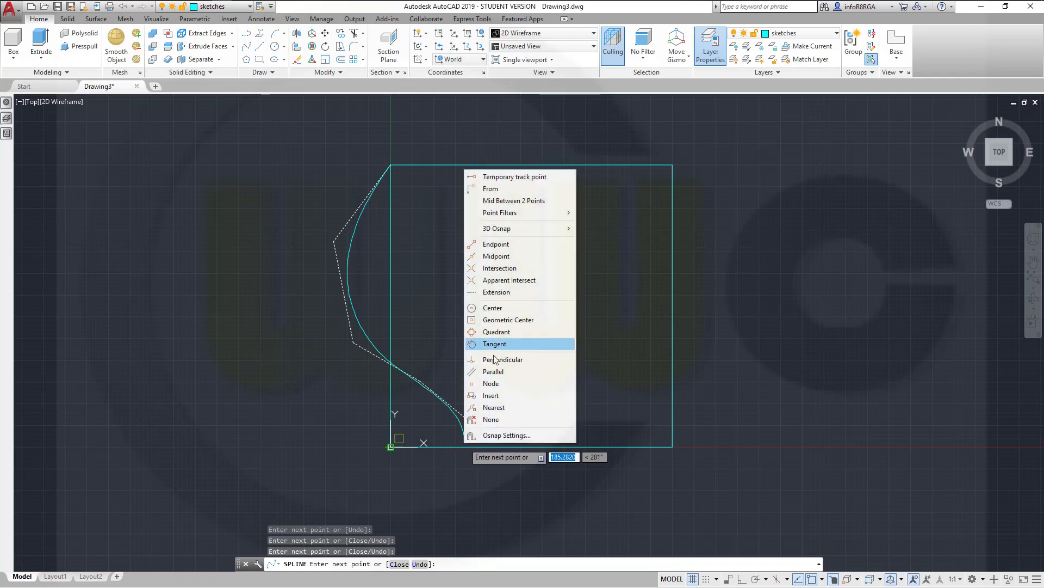
left_click(493, 407)
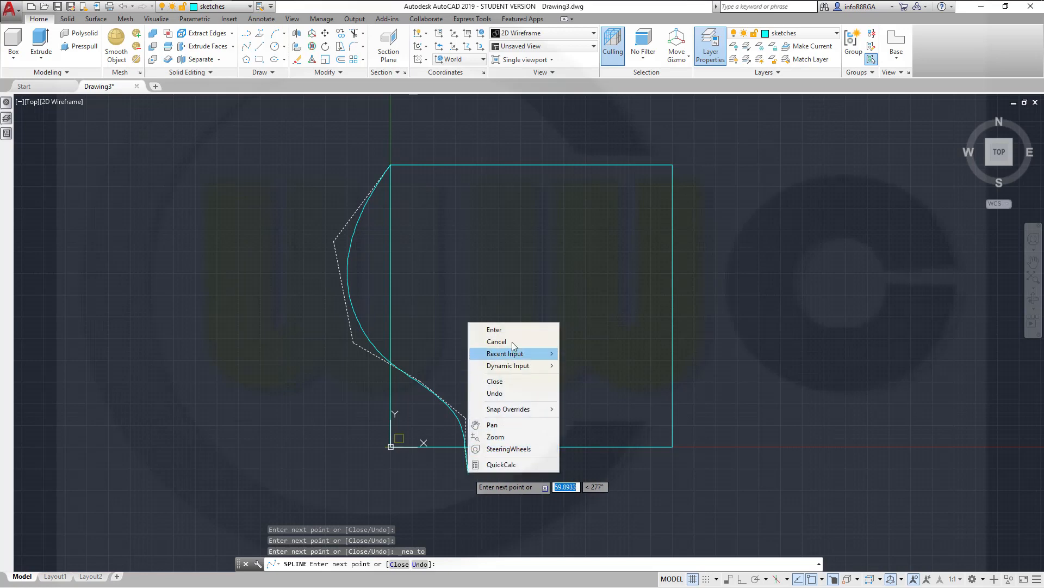
left_click(494, 329)
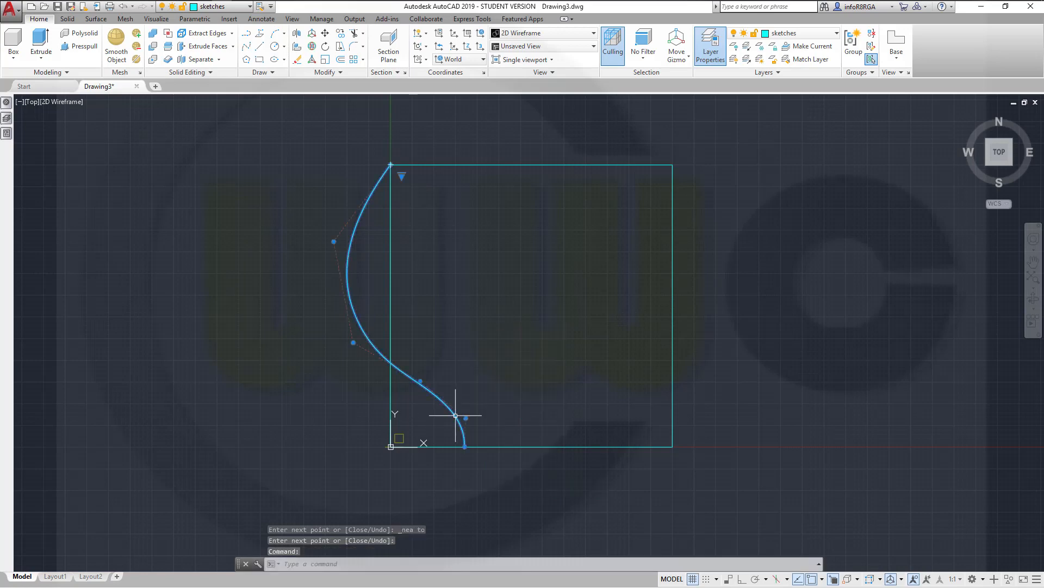
right_click(455, 415)
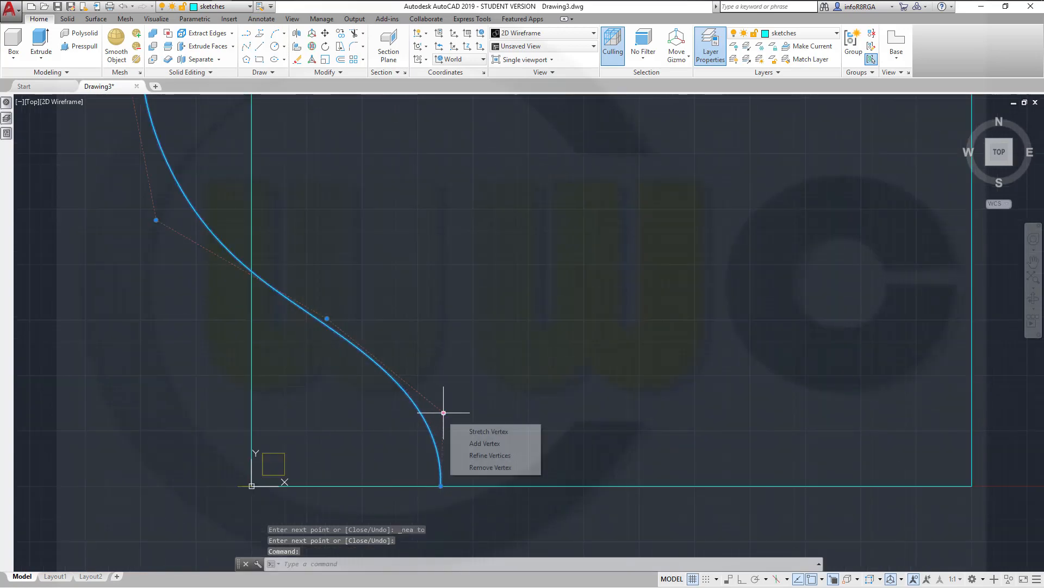
left_click(489, 430)
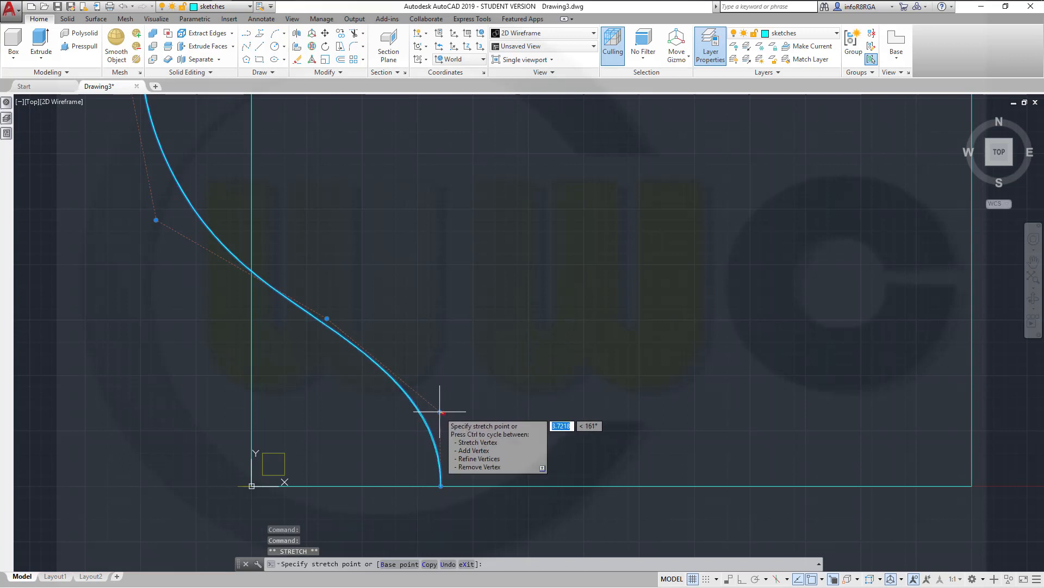
mouse_move(440, 389)
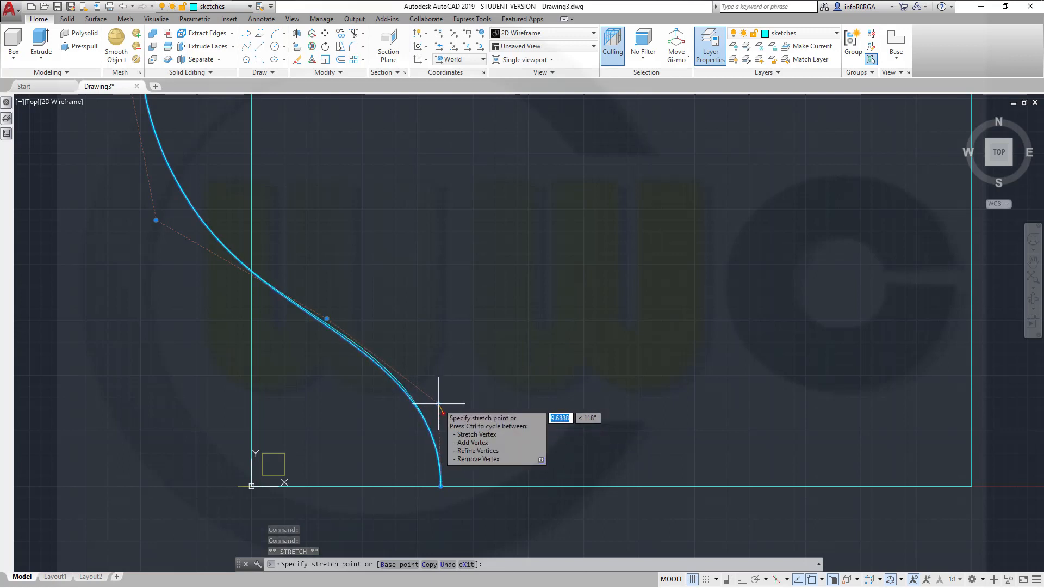
right_click(439, 404)
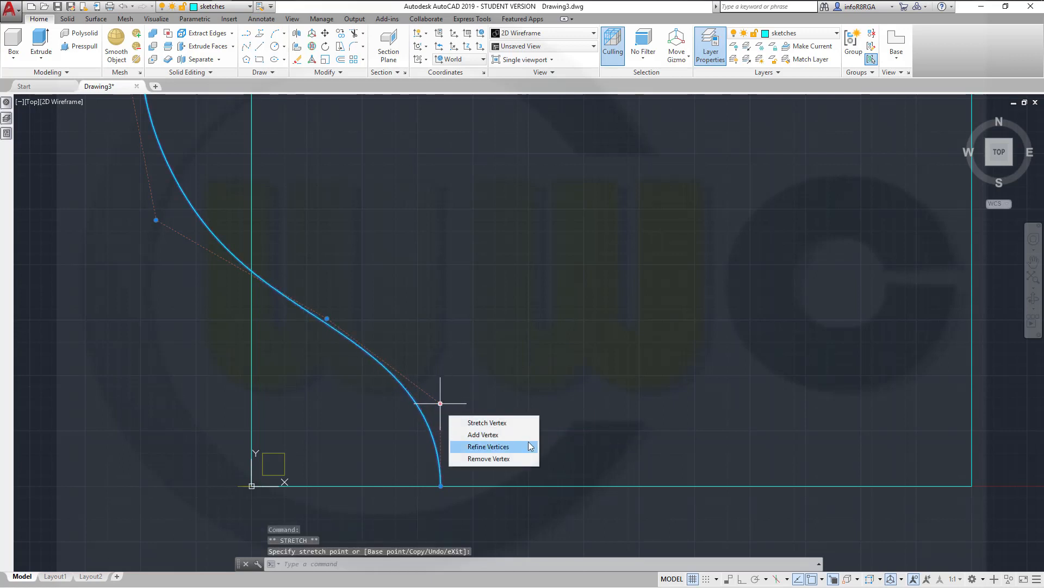
key("Escape")
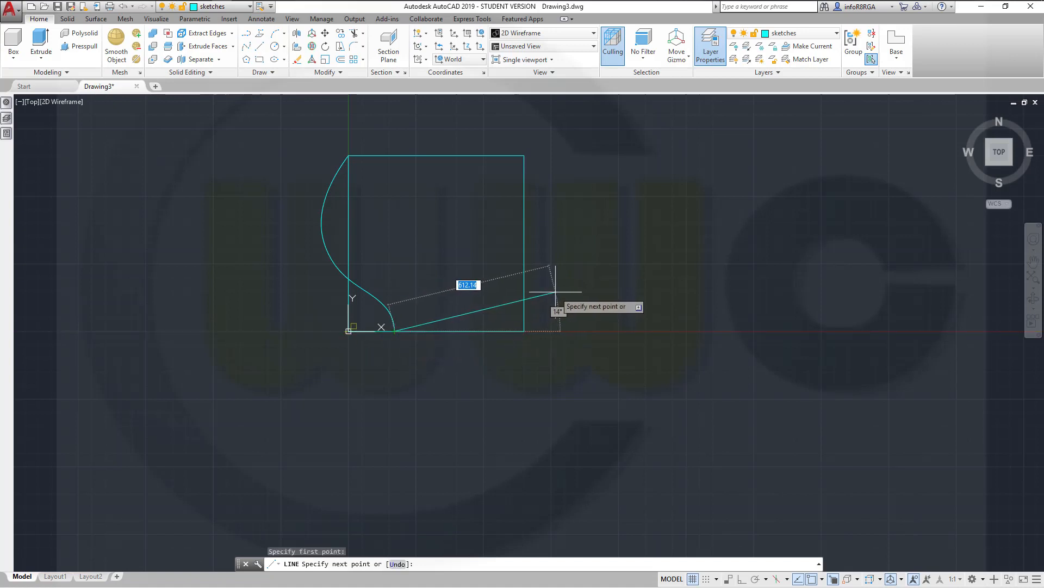
Draw a sloping line from the spline's end, an upper rectangle, and fillet its lower-left corner at radius 100
left_click(558, 294)
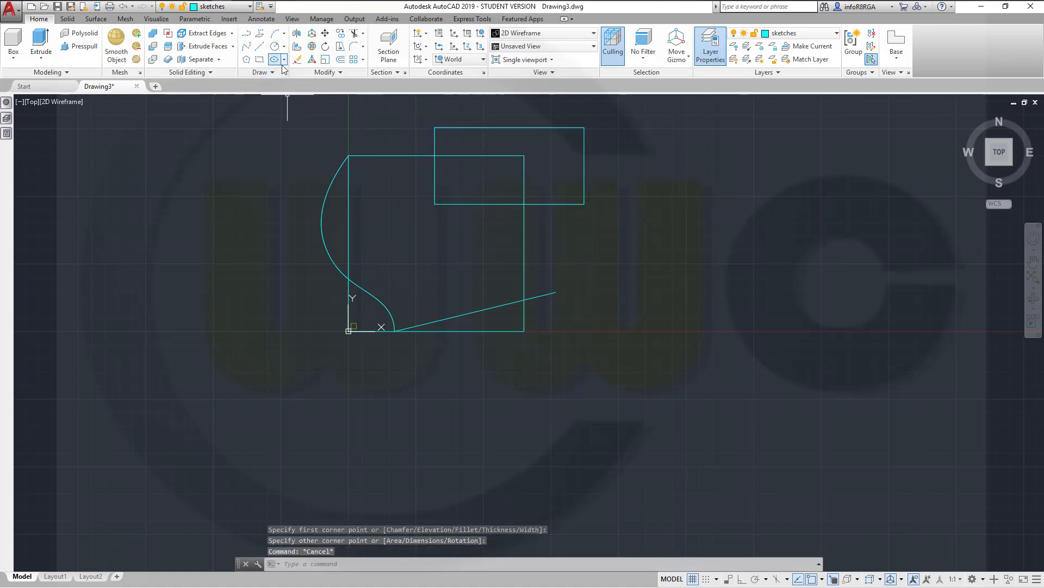
left_click(274, 72)
type("100")
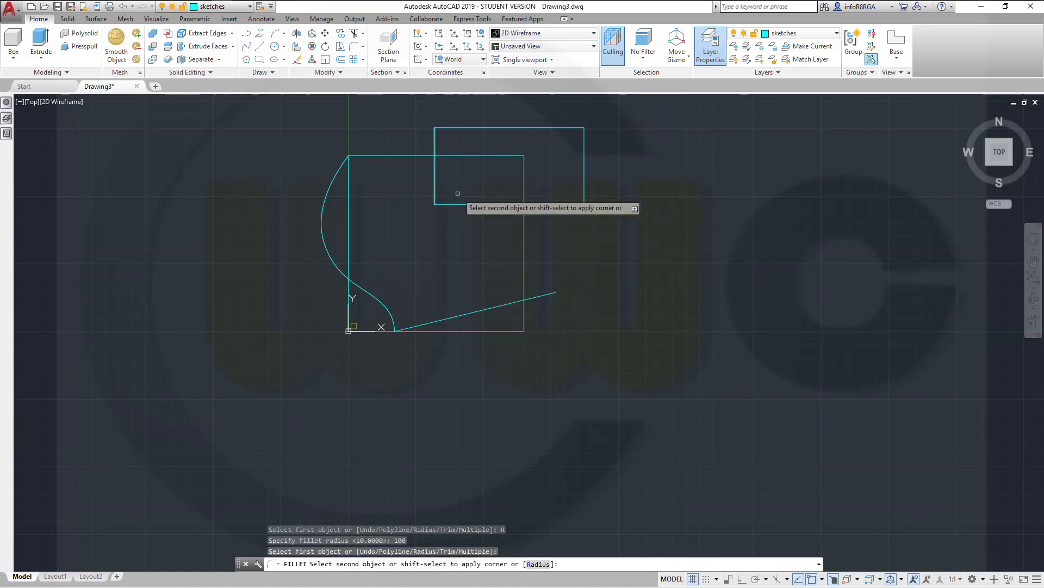
left_click(458, 193)
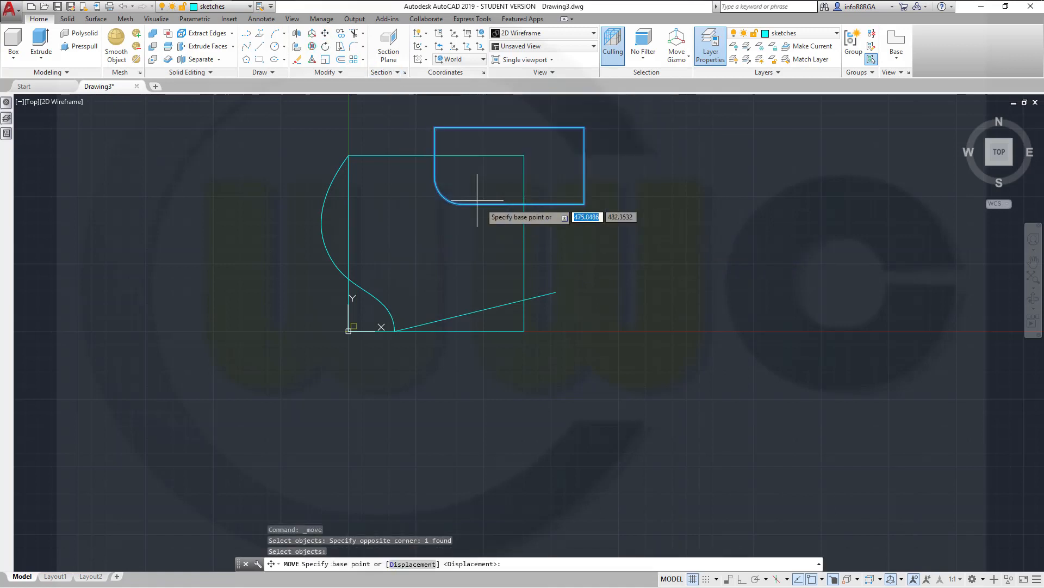
left_click(433, 155)
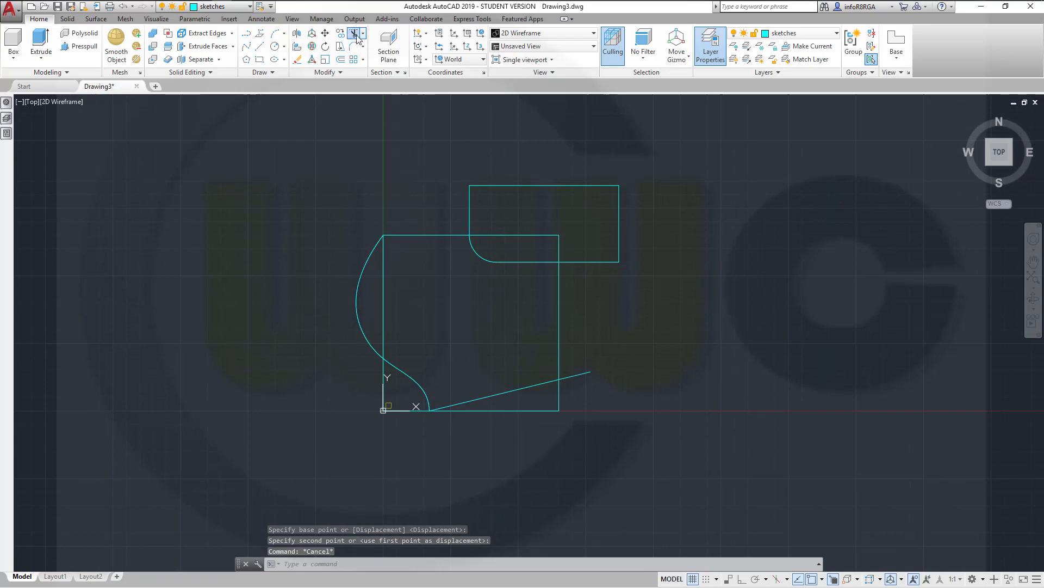
Trim the overlapping edges, using the S-curve and other lines as cutting boundaries
left_click(355, 34)
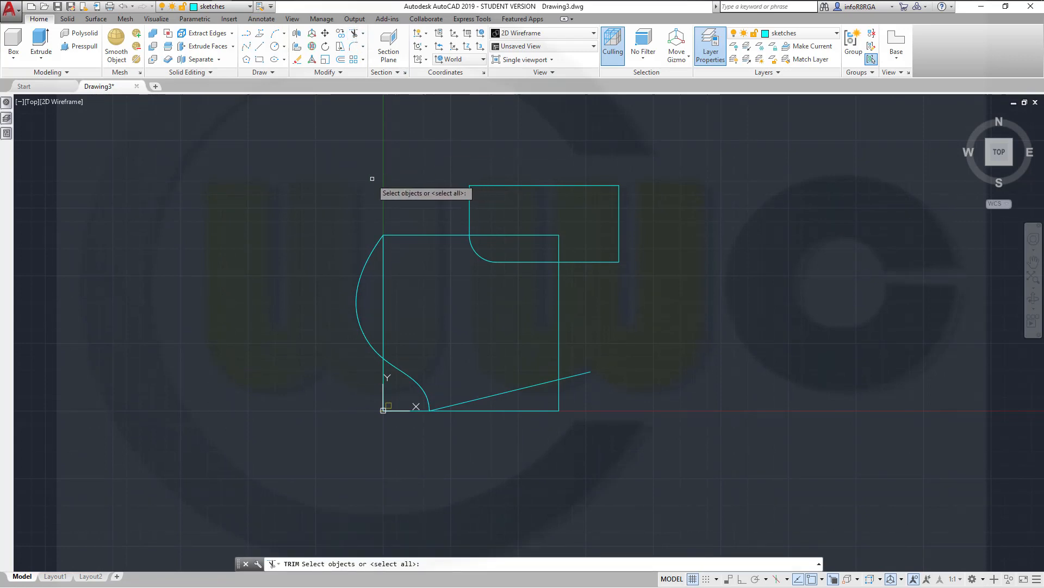
left_click(370, 299)
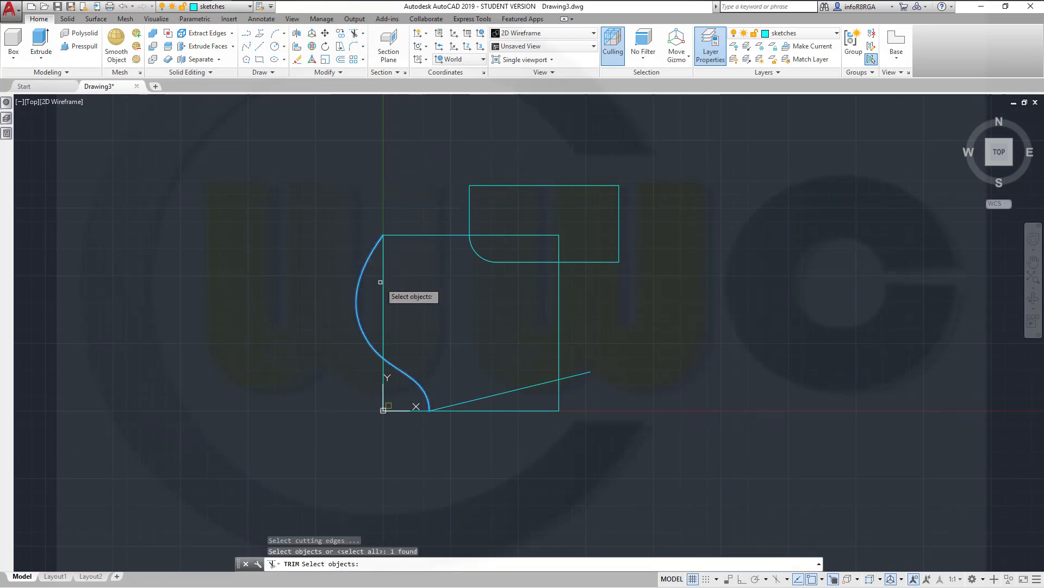
left_click(475, 254)
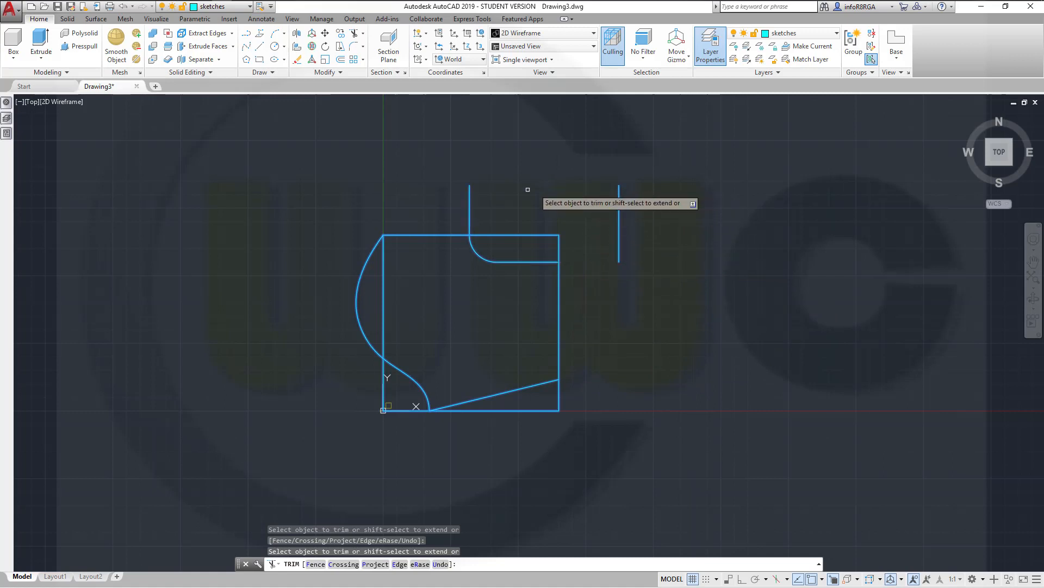
left_click(471, 200)
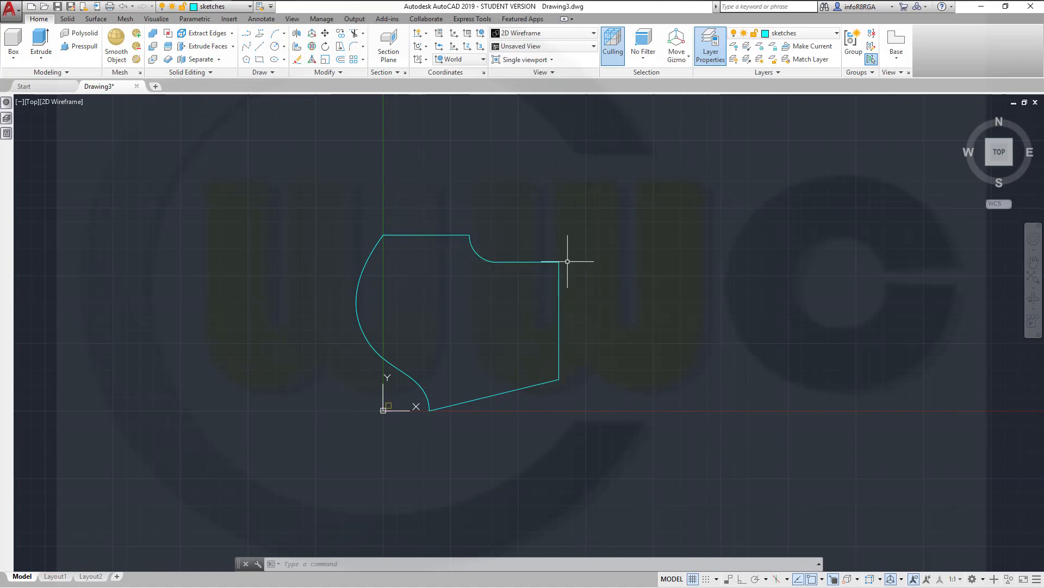
Use PEDIT to convert the sloped bottom edge and join the remaining outline edges into it
type("Ped")
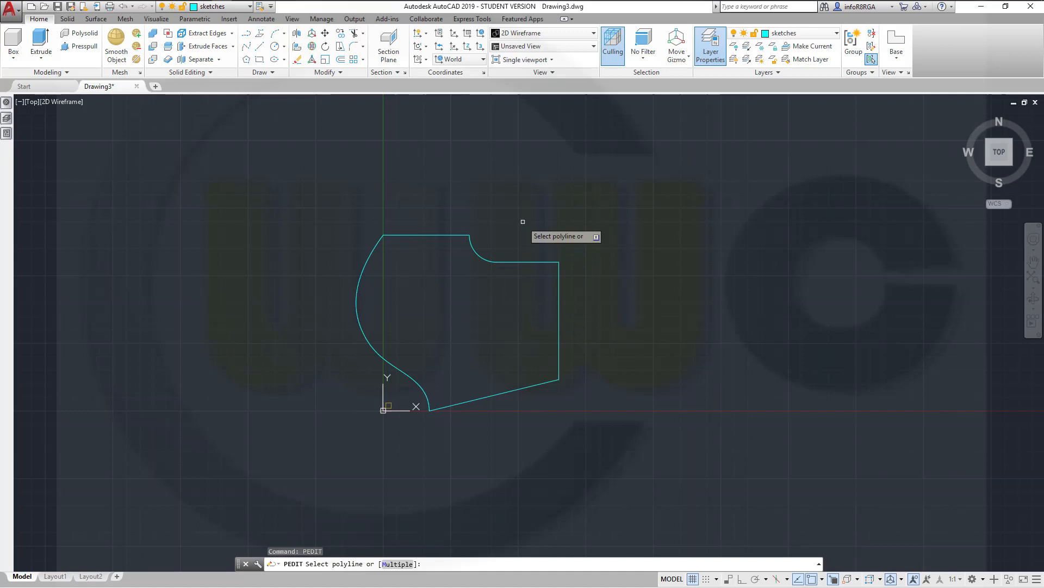
mouse_move(461, 237)
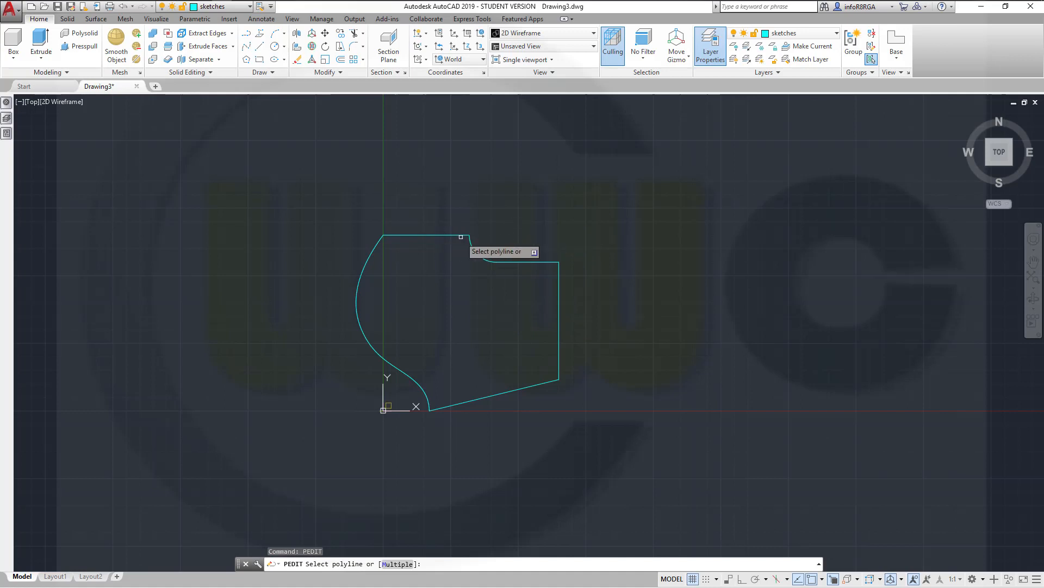
mouse_move(552, 358)
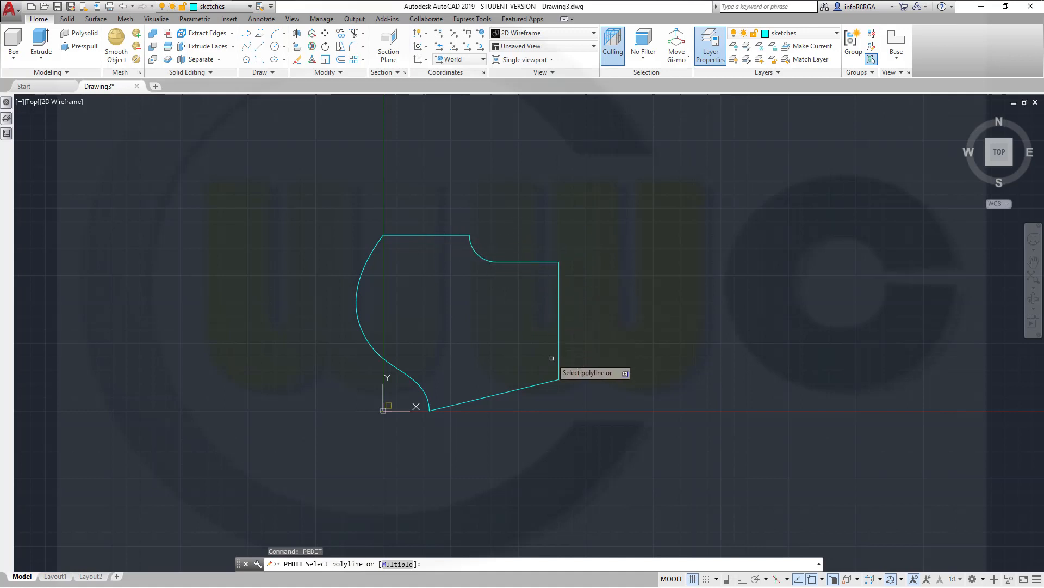
left_click(493, 400)
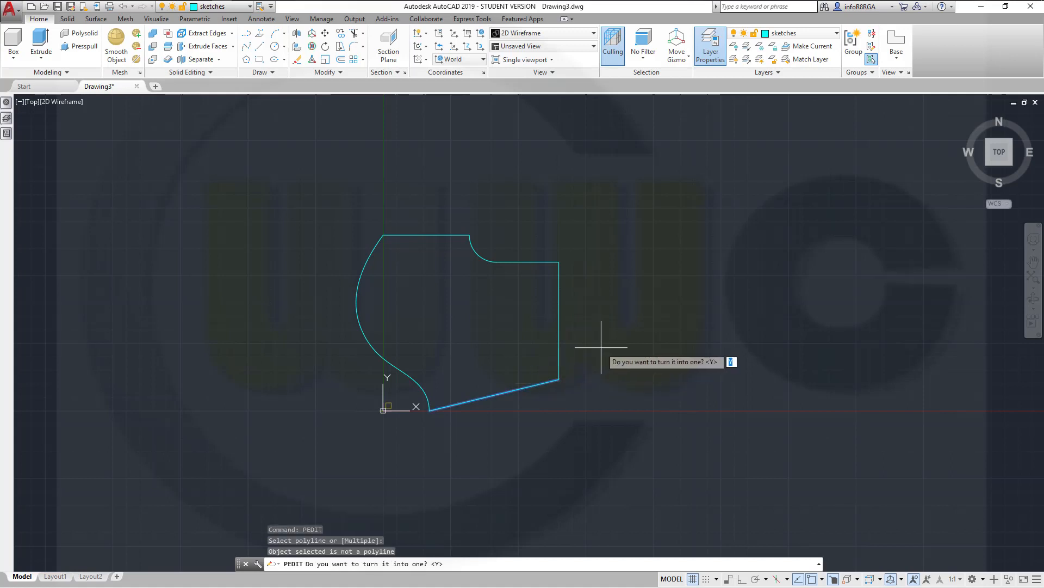
key("Return")
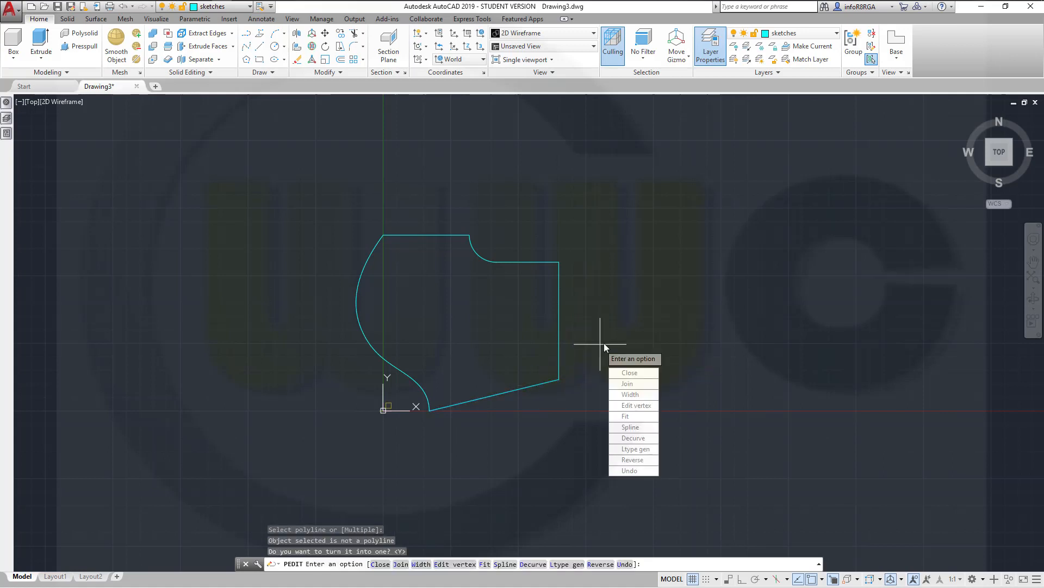
left_click(626, 383)
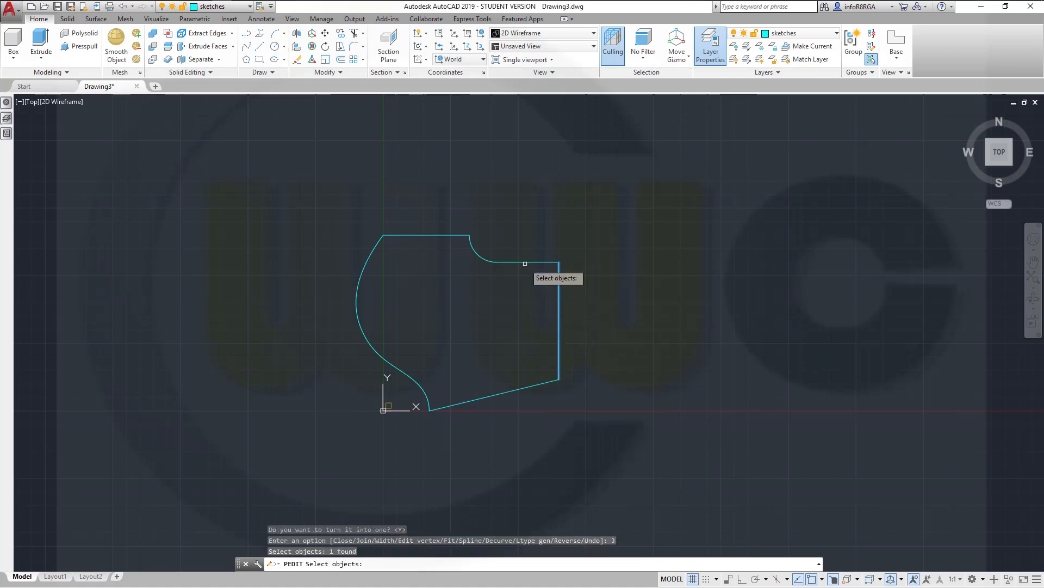
left_click(413, 234)
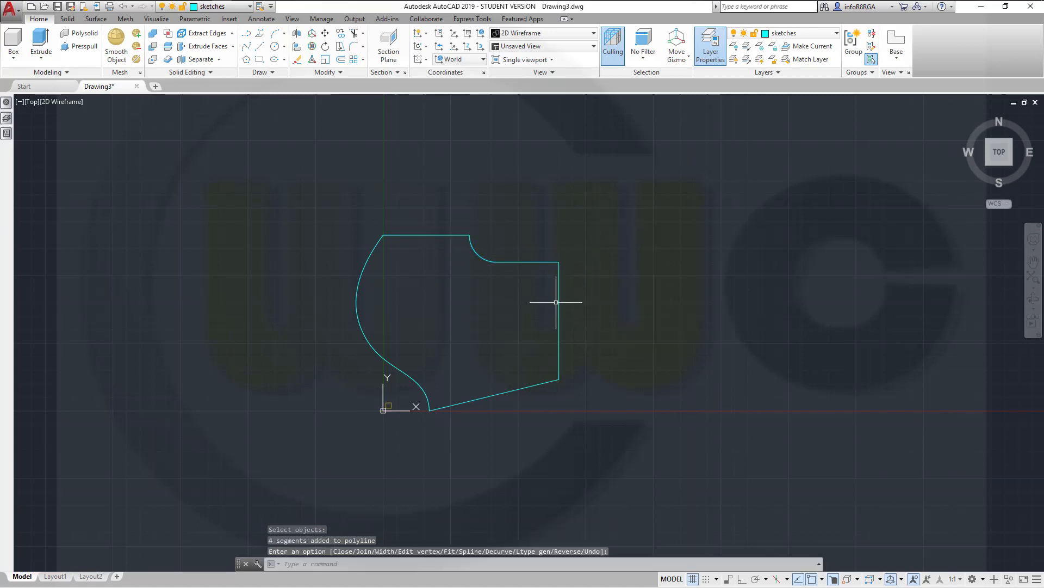
mouse_move(556, 195)
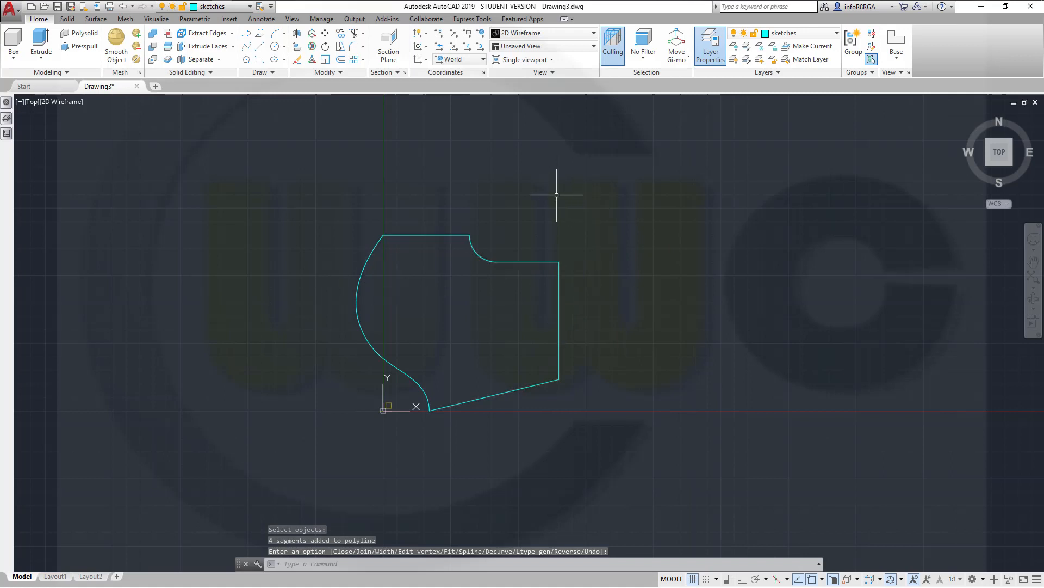
mouse_move(407, 162)
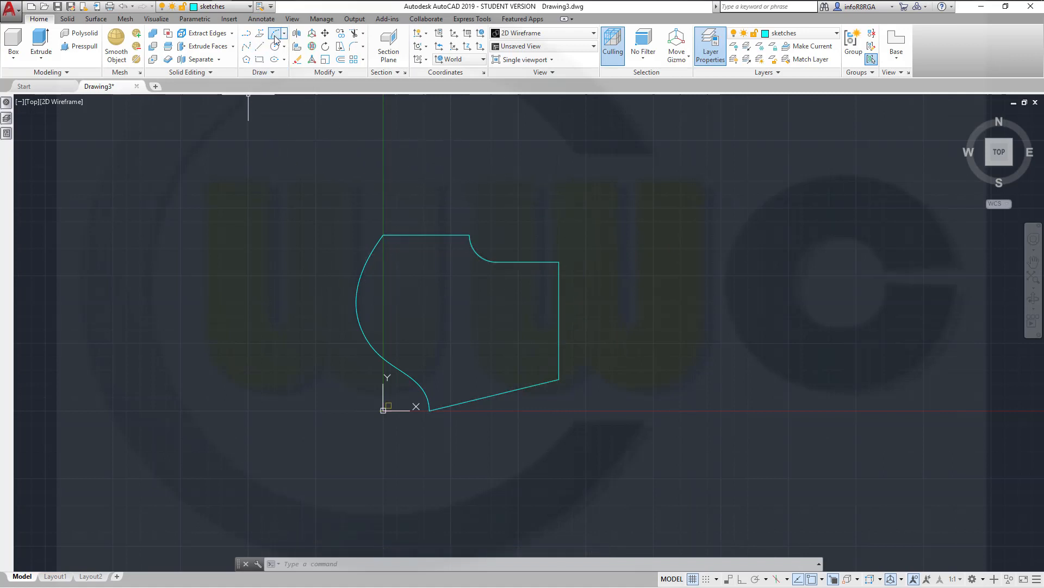
Draw a three-point arc across the outline, ending past the rear edge
left_click(276, 34)
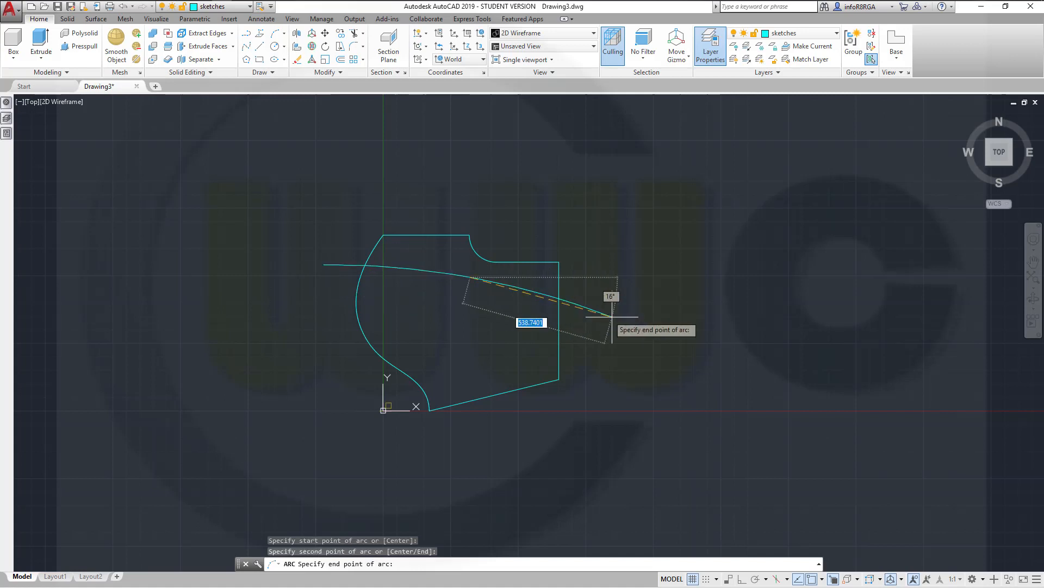
left_click(598, 326)
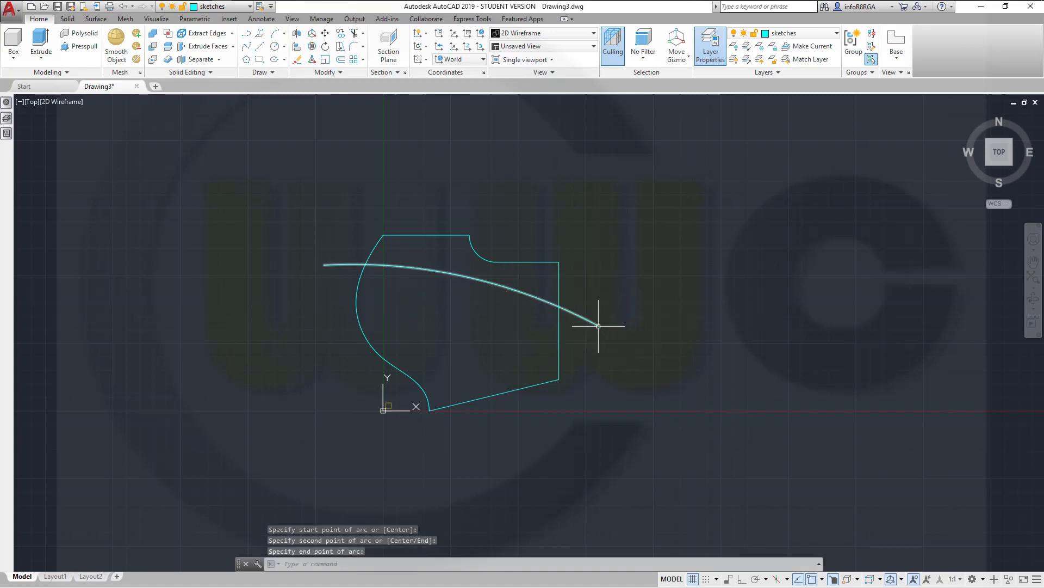
key("Escape")
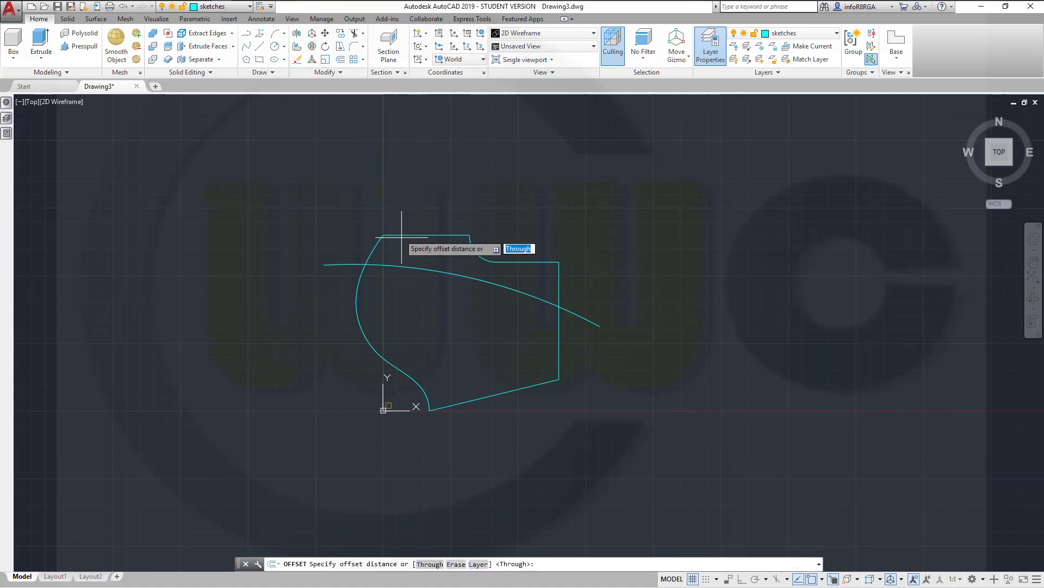
Offset the arc by 20 units to place a parallel second arc
type("20")
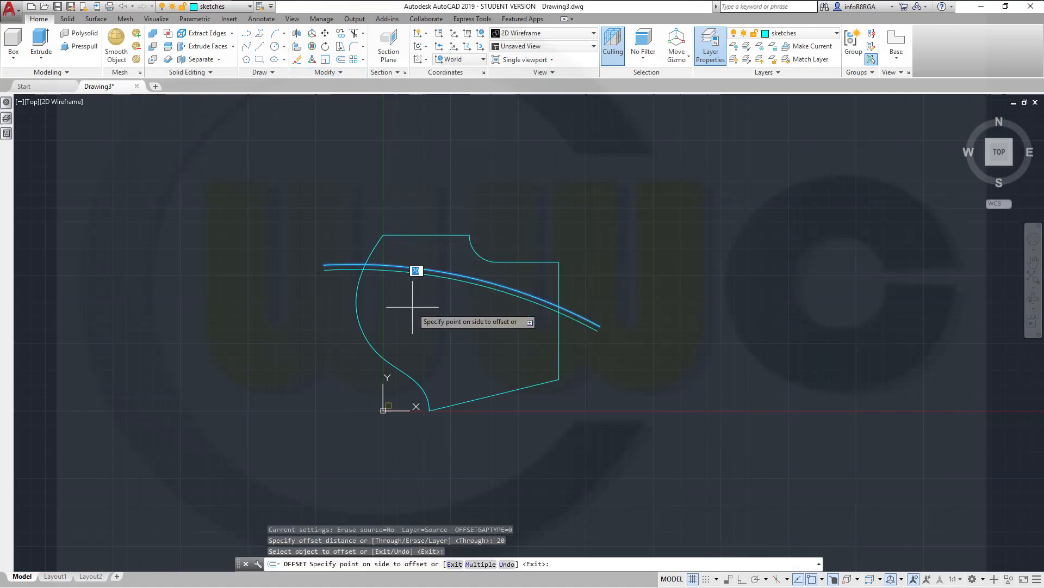
key("Escape")
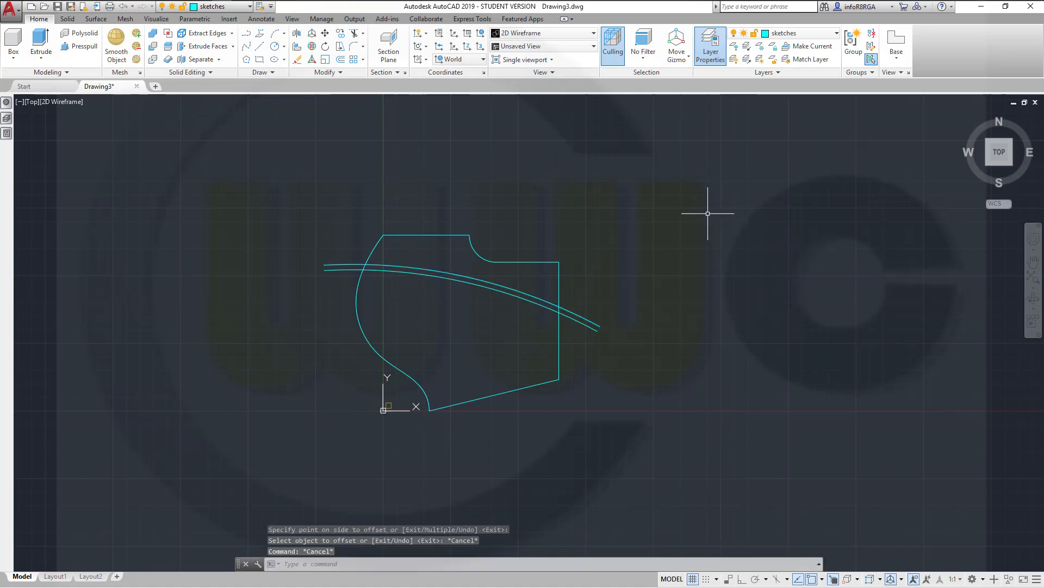
mouse_move(591, 208)
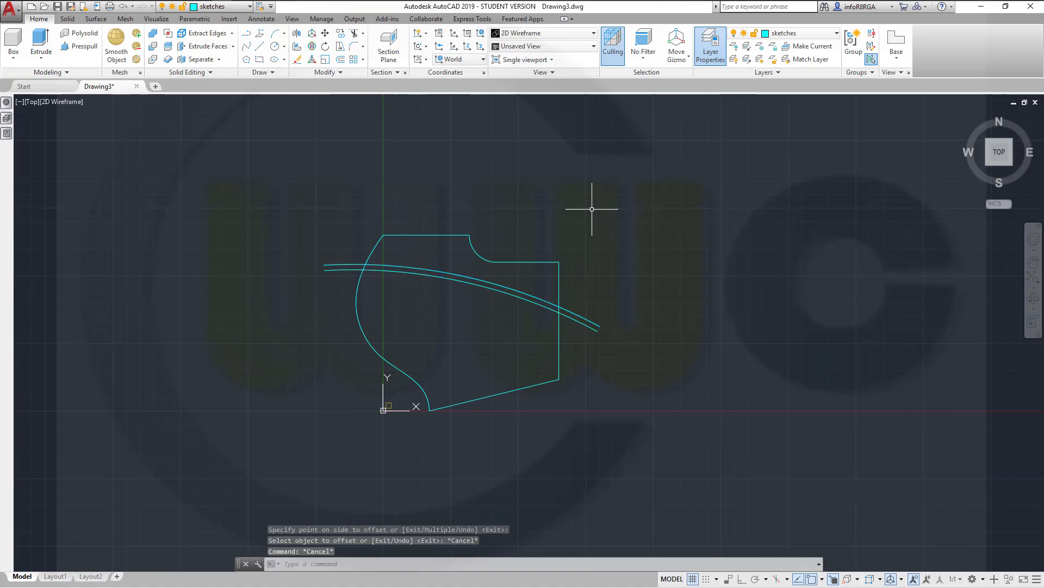
mouse_move(520, 201)
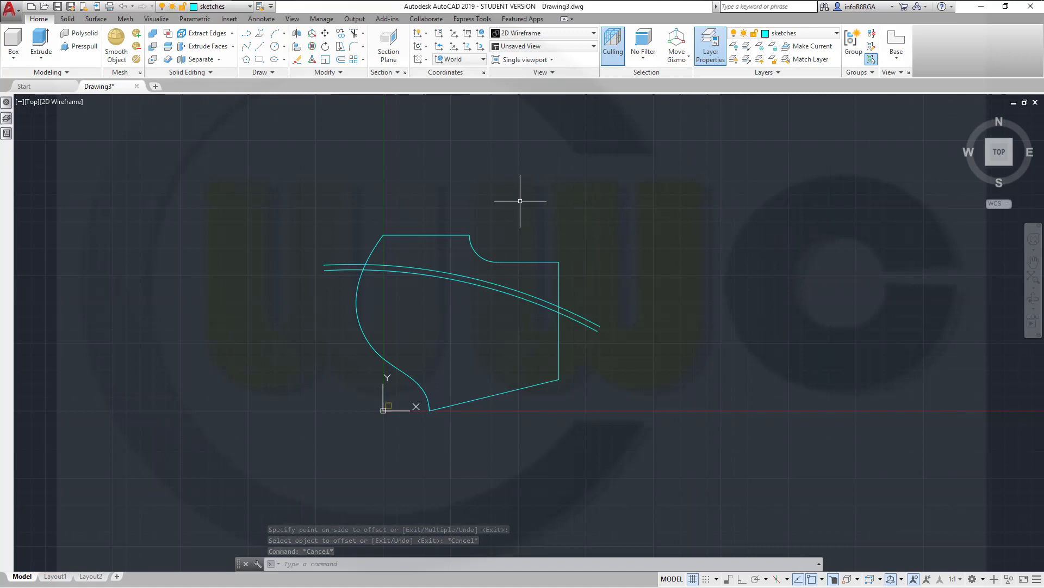
mouse_move(498, 204)
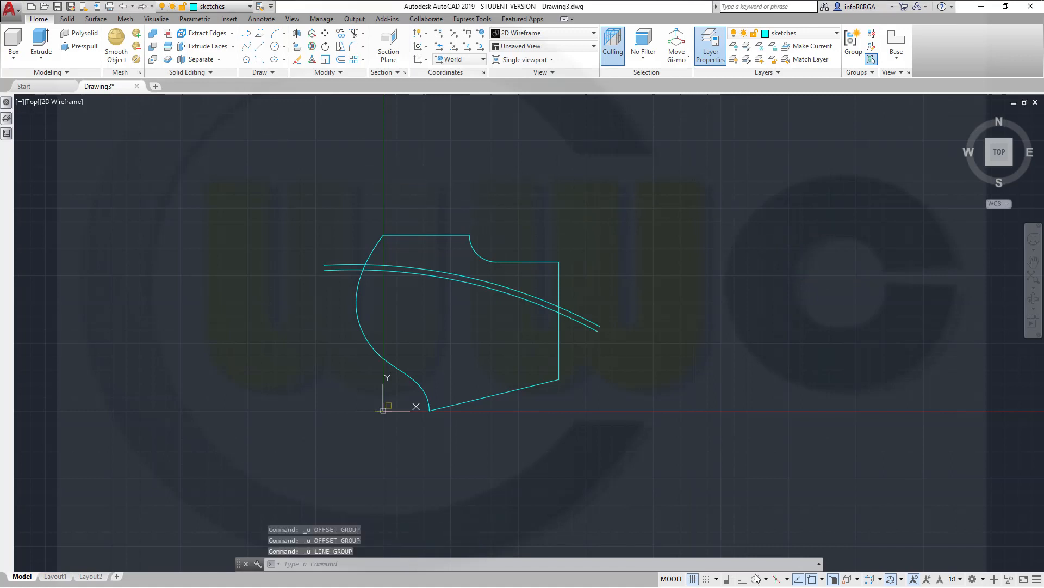
mouse_move(750, 578)
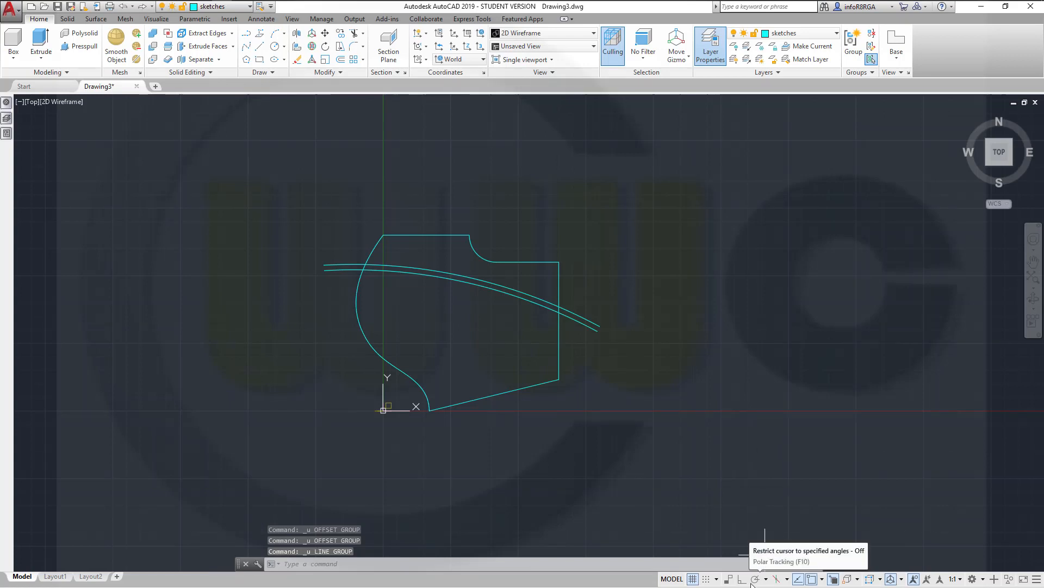
Turn off polar tracking, draw an 800-unit vertical line from 0,0, and offset copies 100 apart
left_click(754, 578)
type("800")
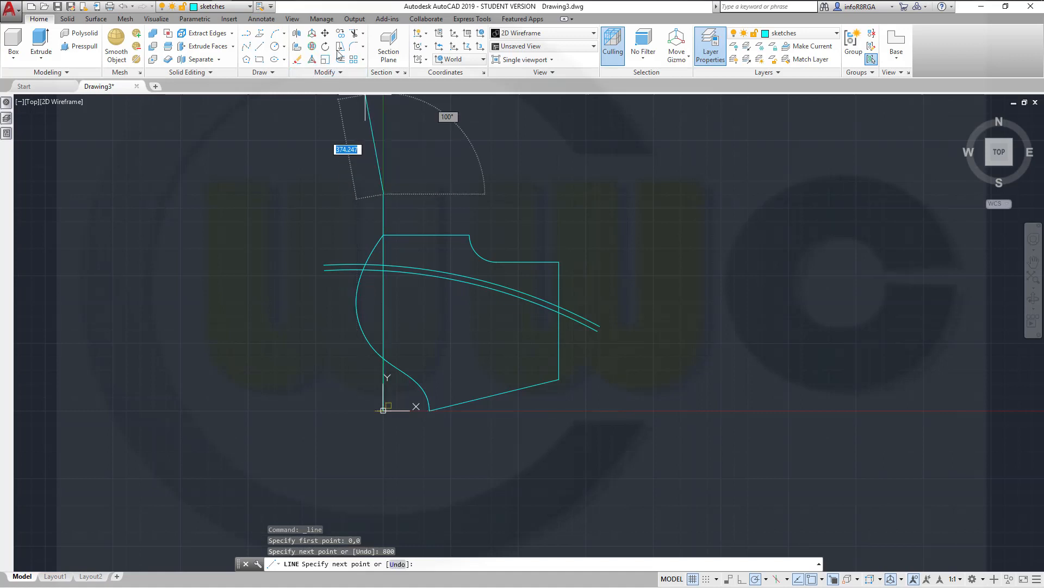
mouse_move(356, 81)
type("100")
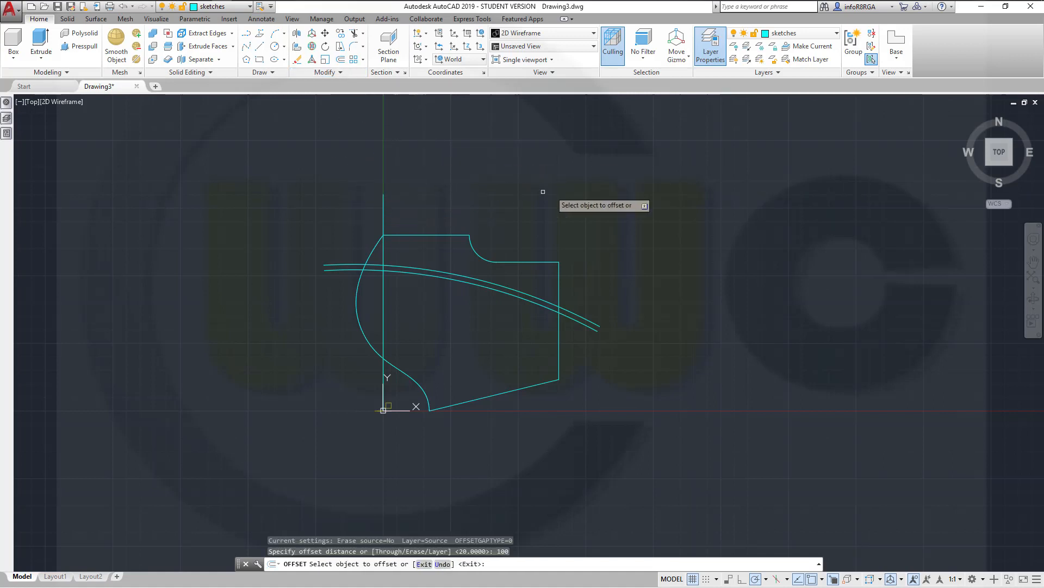
mouse_move(384, 214)
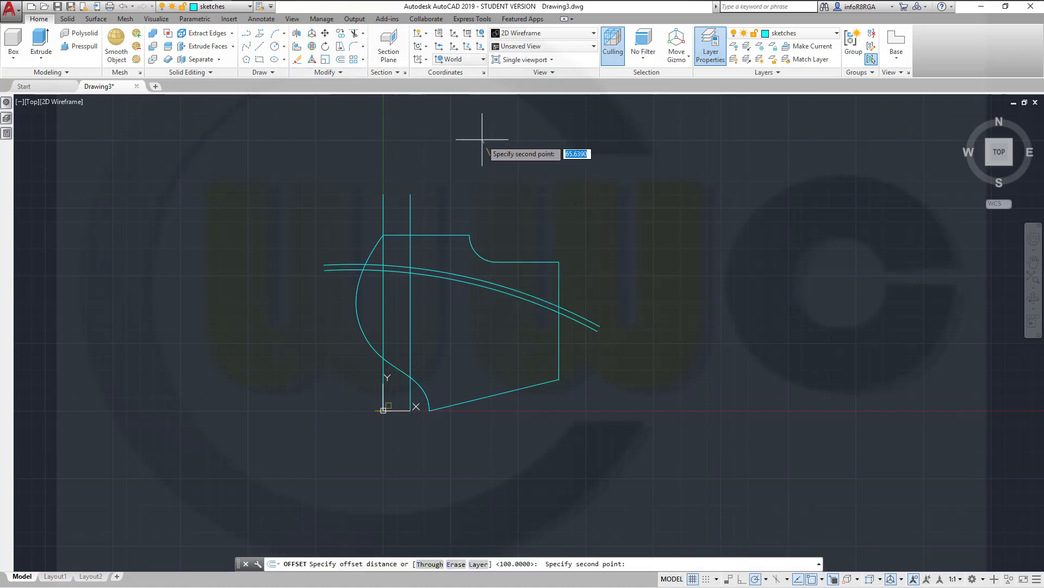
type("135")
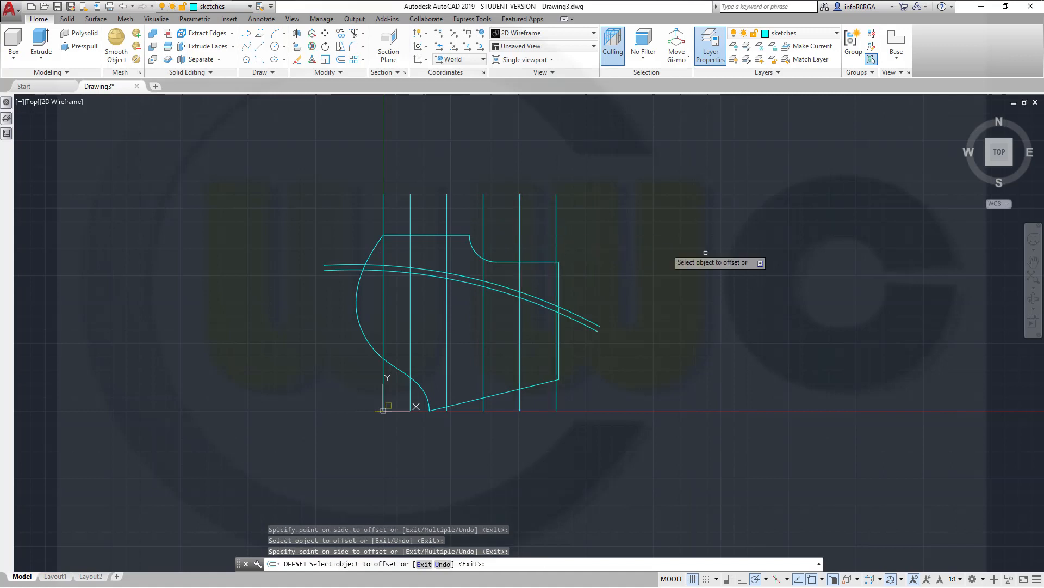
key("Escape")
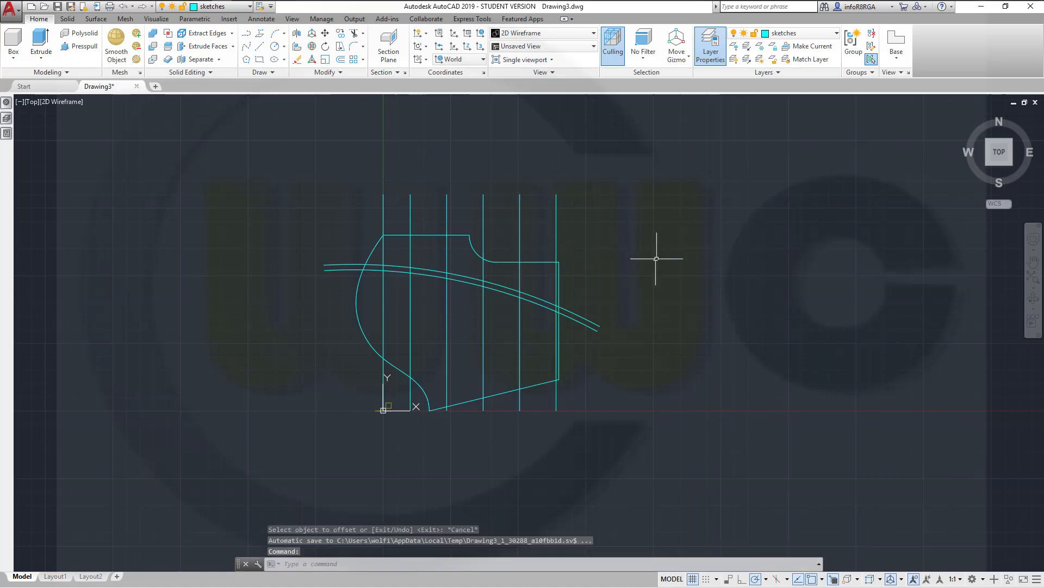
mouse_move(322, 416)
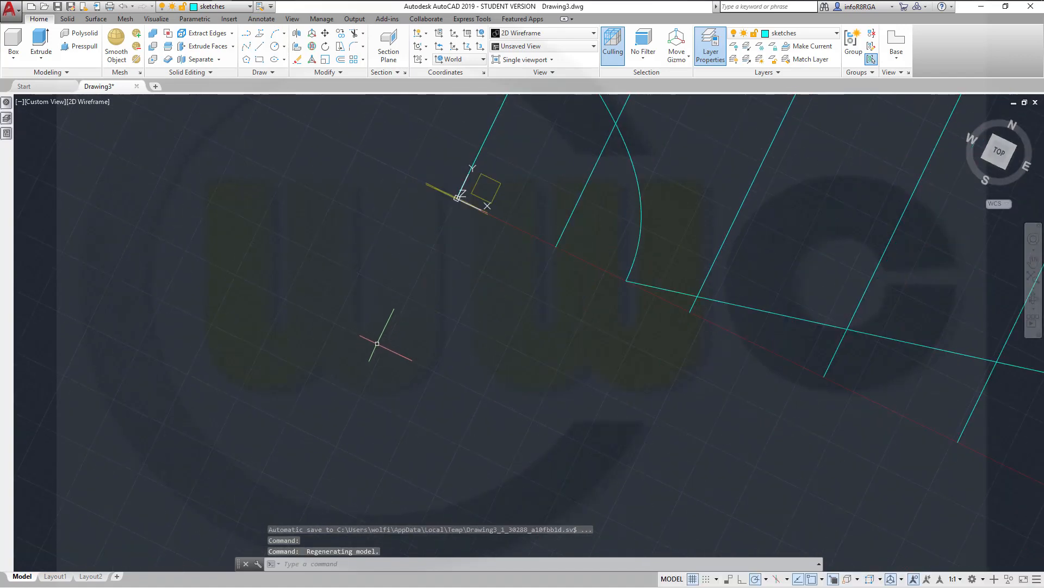
Rotate the UCS about its Y axis using the UCS icon's grip menu
left_click(477, 197)
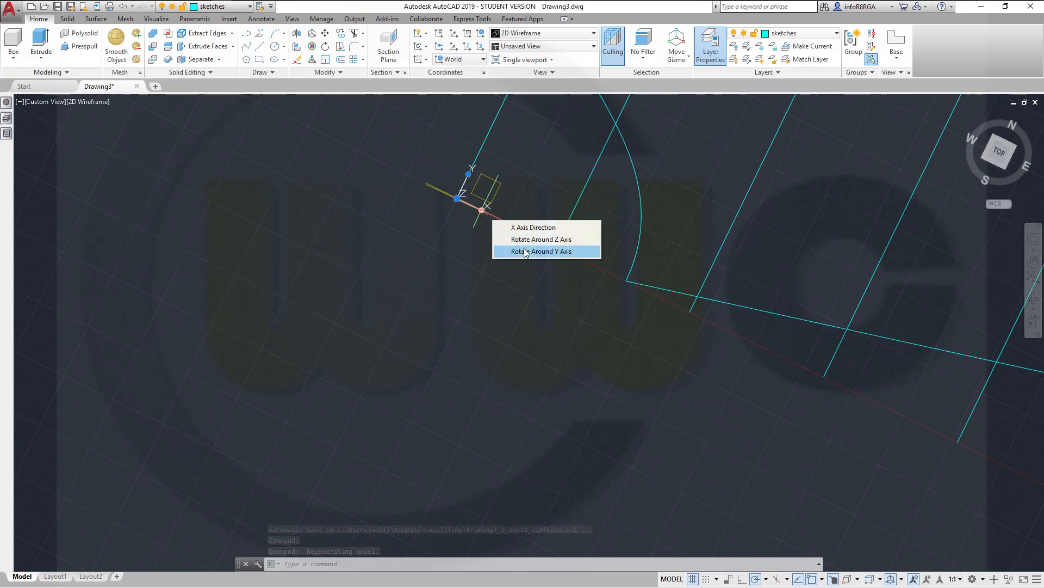
left_click(540, 252)
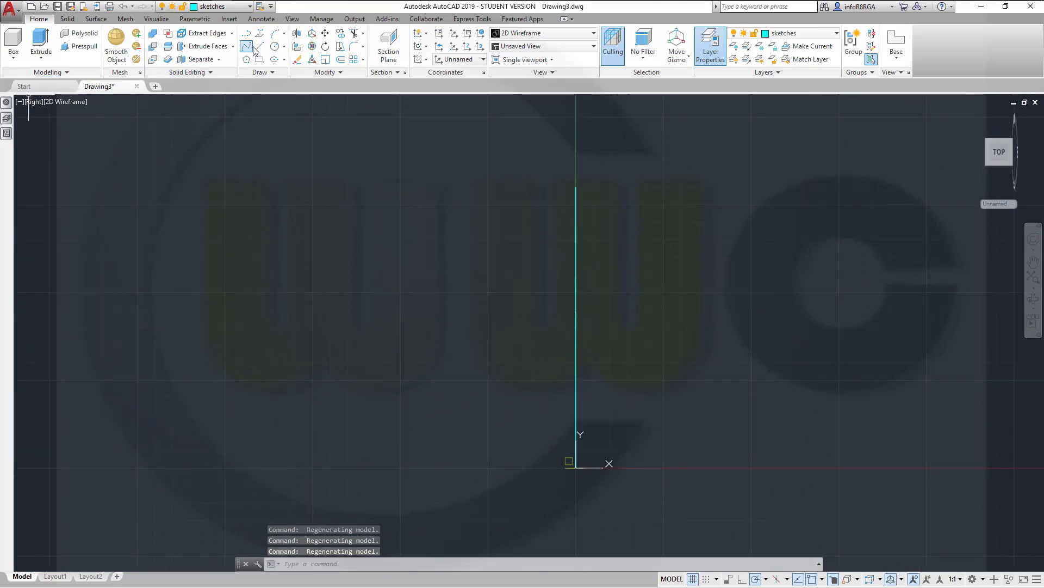
Draw a slanted line starting at 375,0 across the right station line
left_click(247, 47)
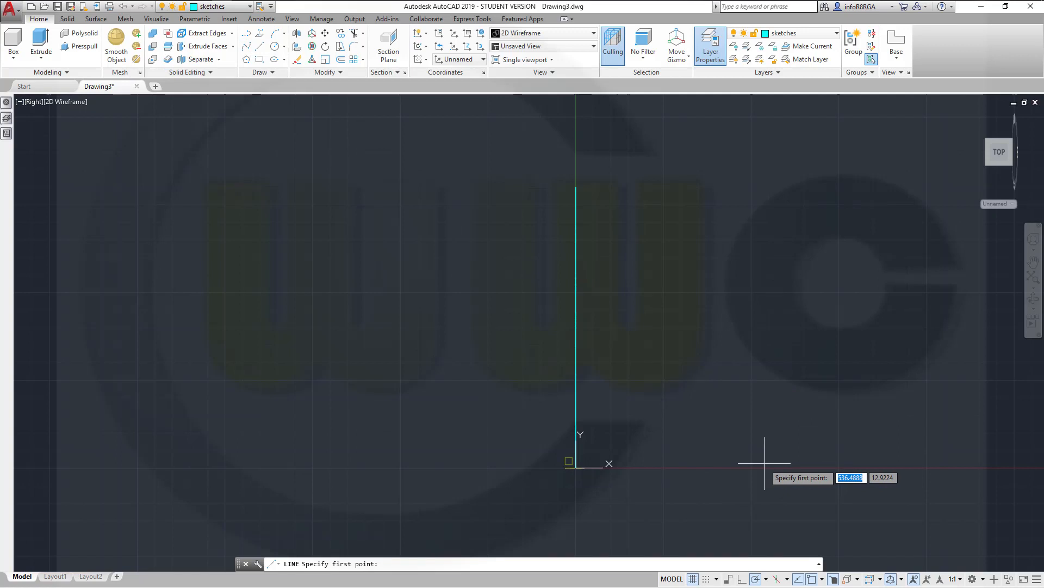
type("375")
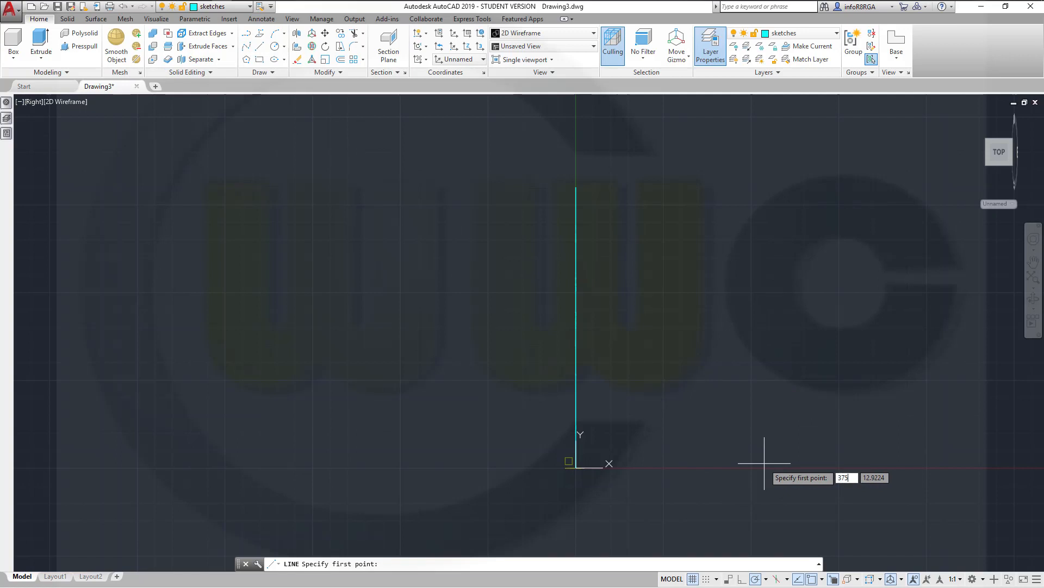
key("Tab")
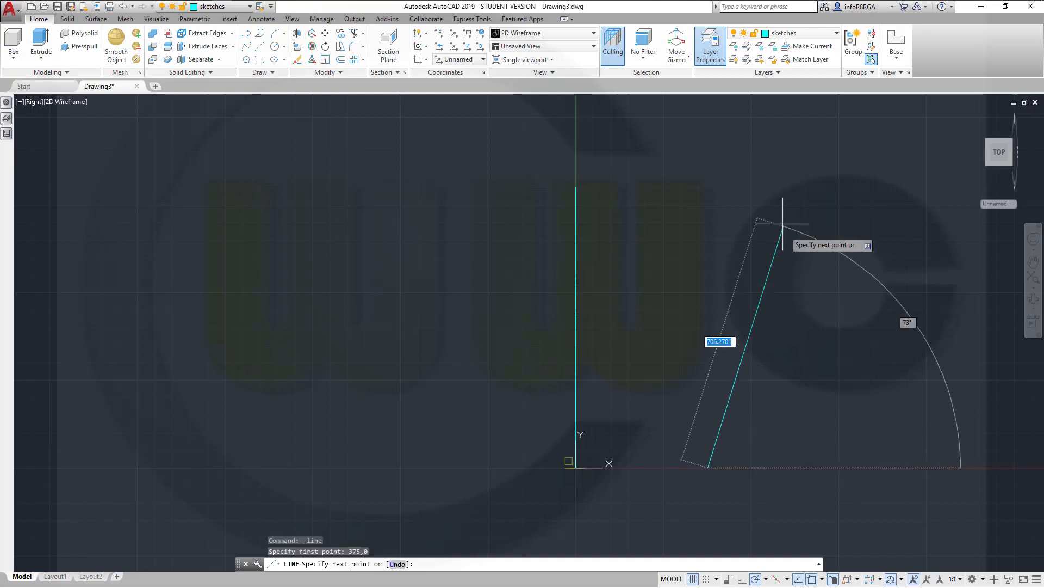
mouse_move(708, 178)
type("800")
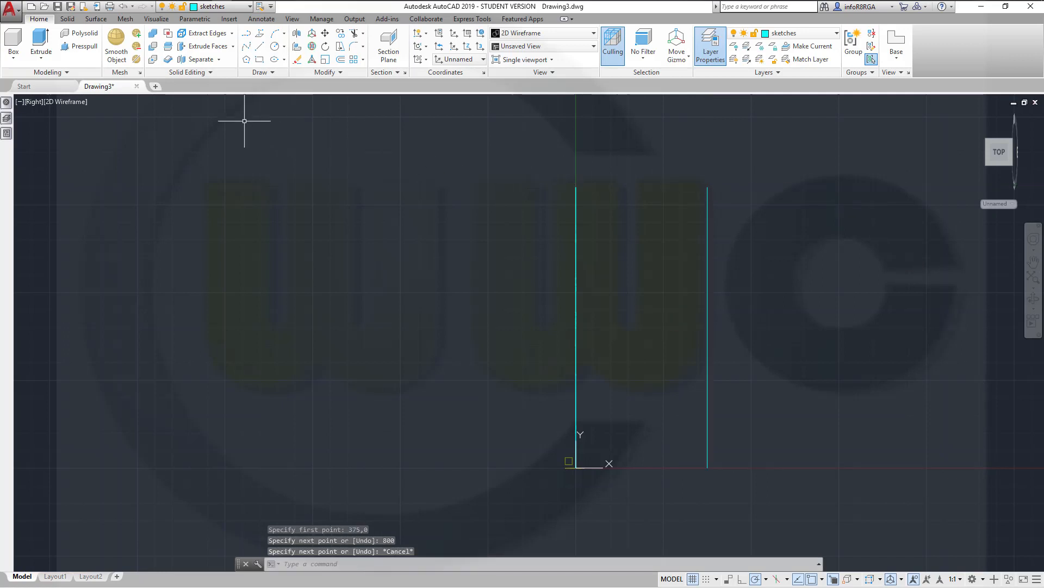
mouse_move(142, 106)
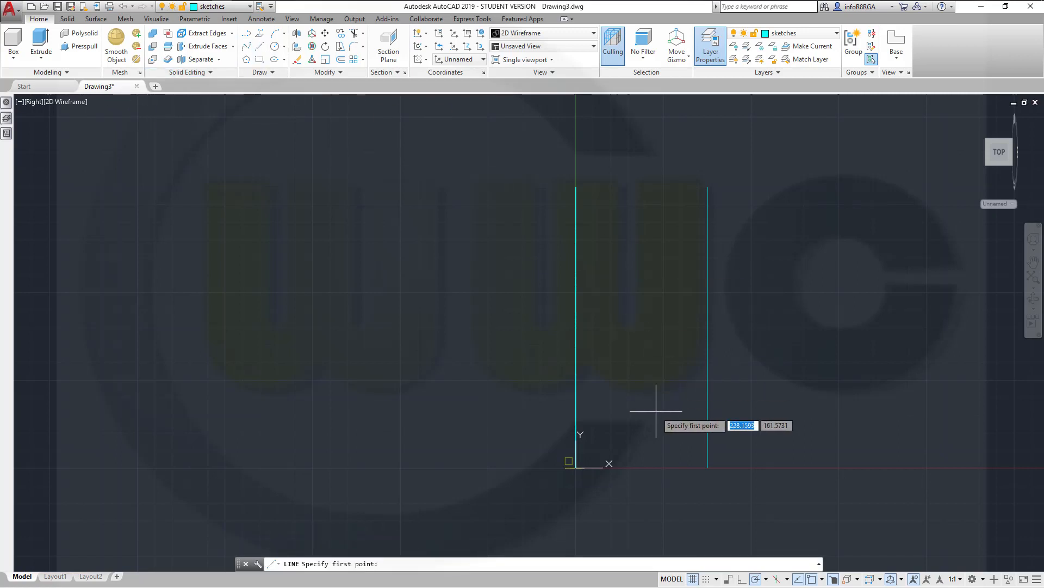
mouse_move(572, 458)
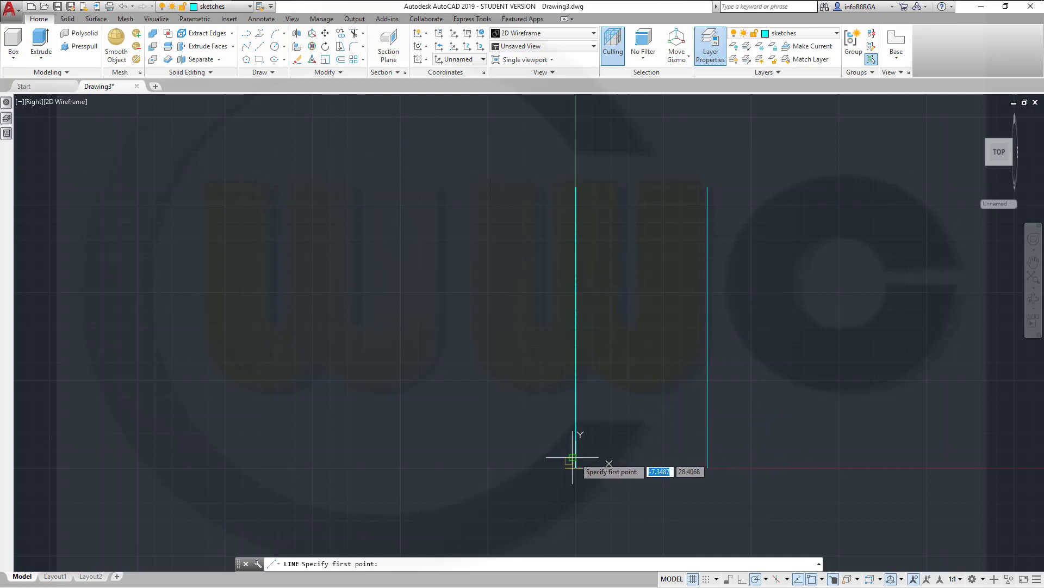
mouse_move(576, 377)
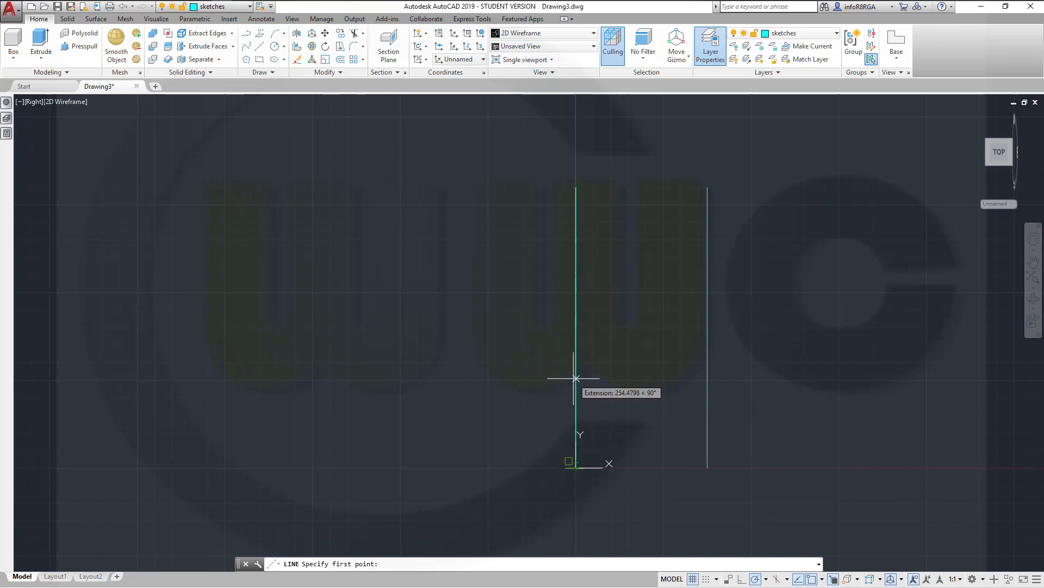
mouse_move(576, 479)
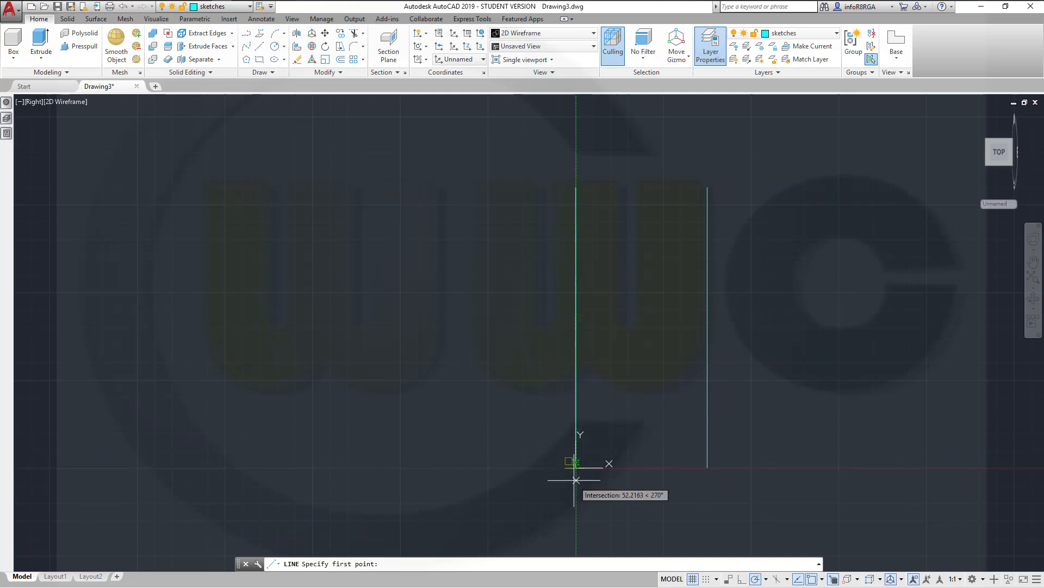
mouse_move(674, 341)
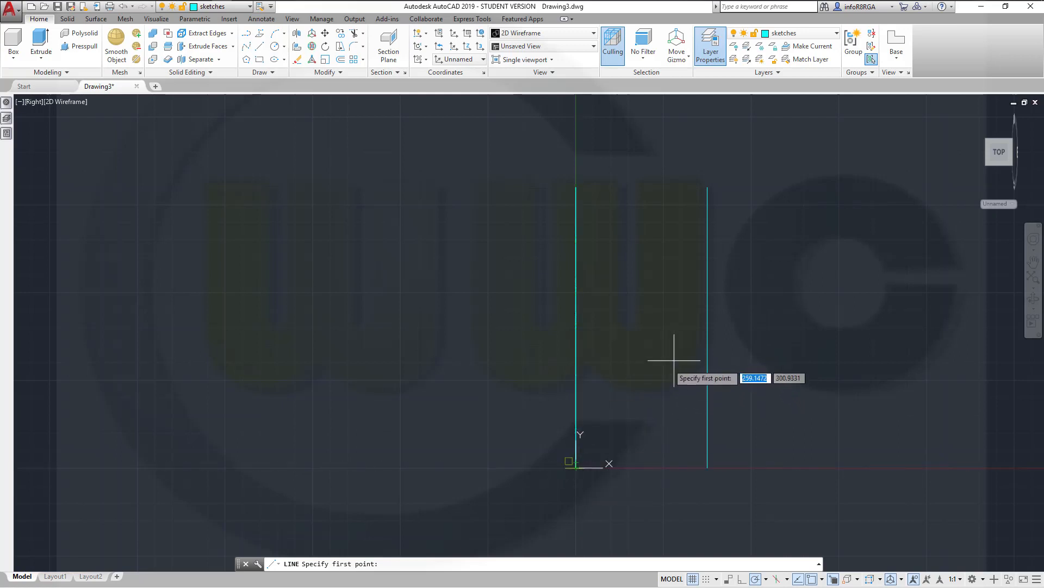
mouse_move(692, 466)
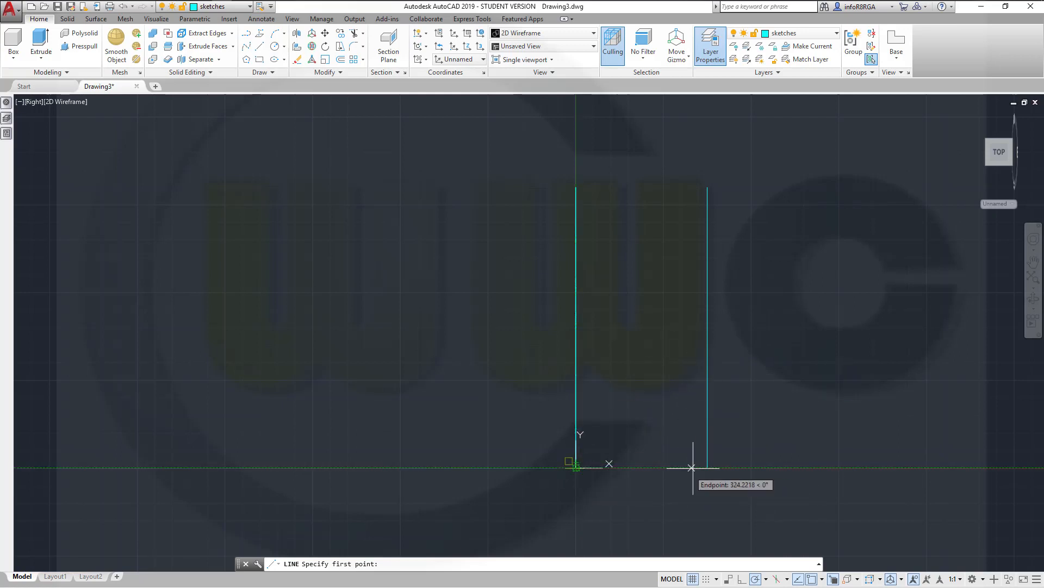
mouse_move(670, 466)
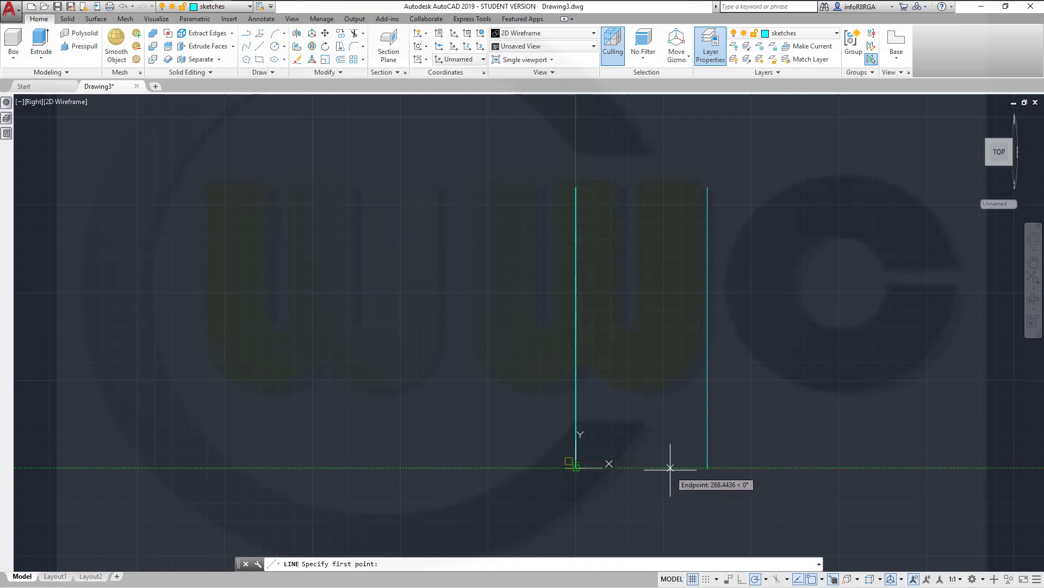
mouse_move(663, 462)
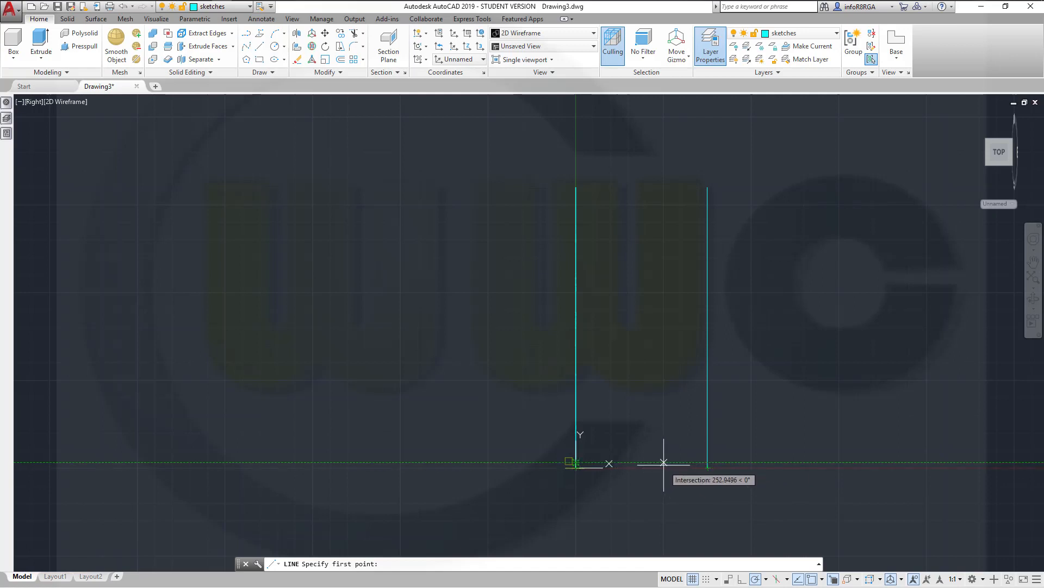
key("Escape")
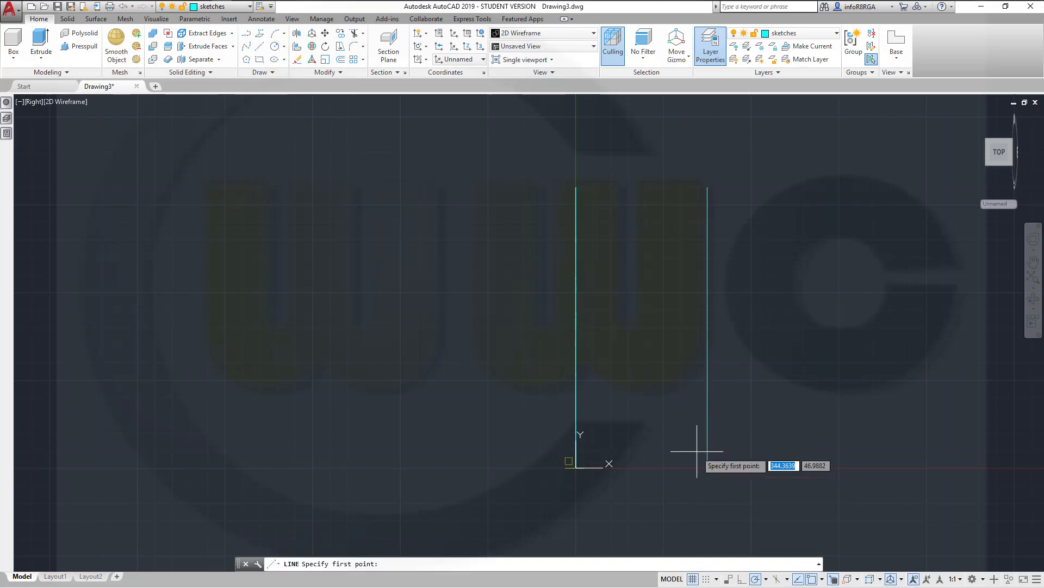
mouse_move(783, 454)
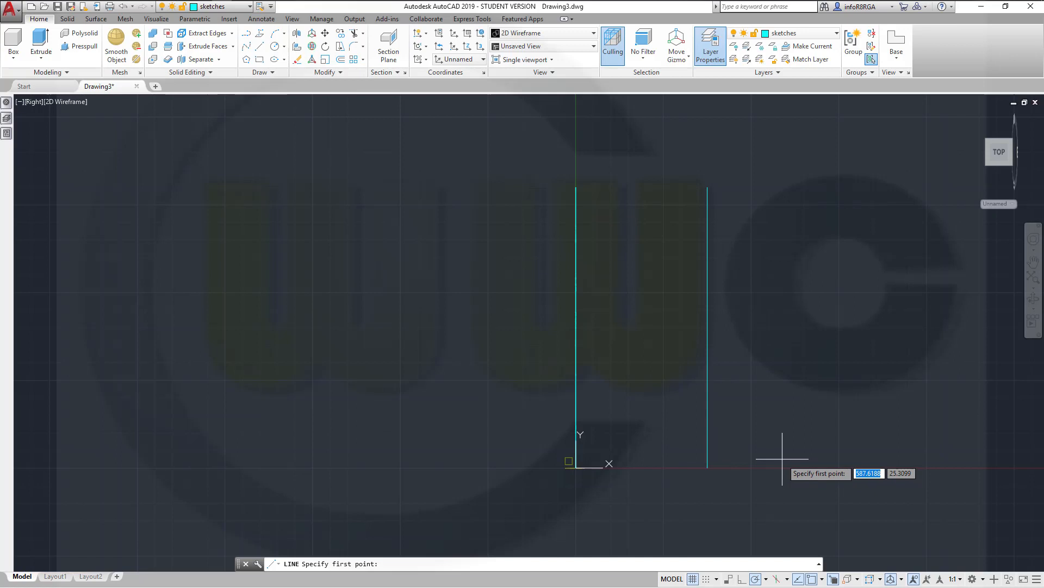
Draw a horizontal line level with the slanted line's top, spanning both station lines
type("3")
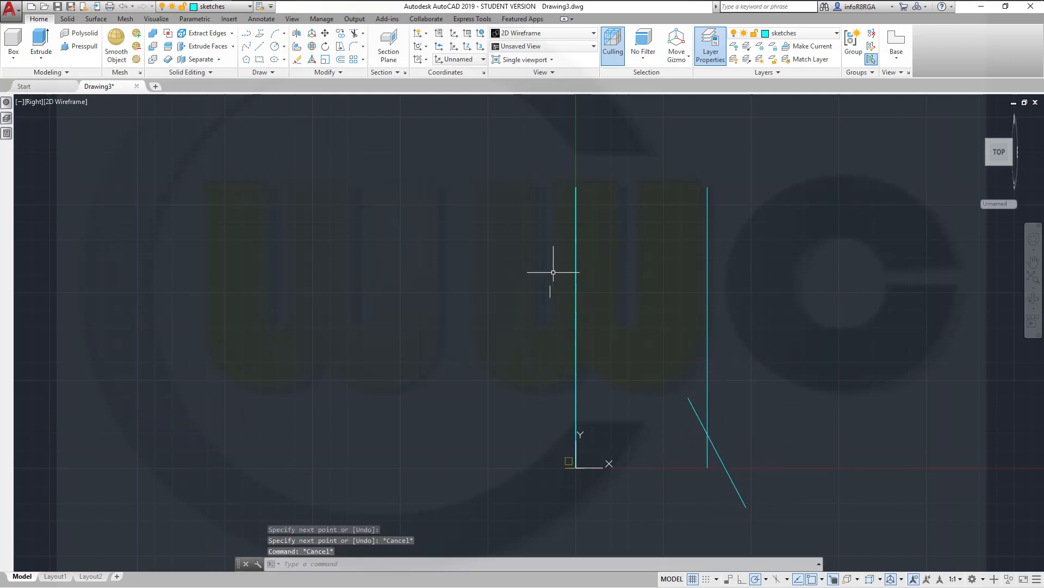
mouse_move(461, 385)
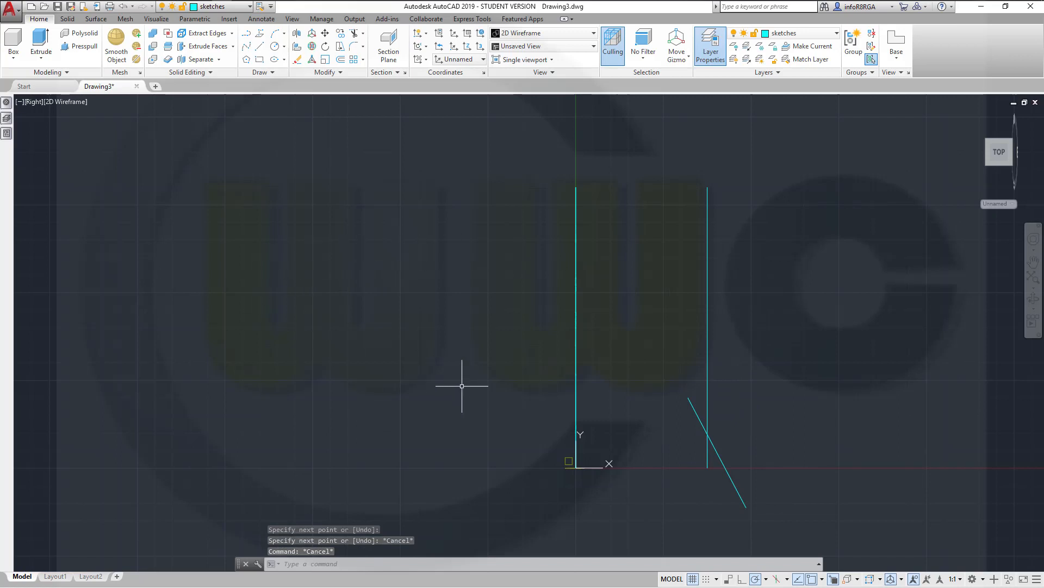
mouse_move(241, 112)
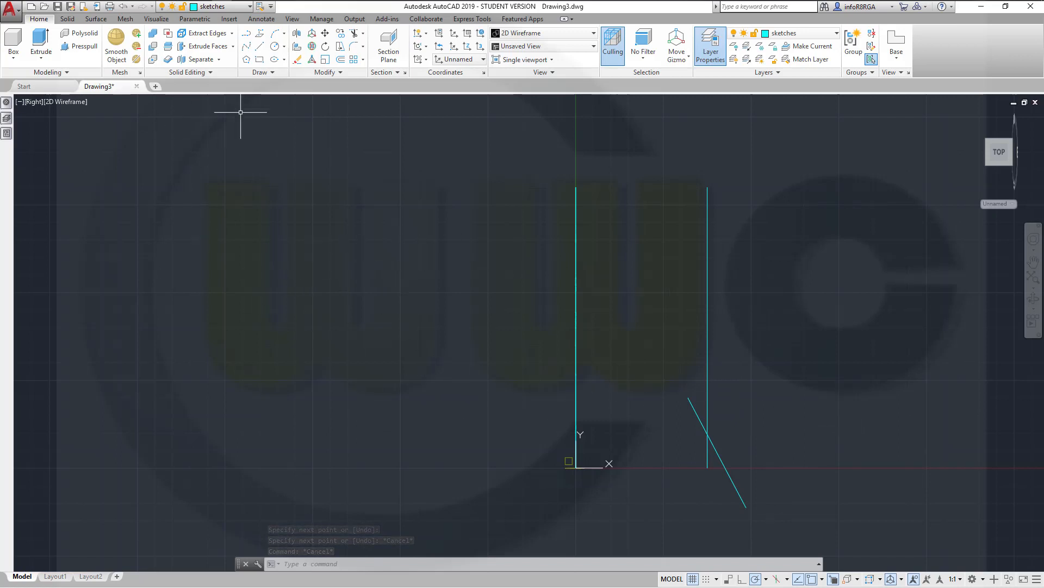
left_click(708, 467)
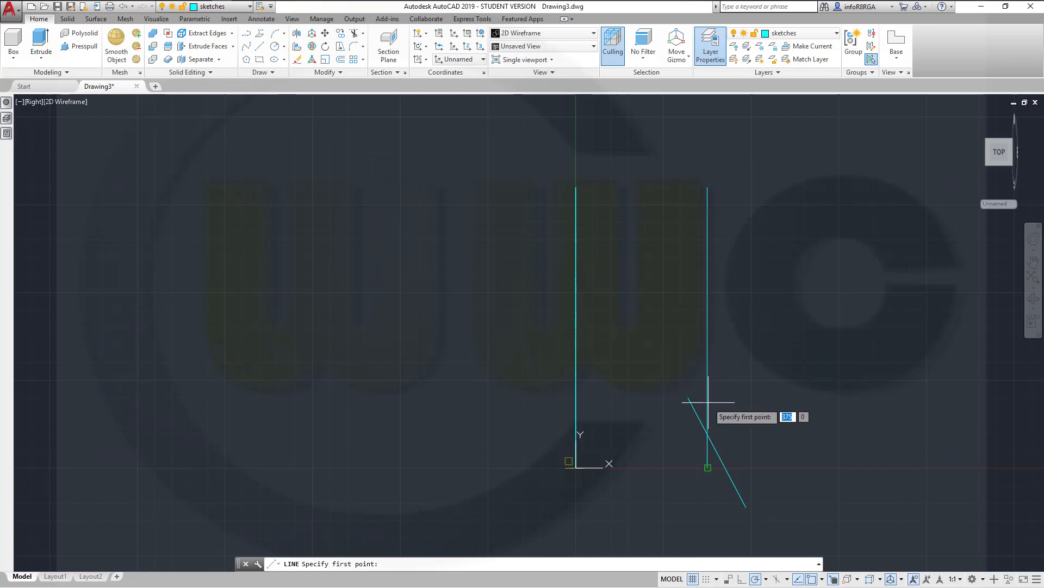
mouse_move(579, 397)
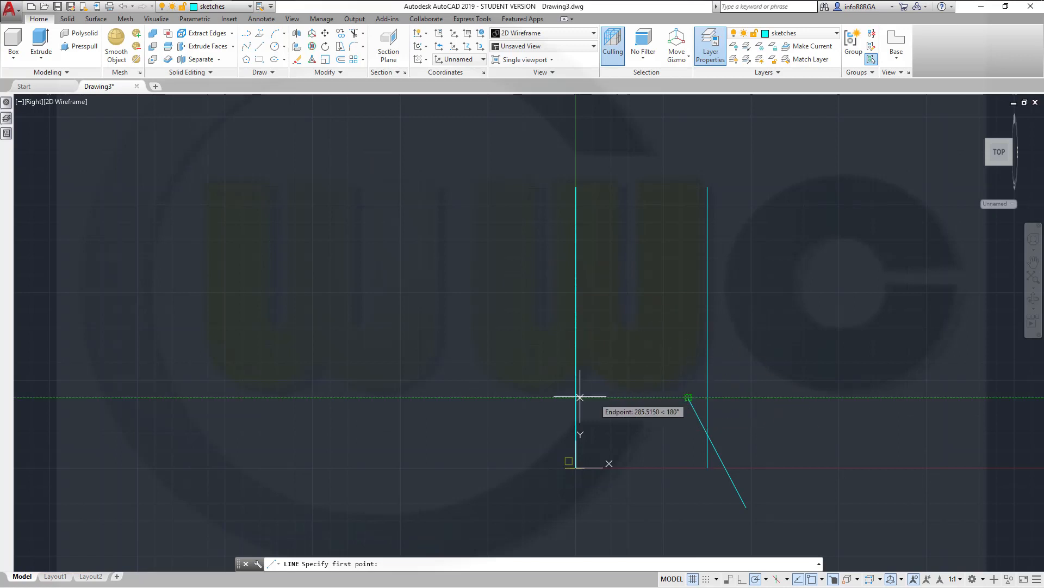
left_click(579, 398)
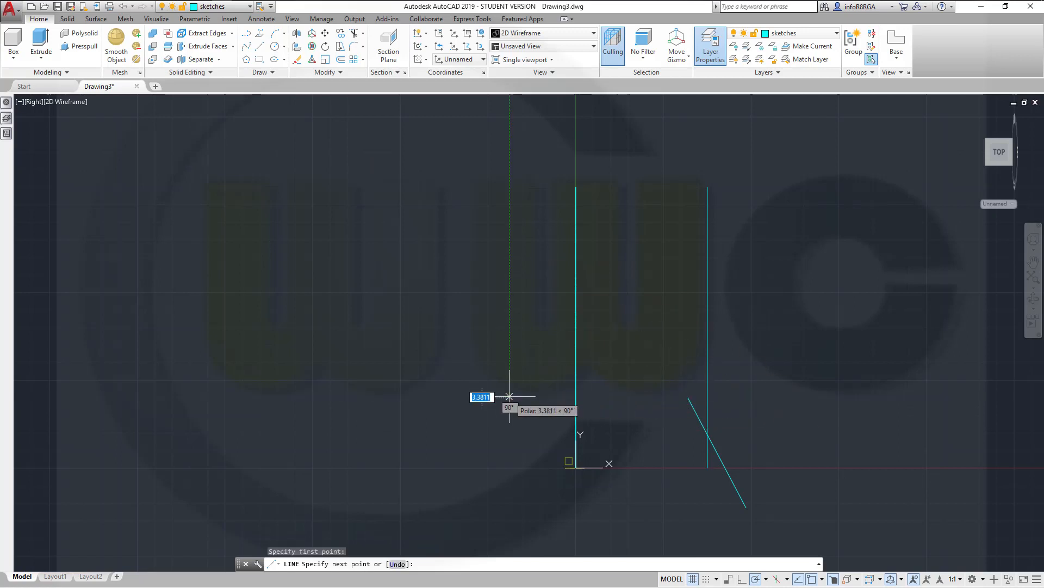
mouse_move(793, 396)
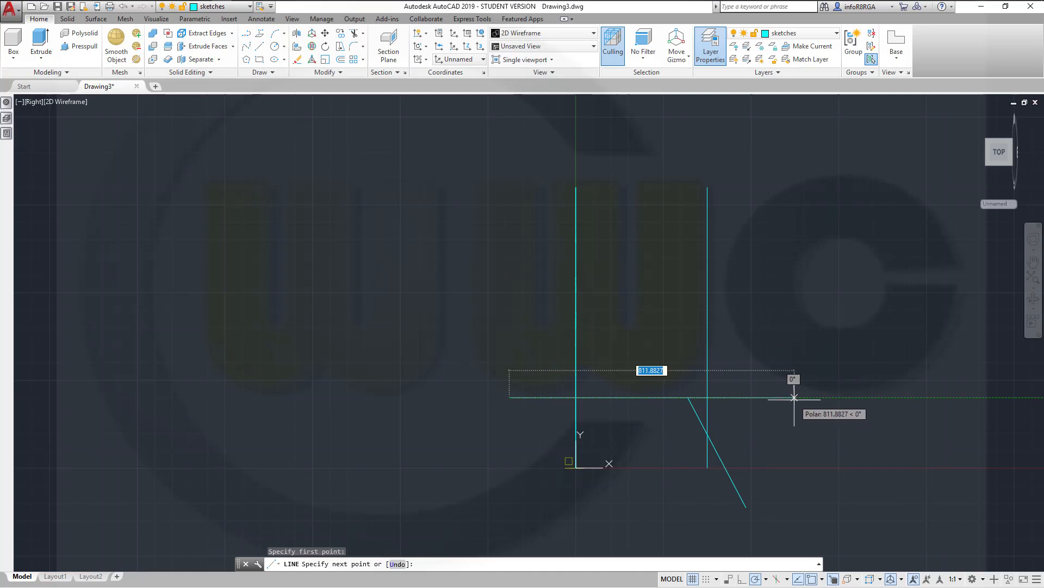
key("Escape")
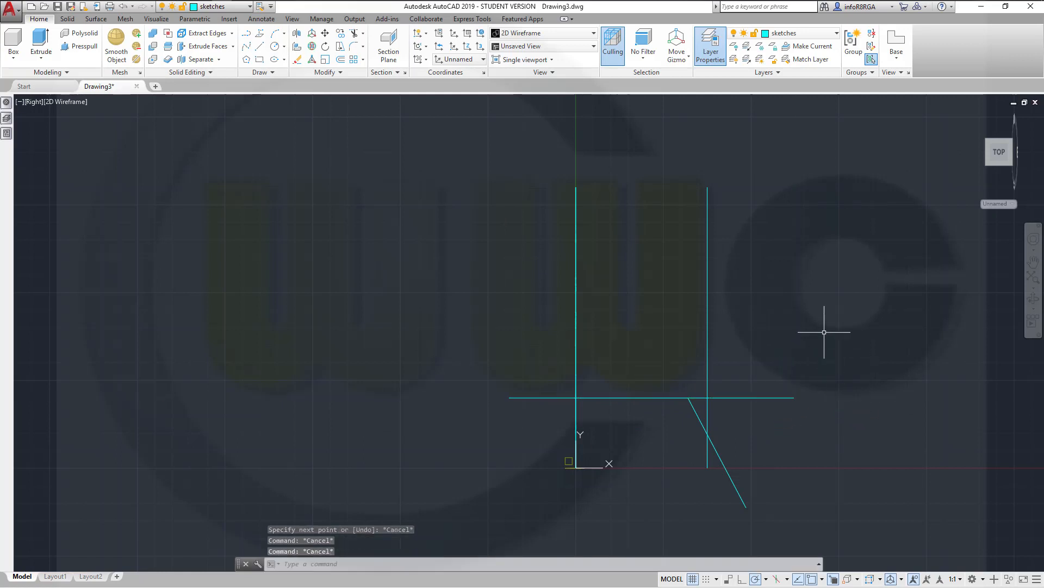
mouse_move(518, 269)
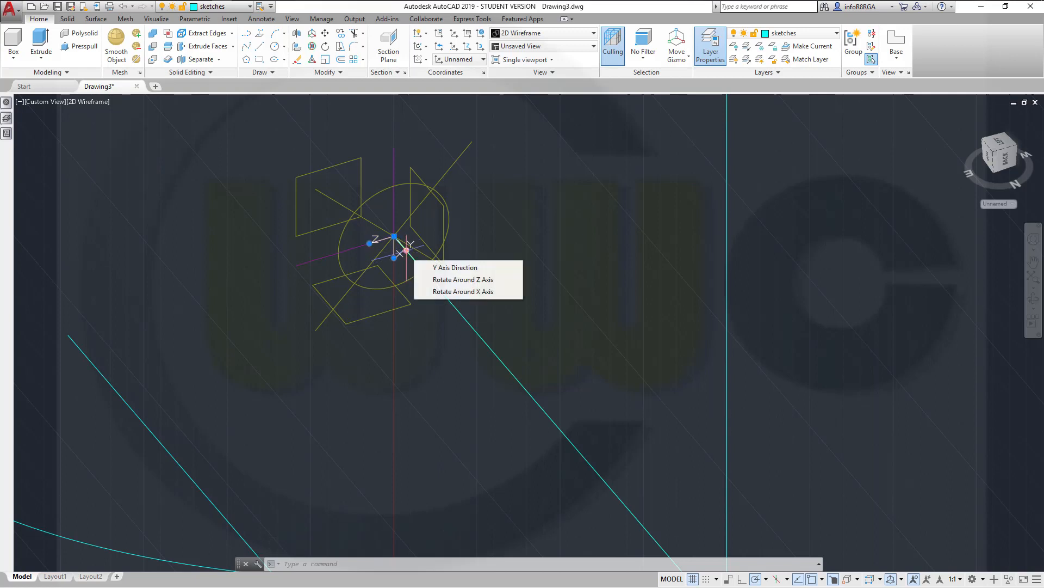
Rotate the UCS 90 degrees about its X axis and orbit the view
left_click(463, 291)
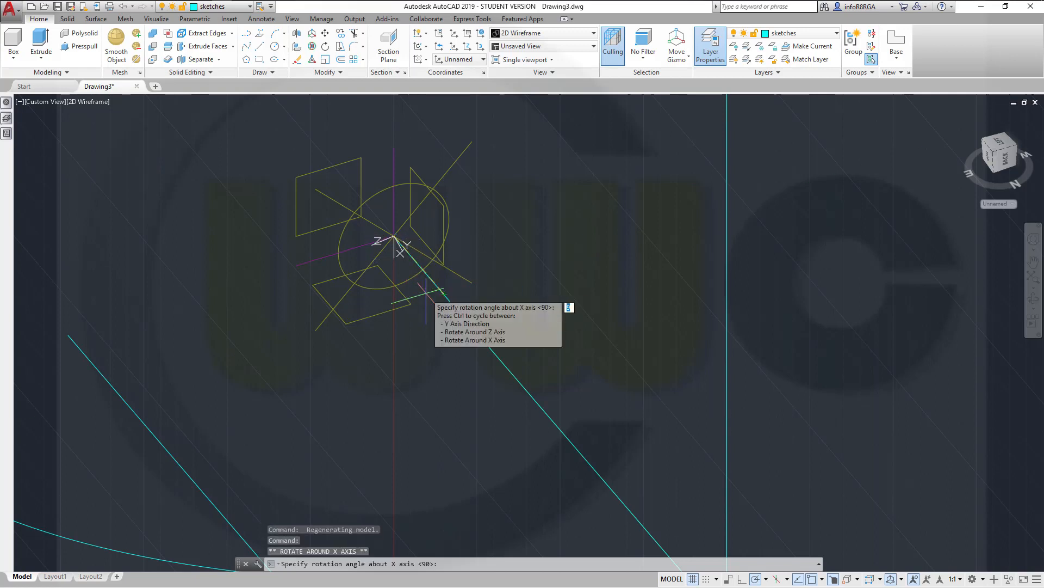
key("Escape")
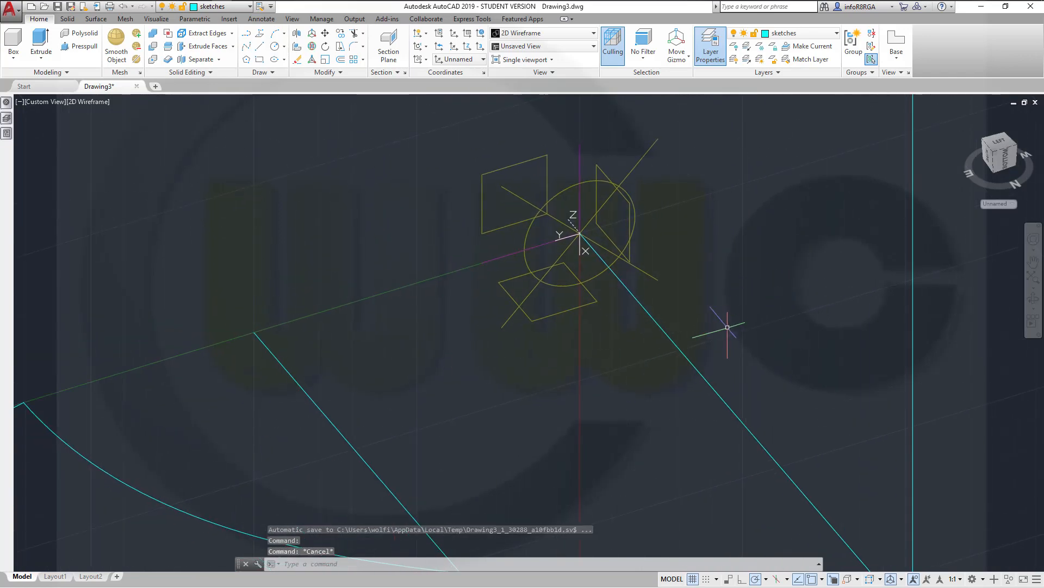
left_click(998, 152)
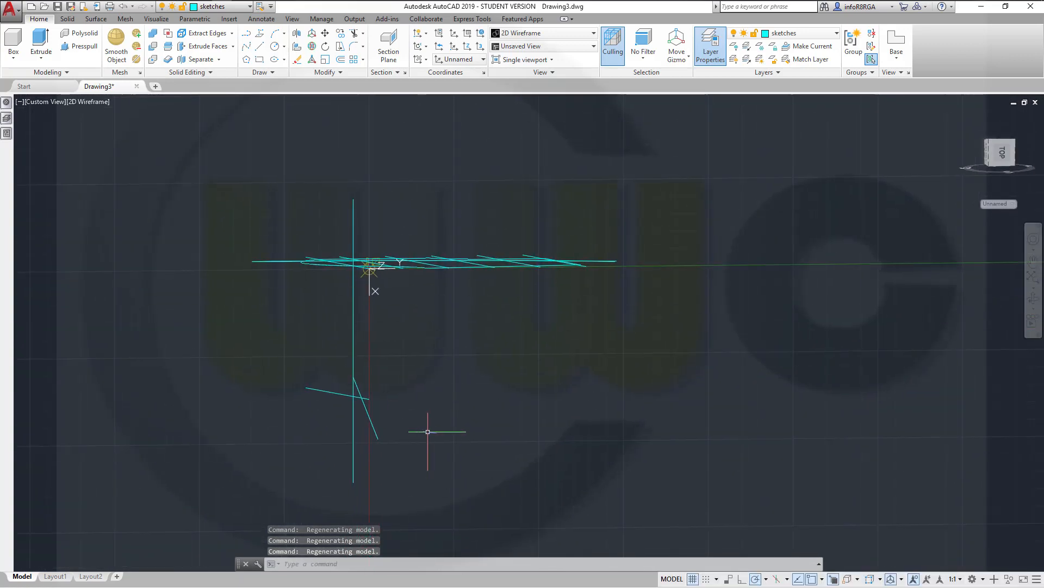
mouse_move(444, 356)
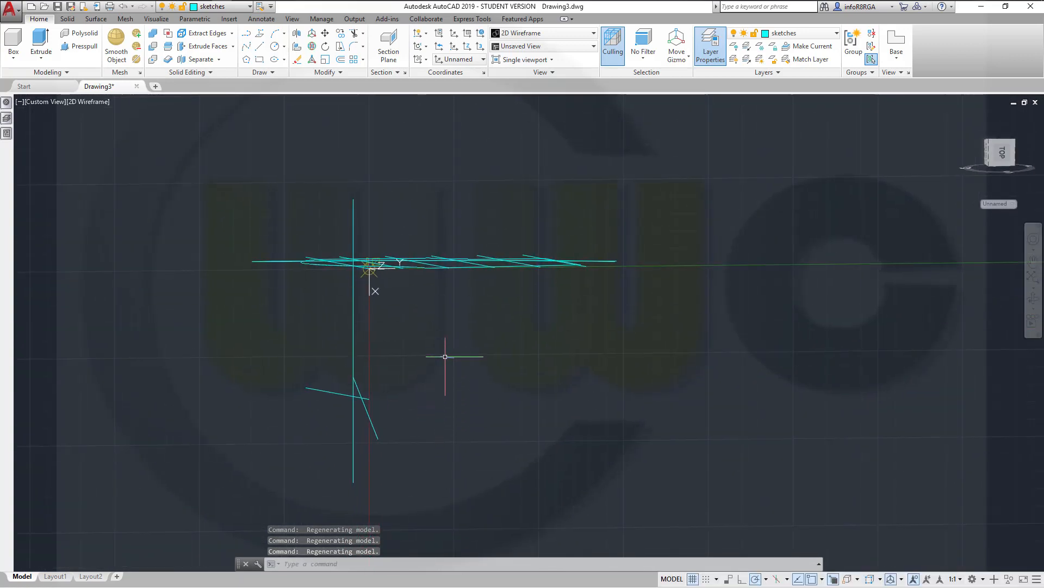
mouse_move(441, 353)
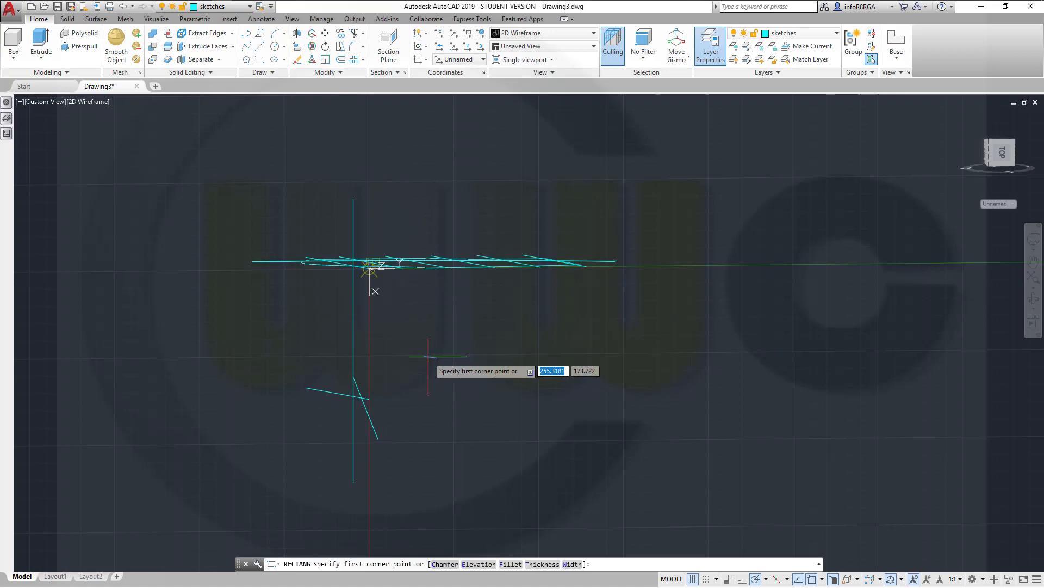
Draw a 20 by 135 slot rectangle and turn on Infer Constraints
left_click(428, 350)
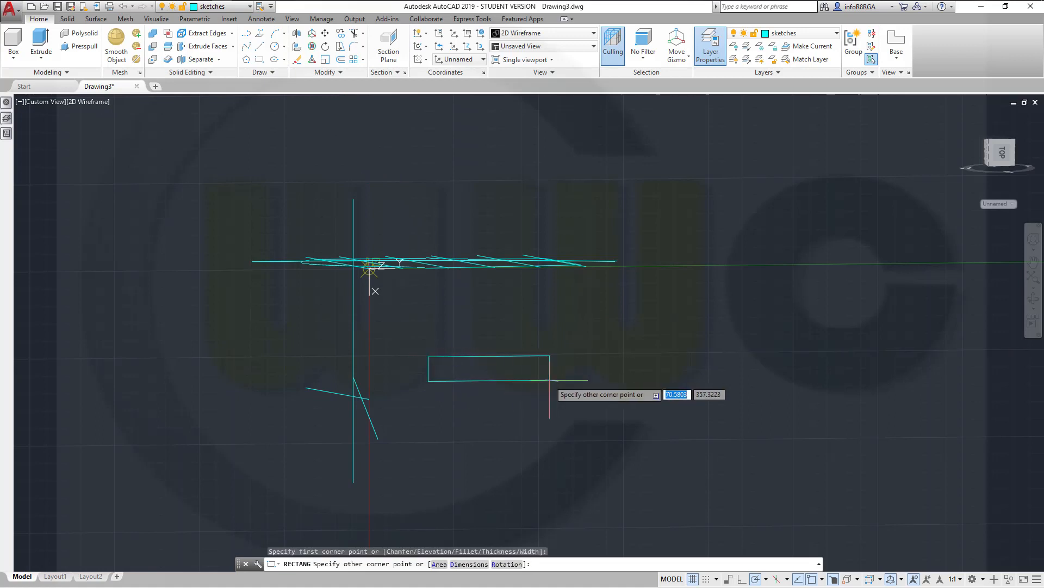
mouse_move(586, 397)
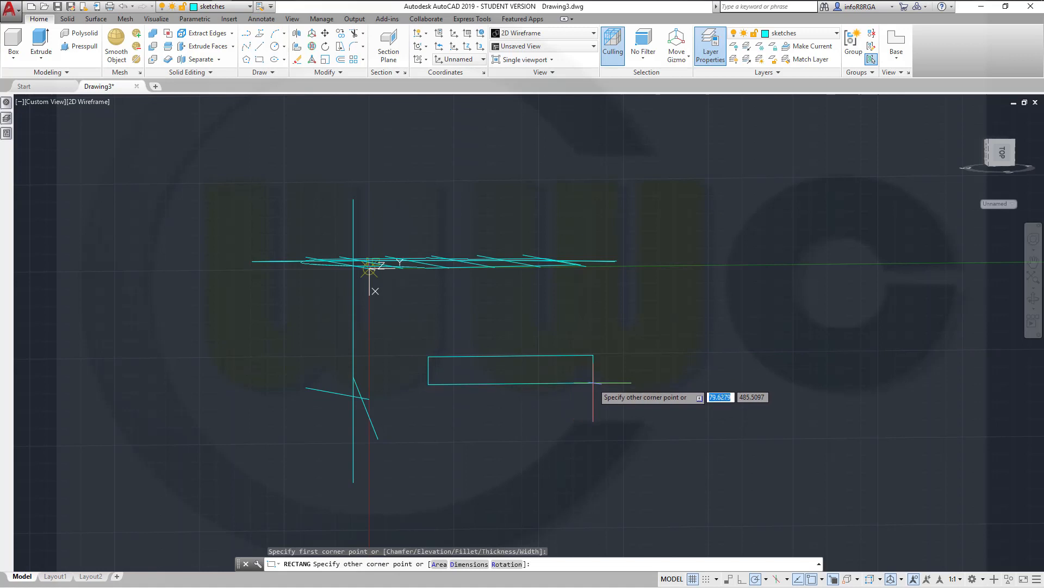
type("20")
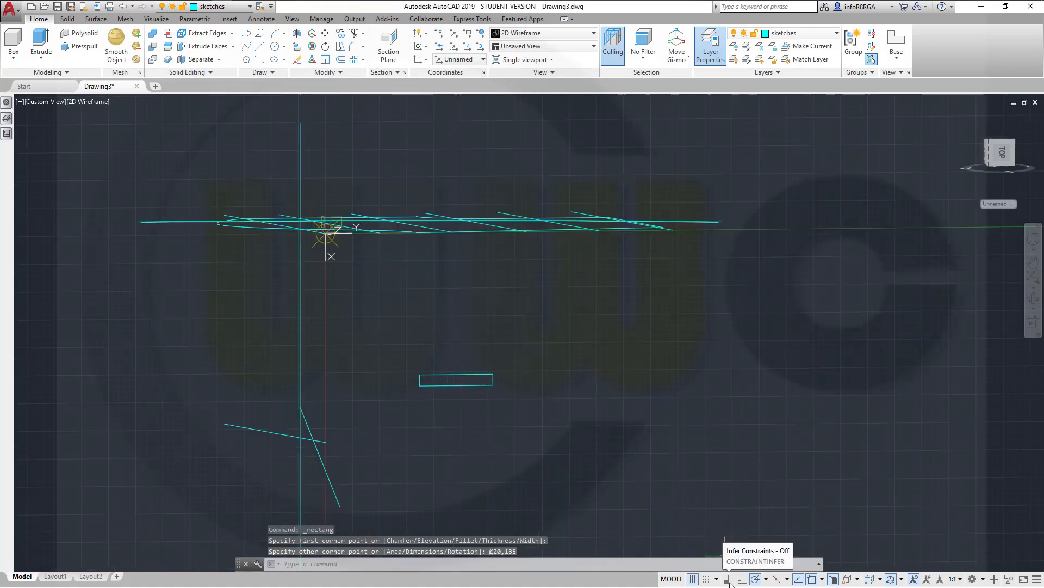
left_click(731, 578)
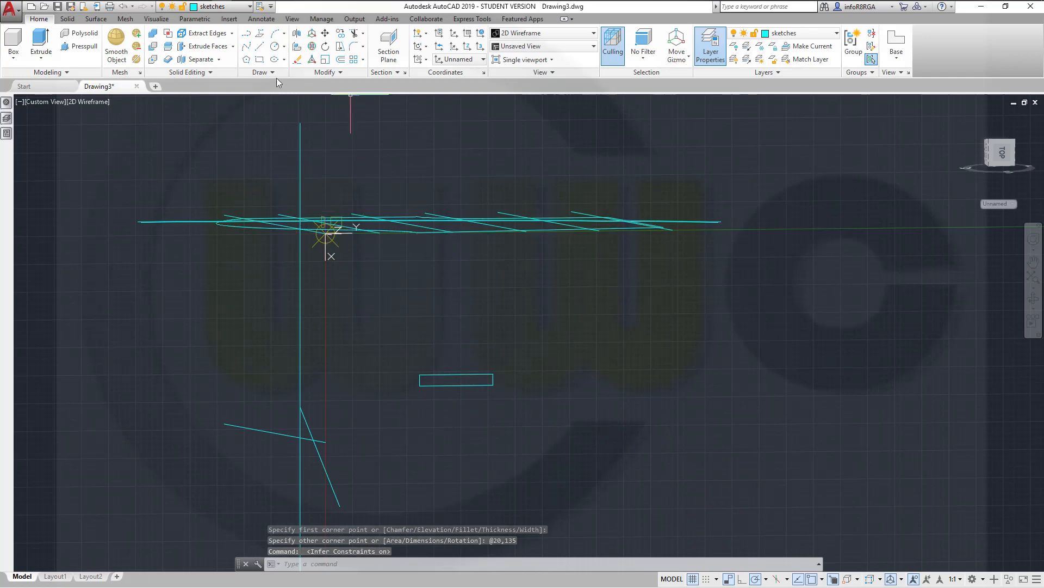
Apply Auto Constrain to the slot rectangle
left_click(195, 18)
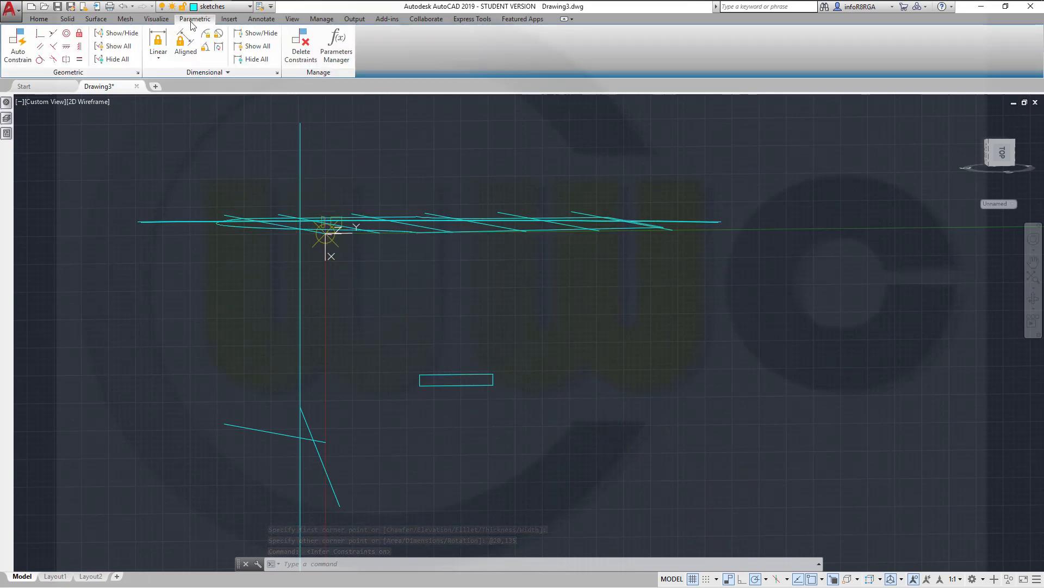
left_click(158, 44)
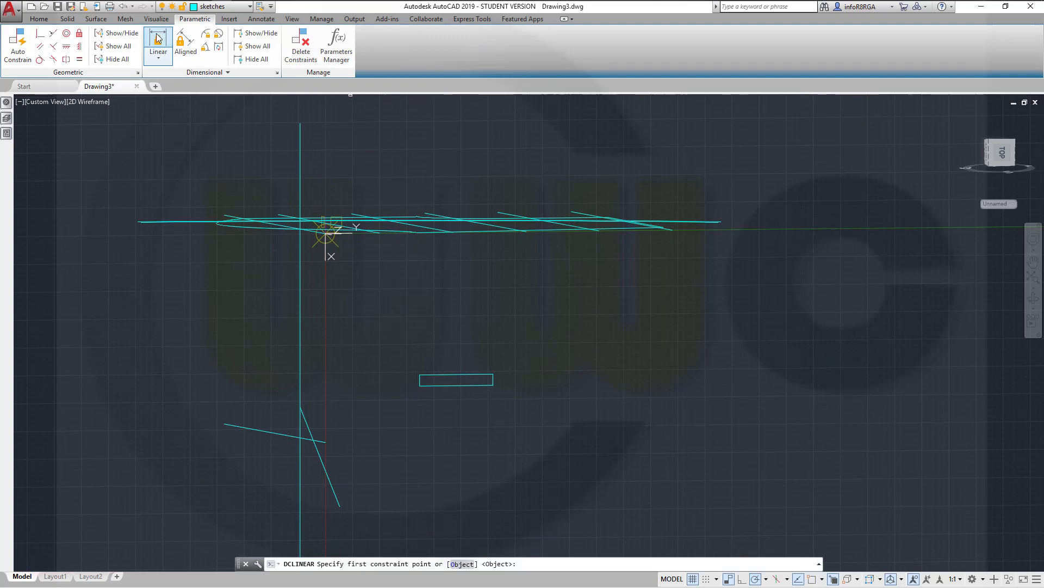
left_click(17, 47)
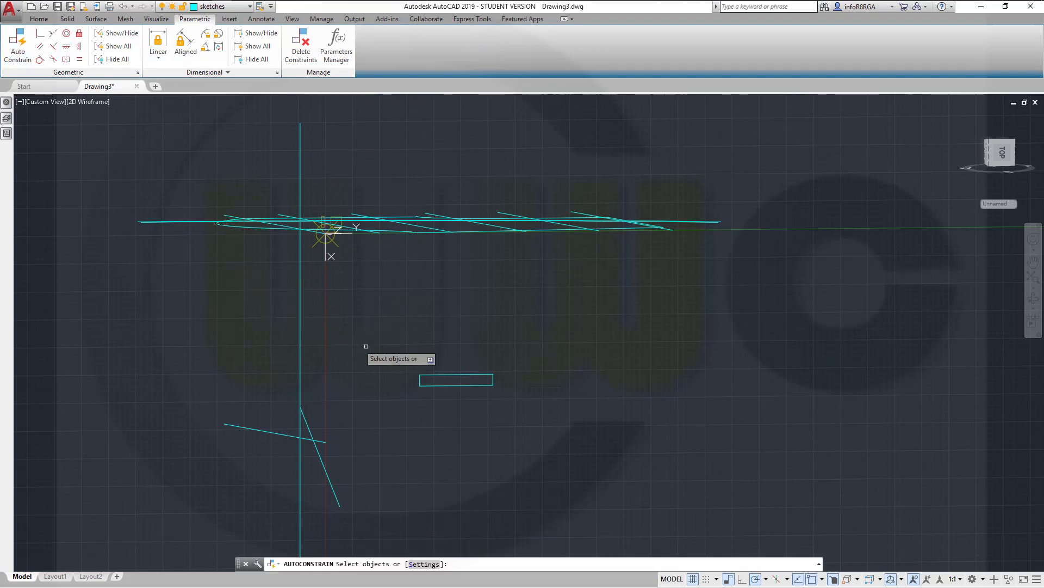
right_click(456, 381)
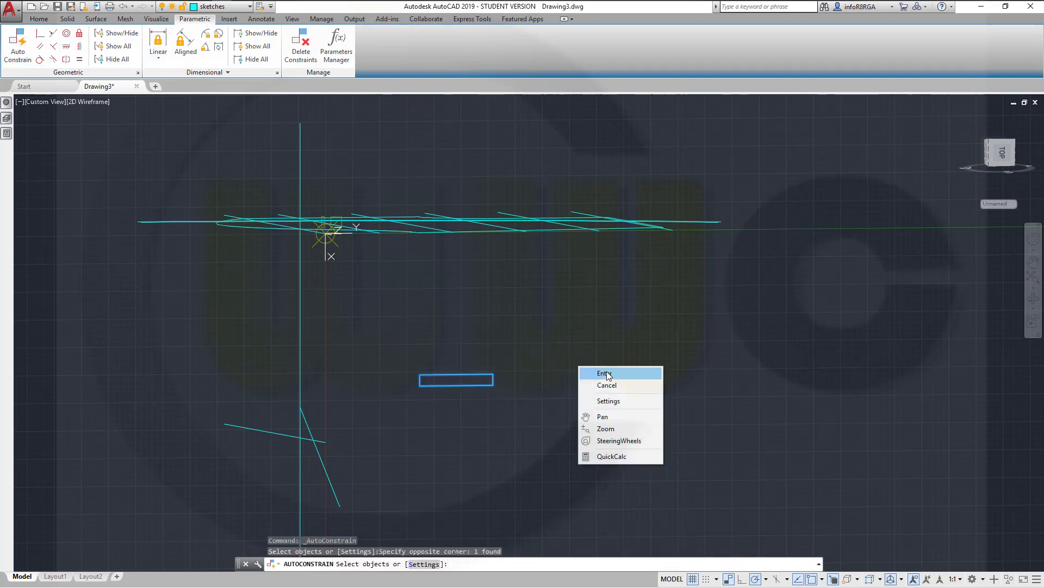
left_click(604, 372)
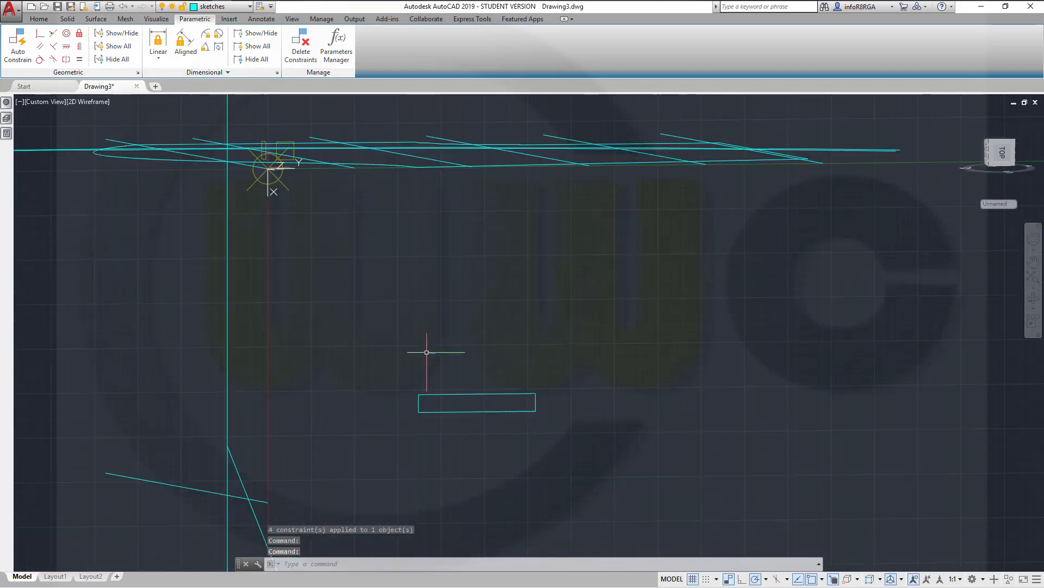
Add a linear dimensional constraint d1=135 on the rectangle's length
left_click(158, 52)
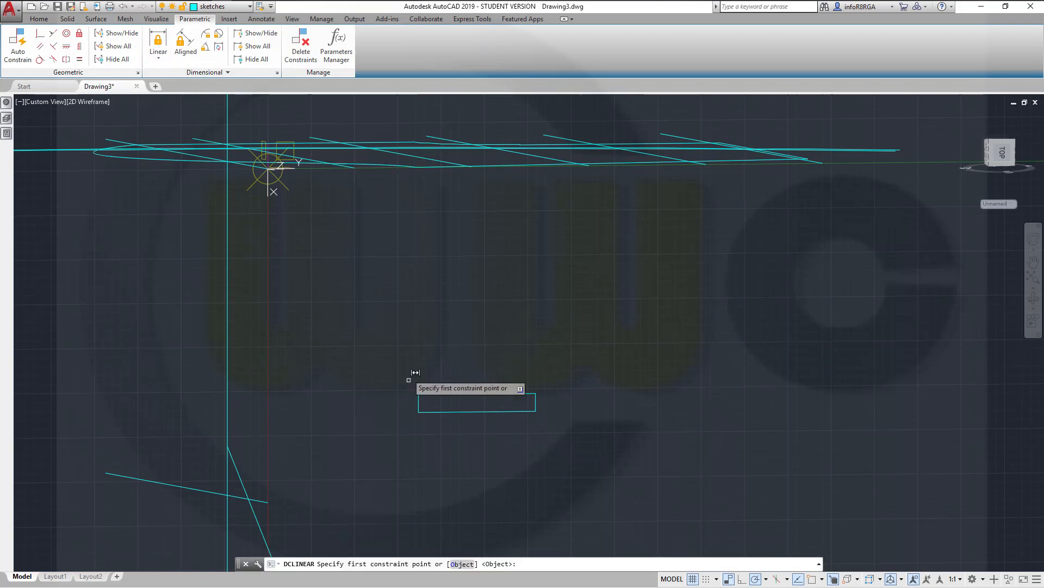
left_click(410, 379)
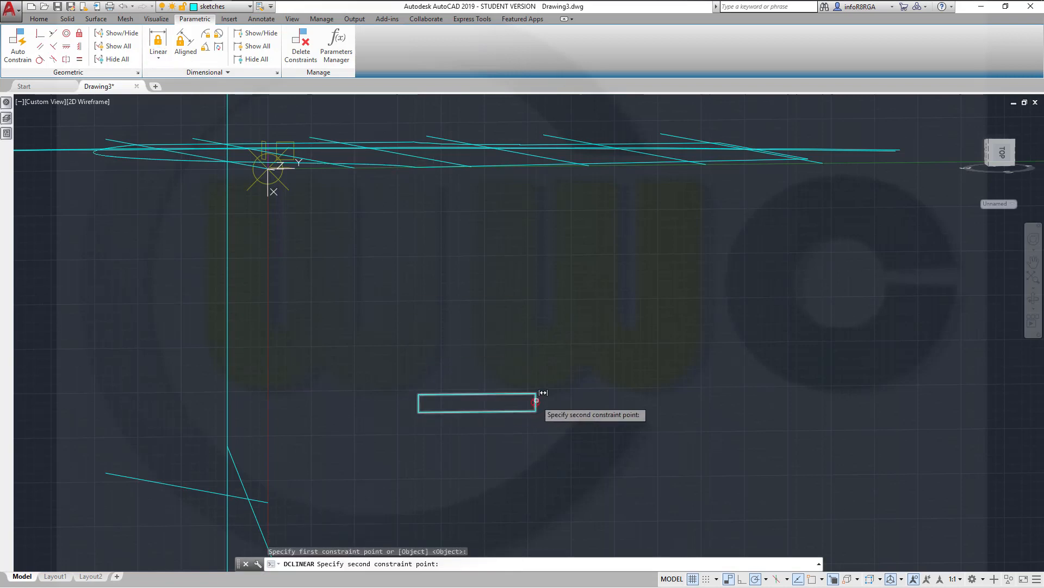
left_click(477, 363)
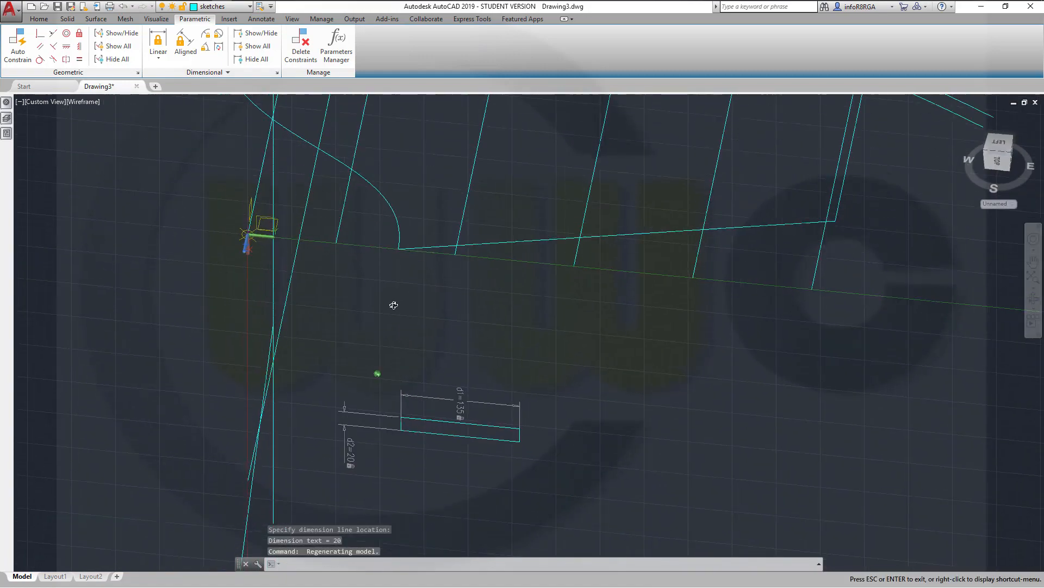
Draw an arc-mode polyline curve from the slot's bottom edge to its top-right corner
left_click(38, 19)
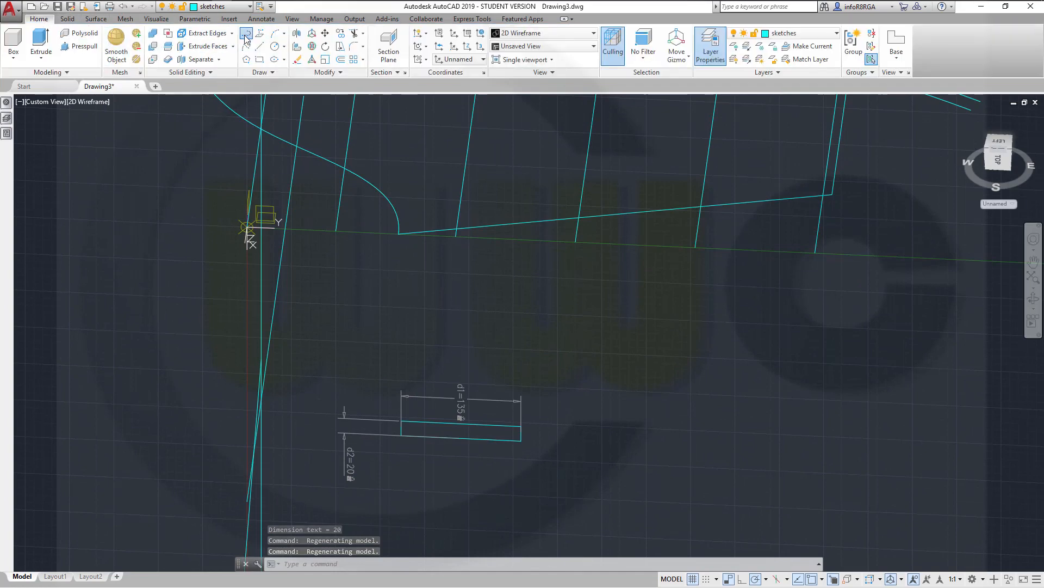
left_click(246, 34)
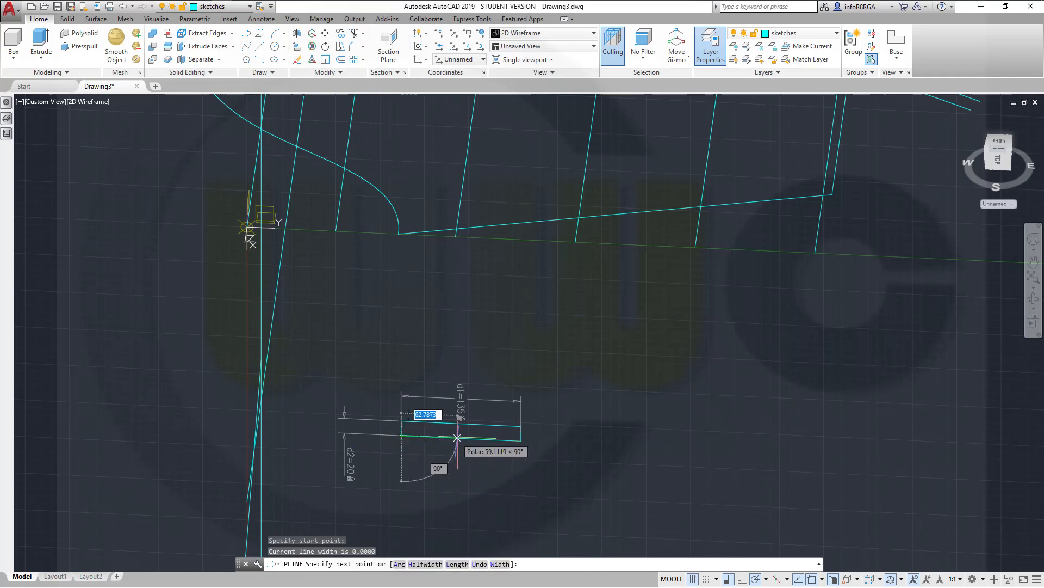
mouse_move(456, 438)
type("30")
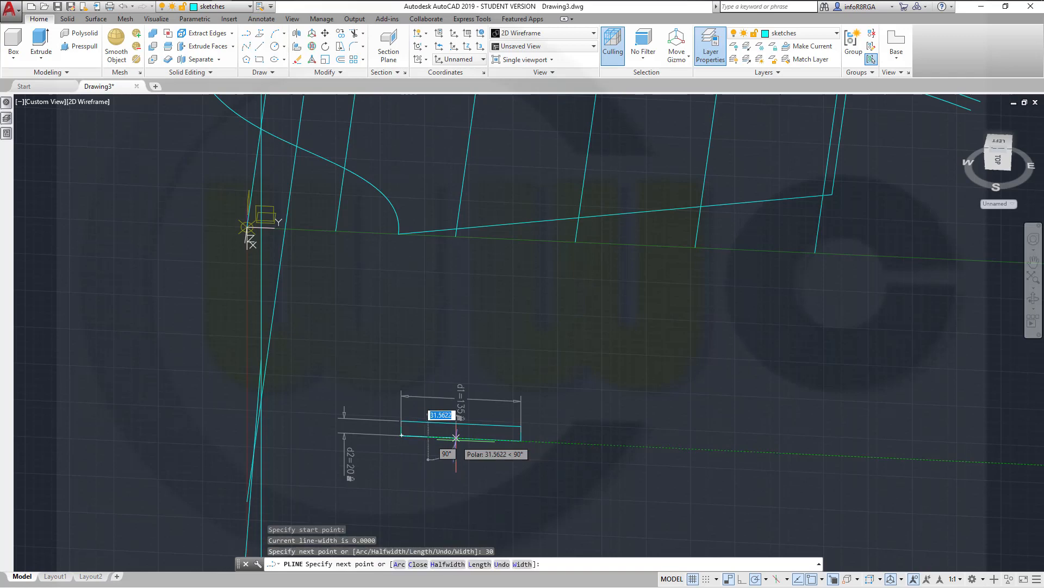
right_click(457, 438)
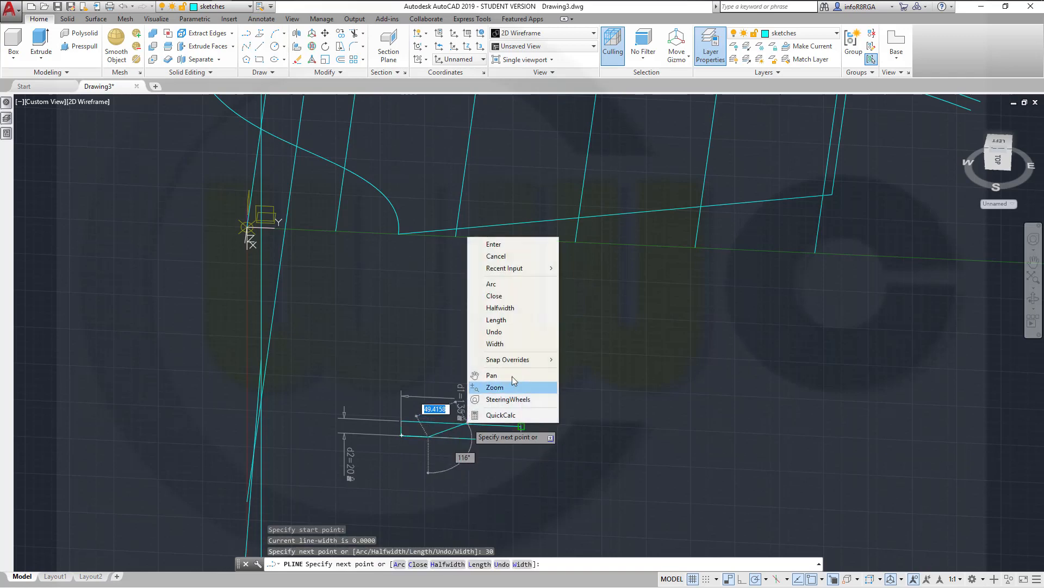
left_click(491, 284)
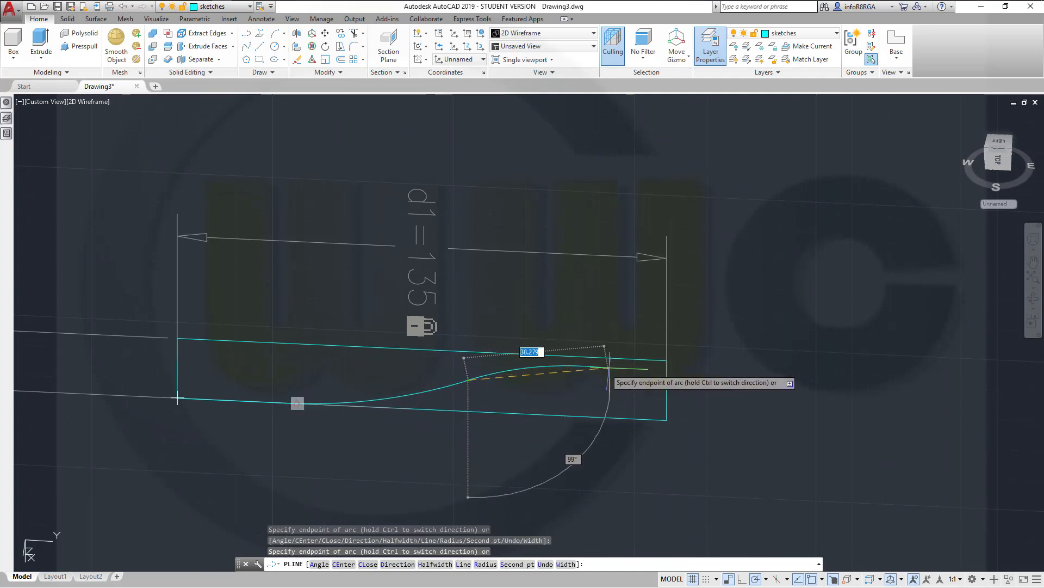
mouse_move(666, 360)
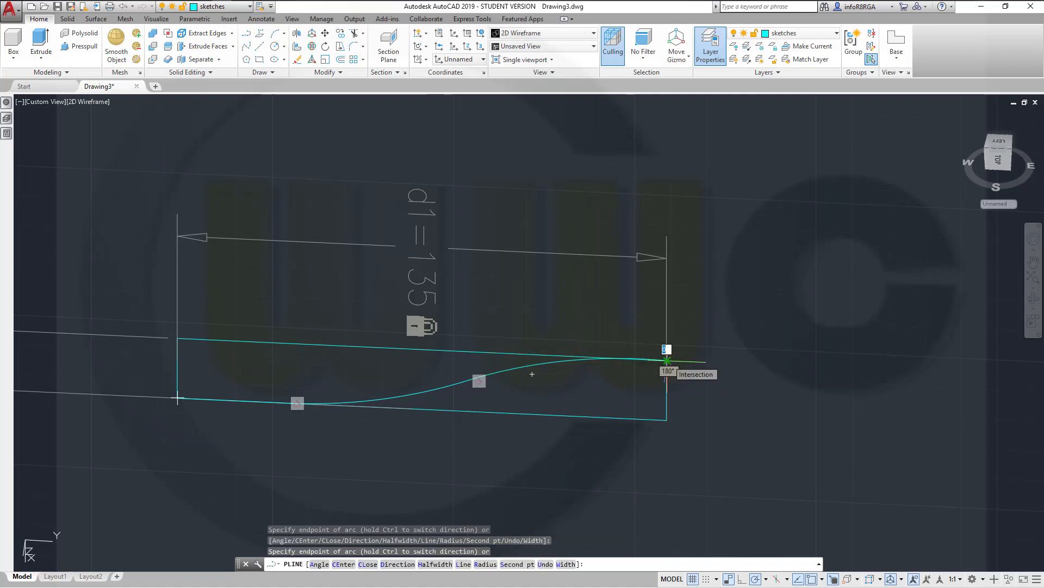
key("Escape")
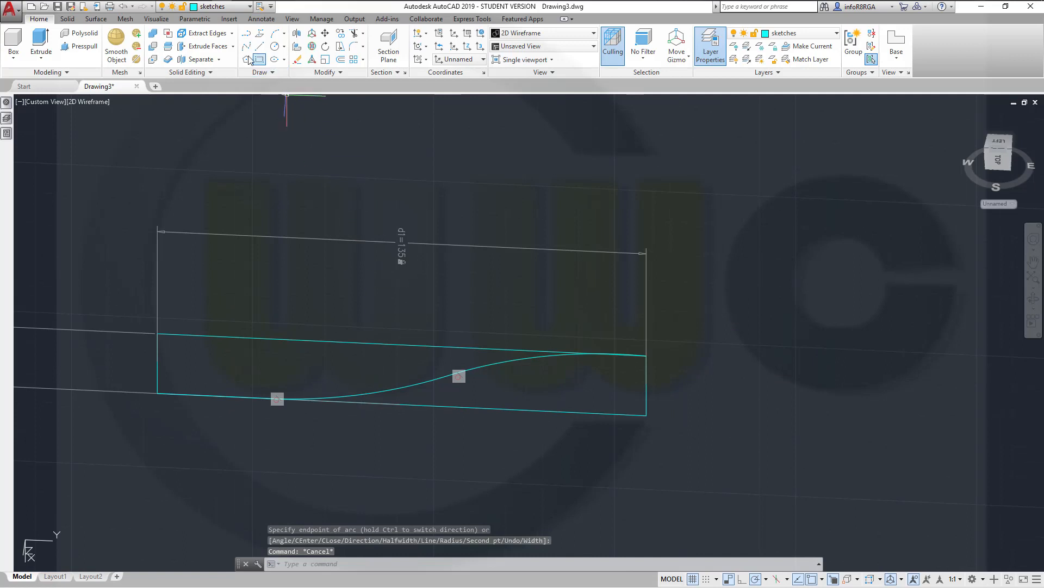
Constrain the curve start 30 from the slot's left end (d3=30) and tangent to the edges
left_click(195, 18)
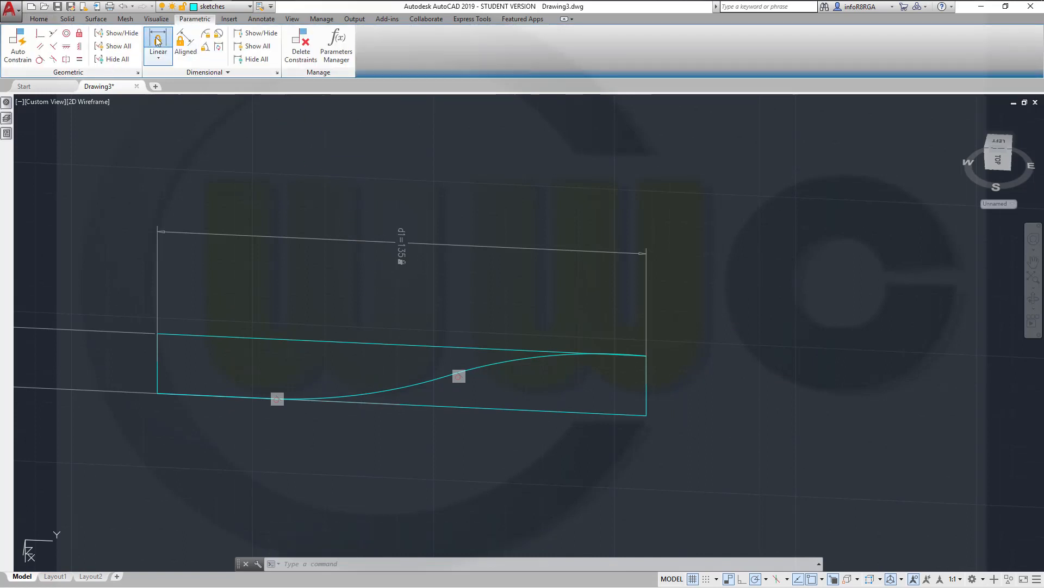
left_click(157, 51)
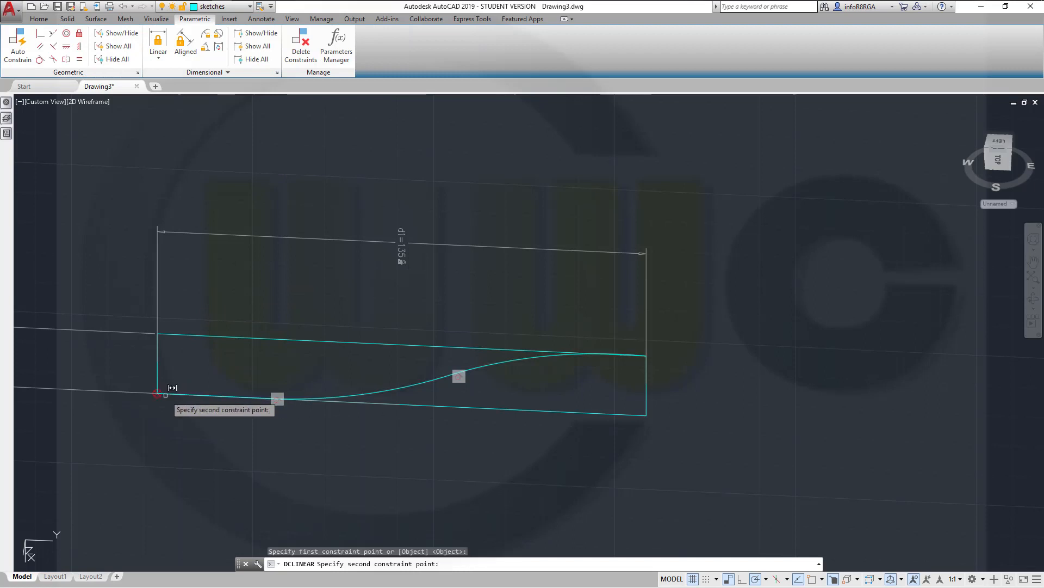
left_click(276, 397)
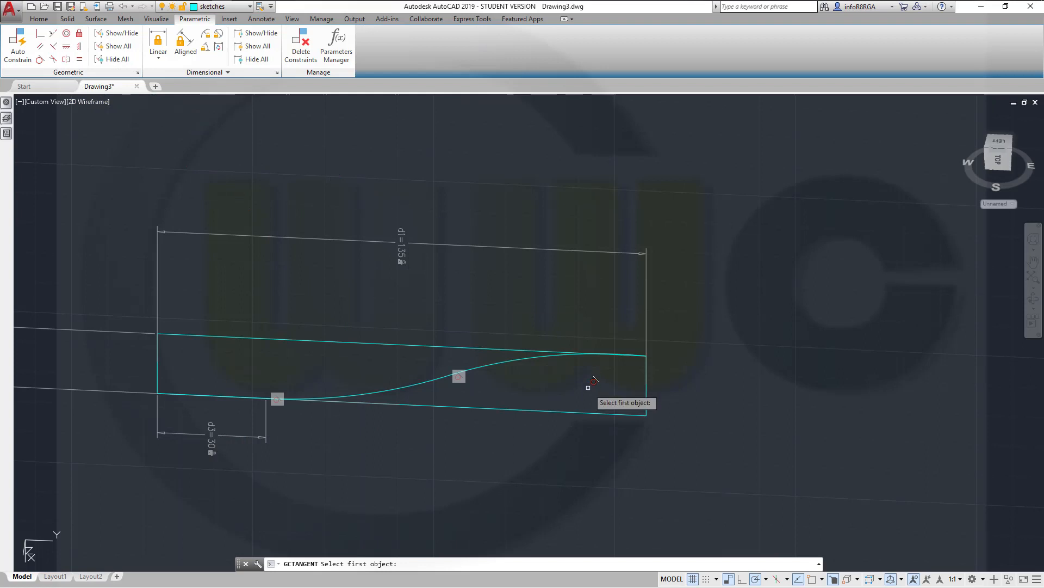
left_click(589, 385)
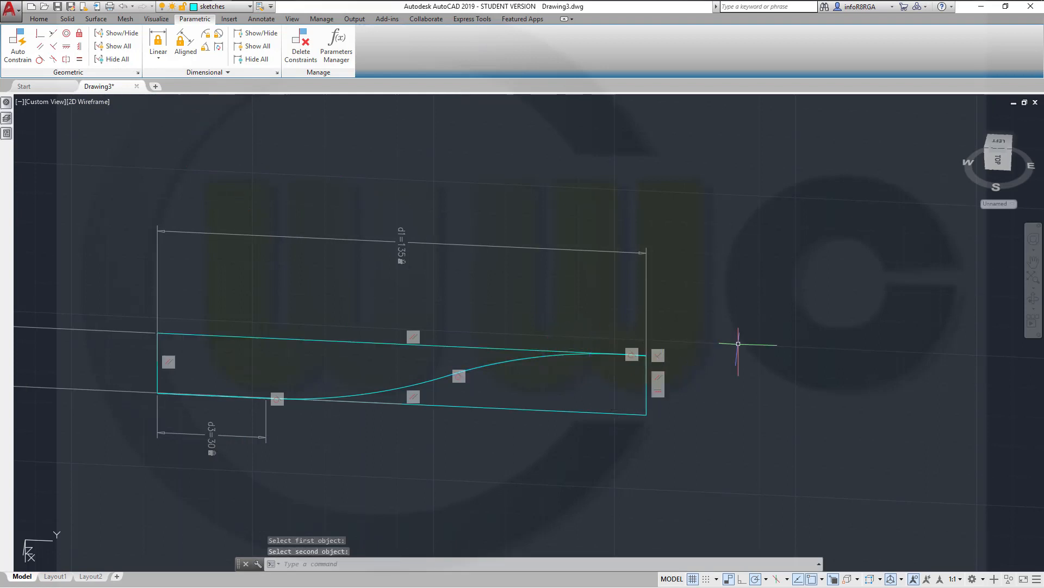
left_click(39, 19)
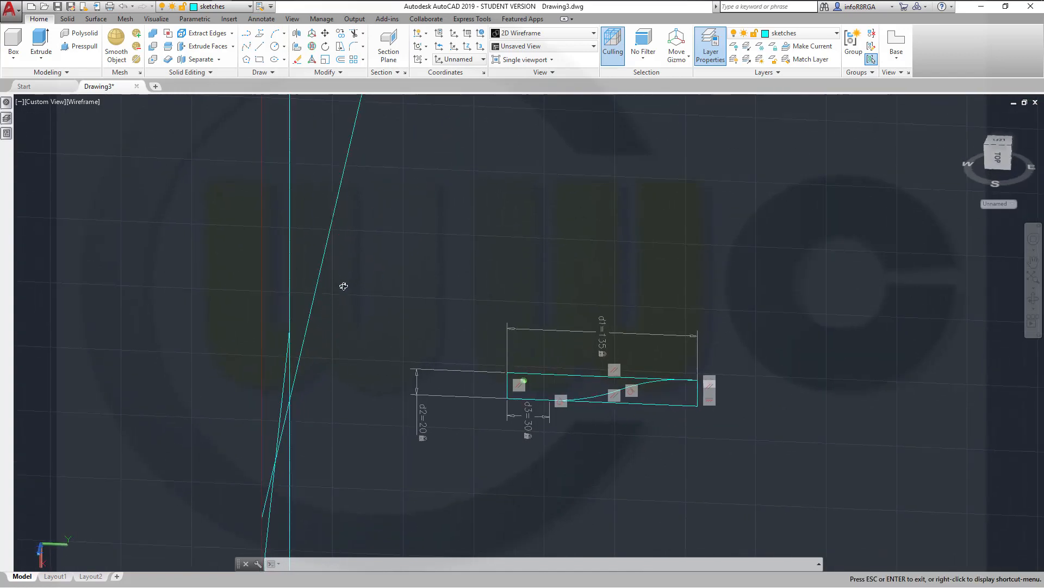
key("ctrl+y")
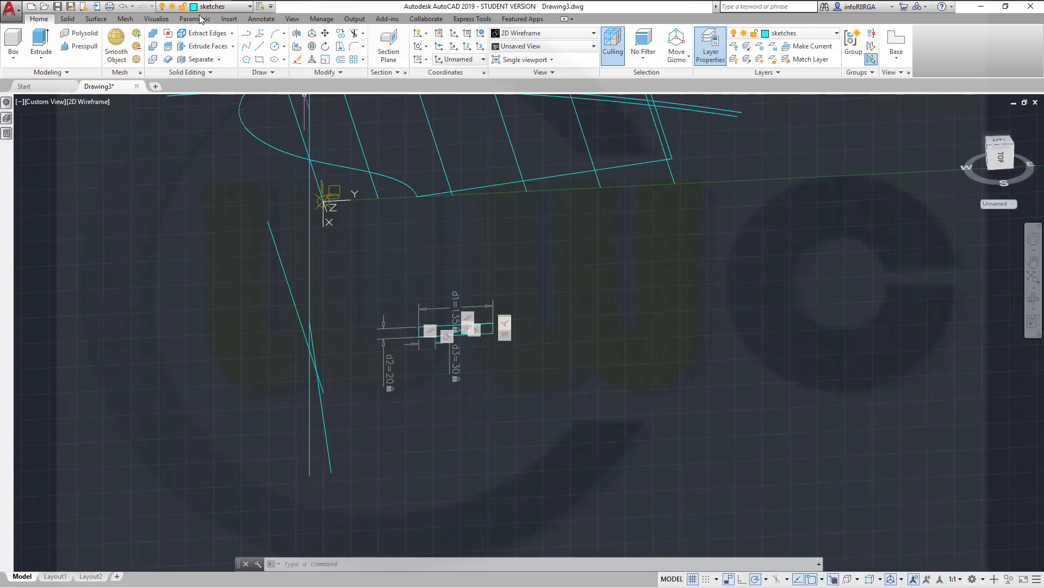
left_click(195, 18)
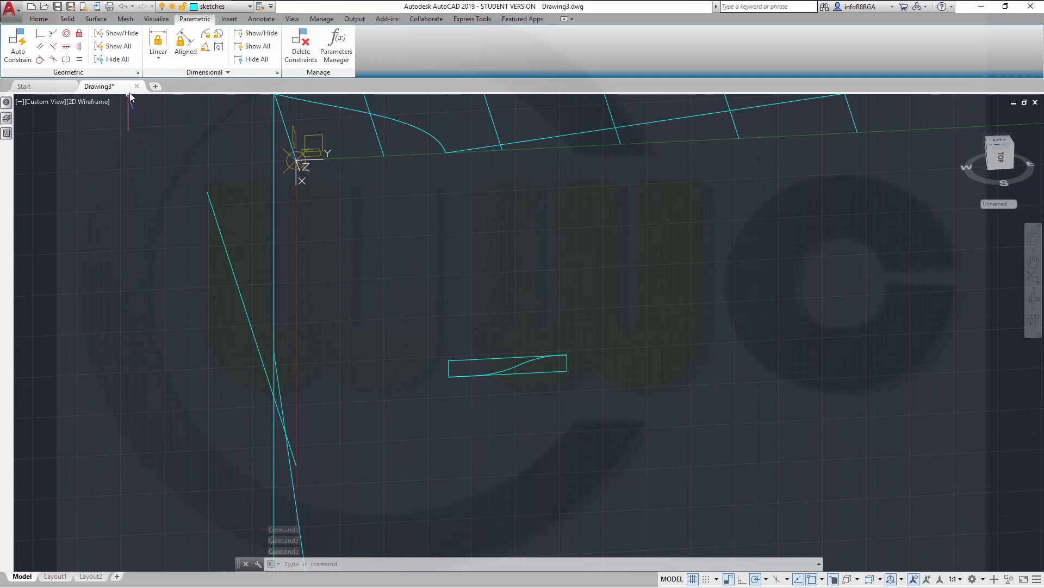
Move the slot rectangle and its curve 300 units from the left corner base point
left_click(39, 18)
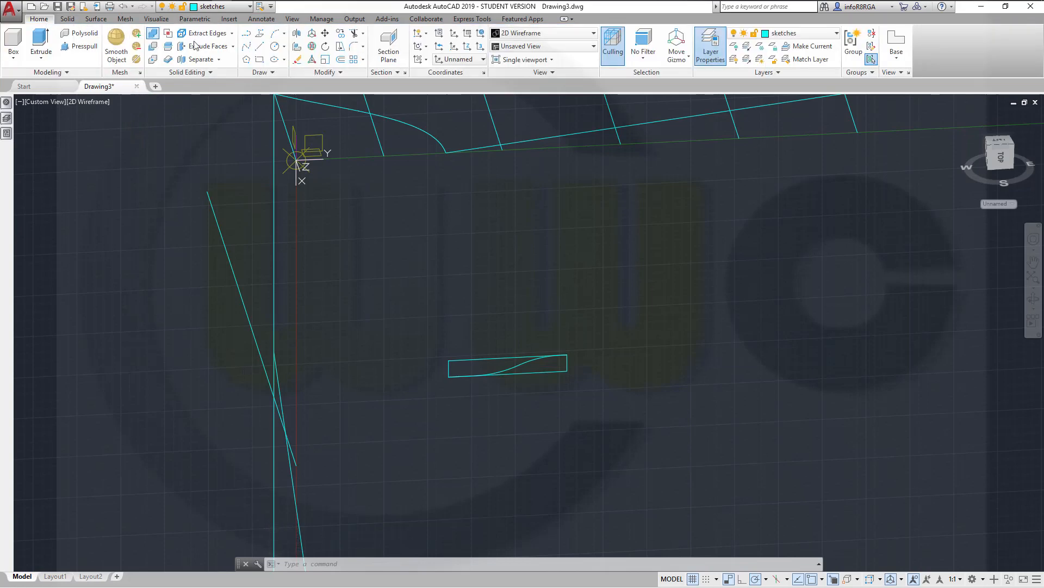
left_click(677, 43)
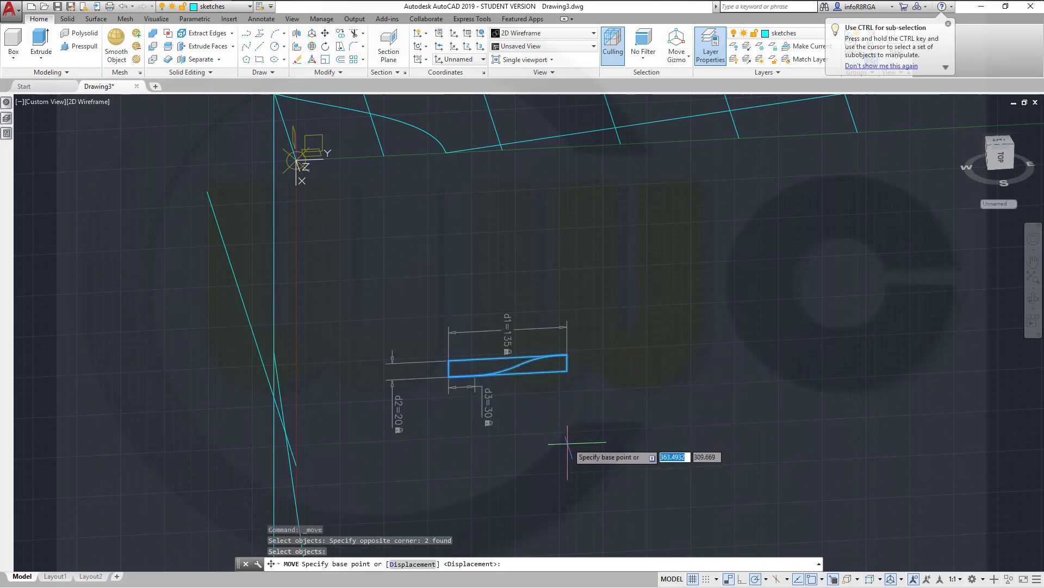
mouse_move(556, 466)
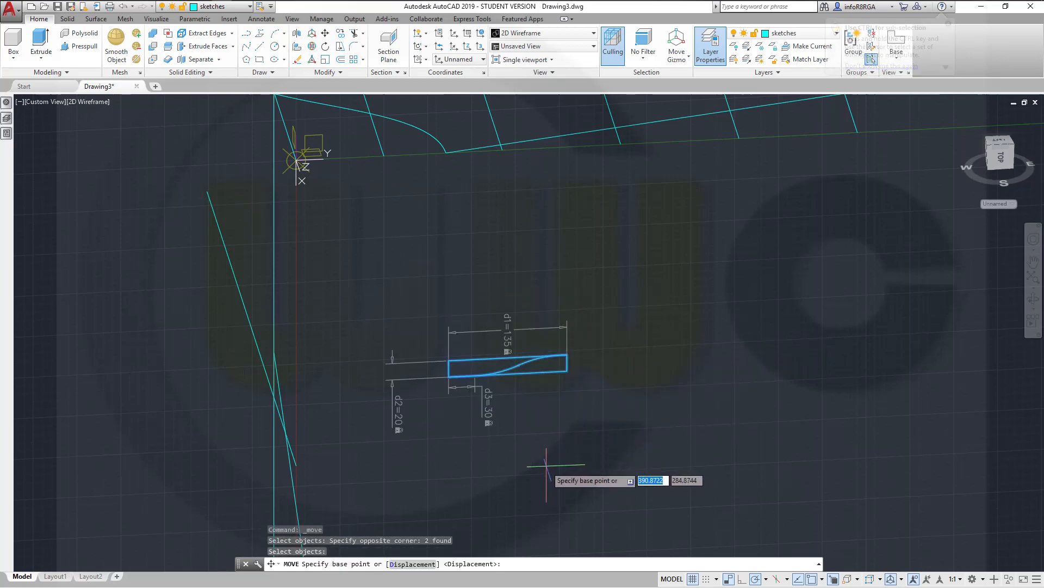
mouse_move(439, 388)
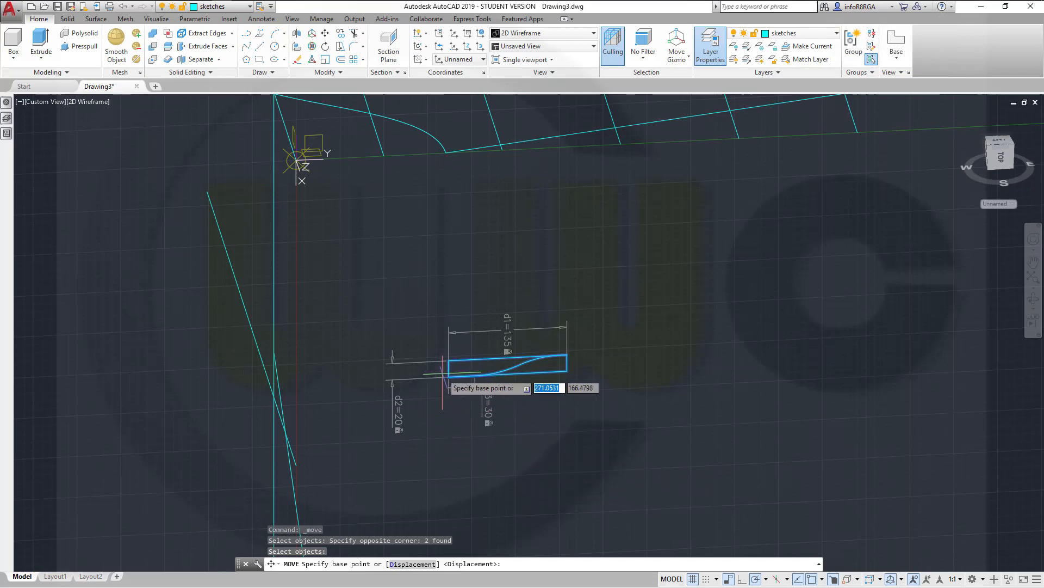
left_click(441, 371)
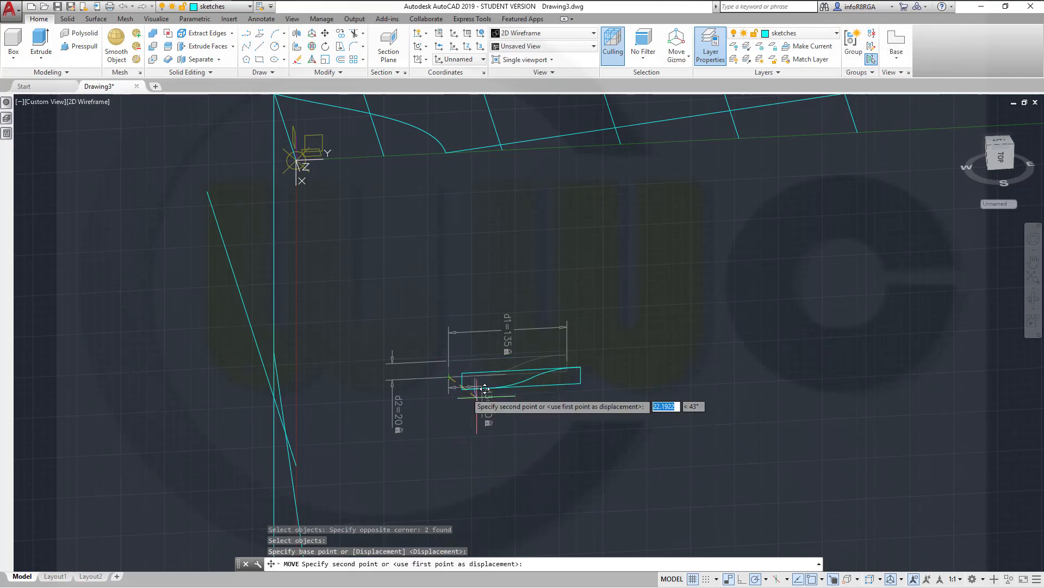
mouse_move(616, 298)
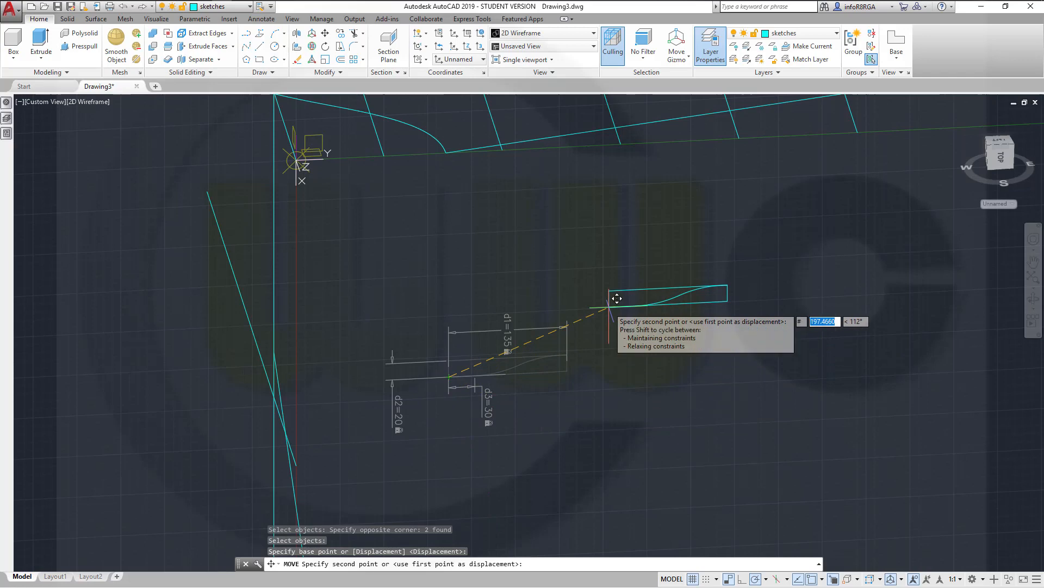
type("375")
left_click(856, 321)
type("1")
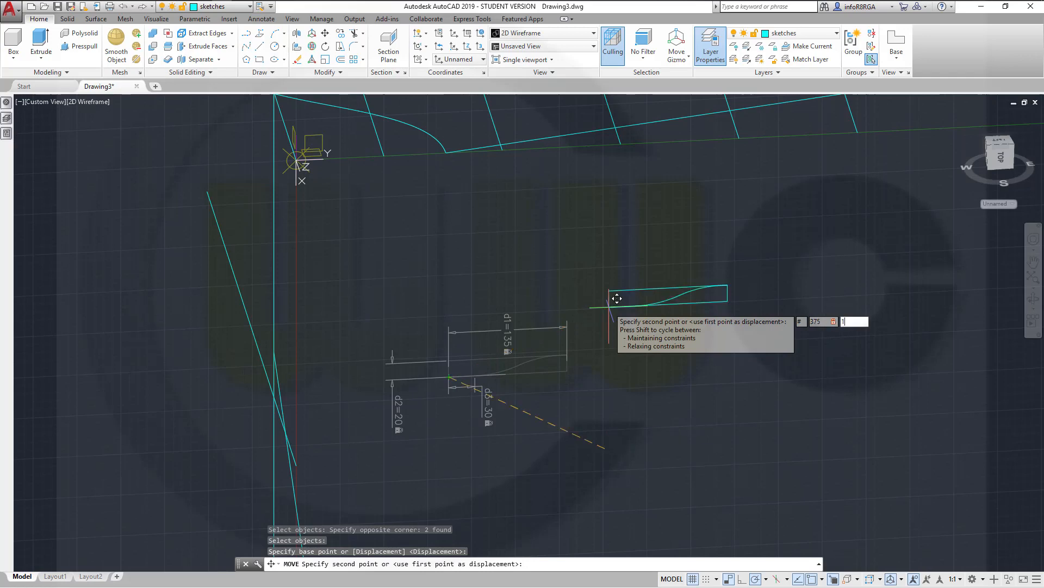
type("00")
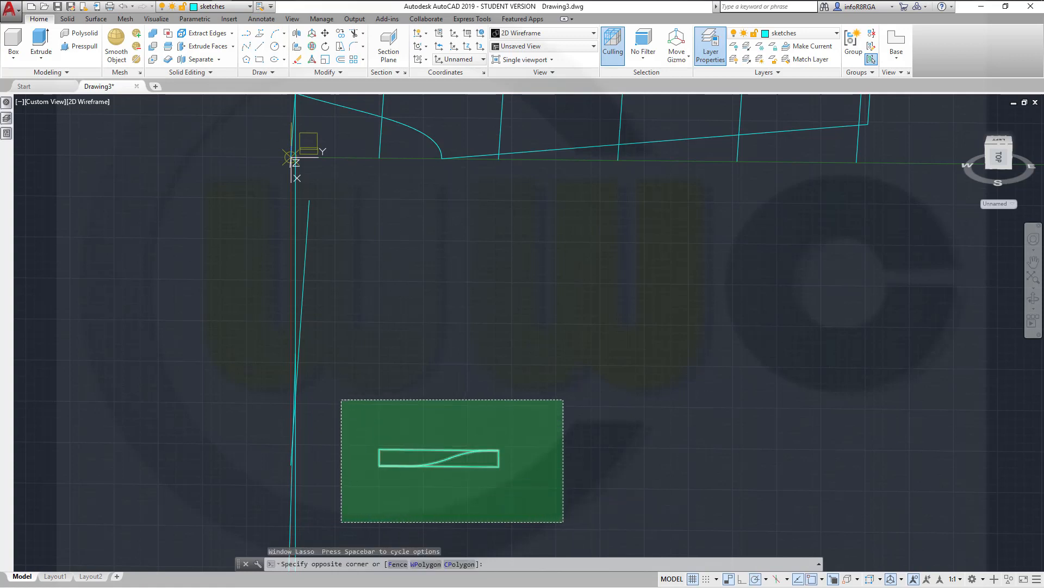
Paste a copy of the slot profile and shift the profiles horizontally by 378 and 375
left_click(520, 357)
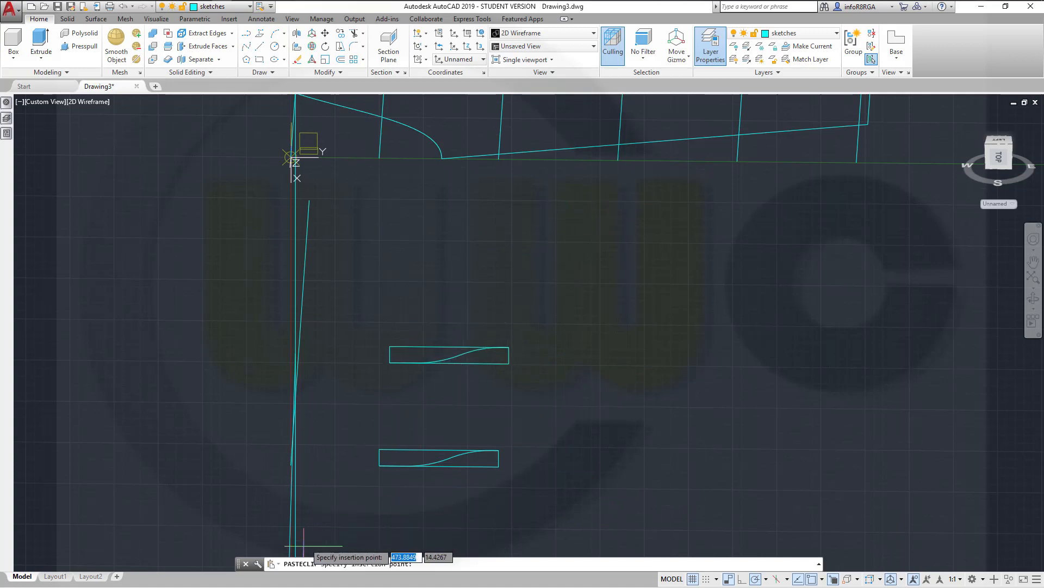
mouse_move(326, 506)
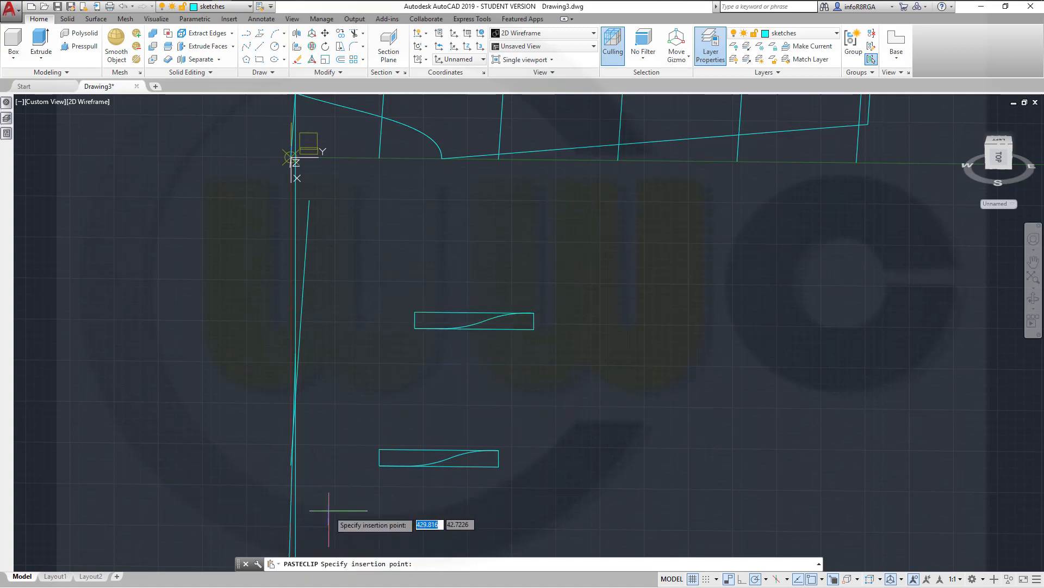
left_click(498, 362)
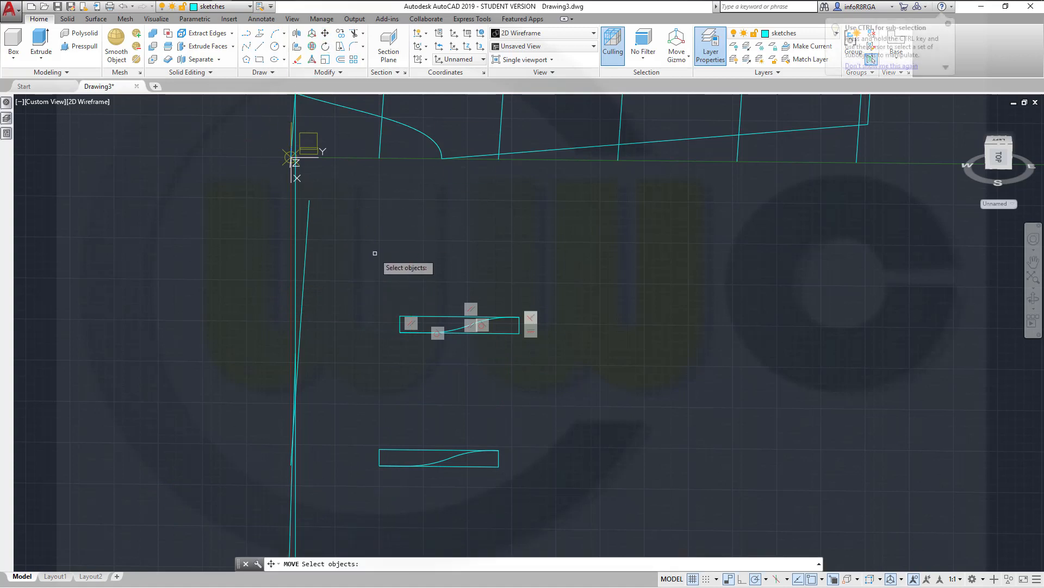
left_click(608, 342)
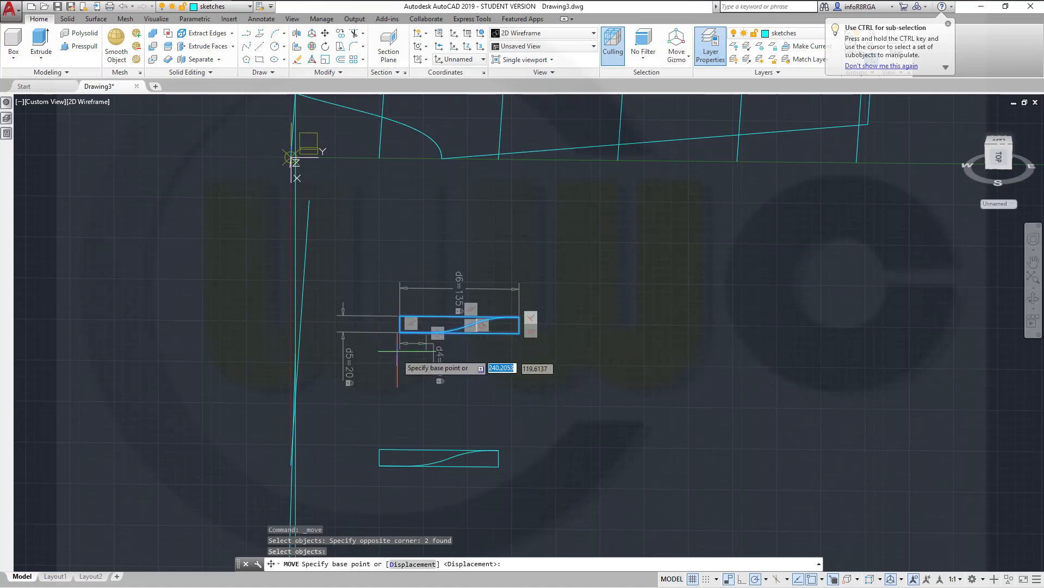
left_click(437, 326)
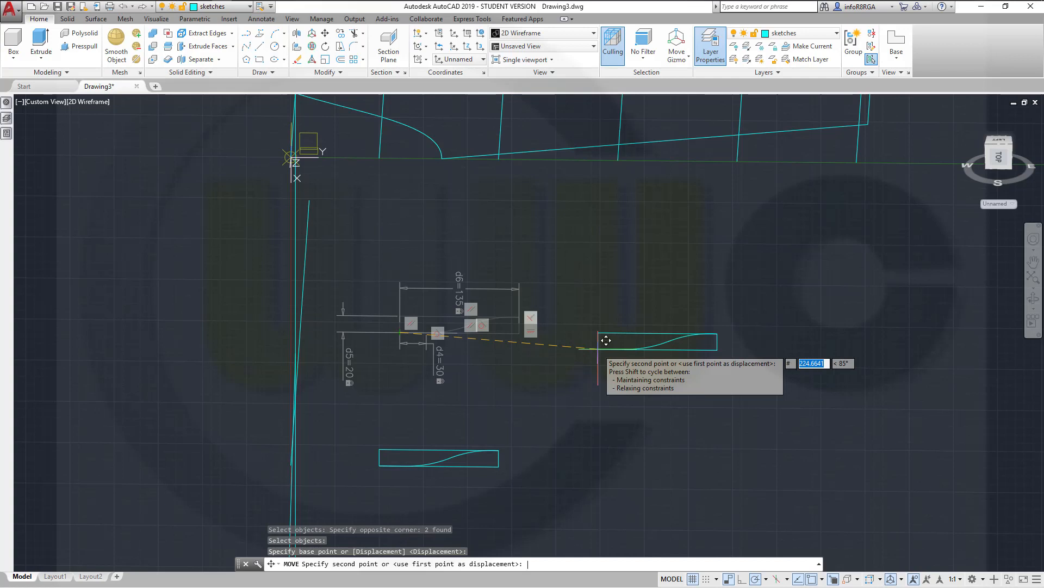
type("378")
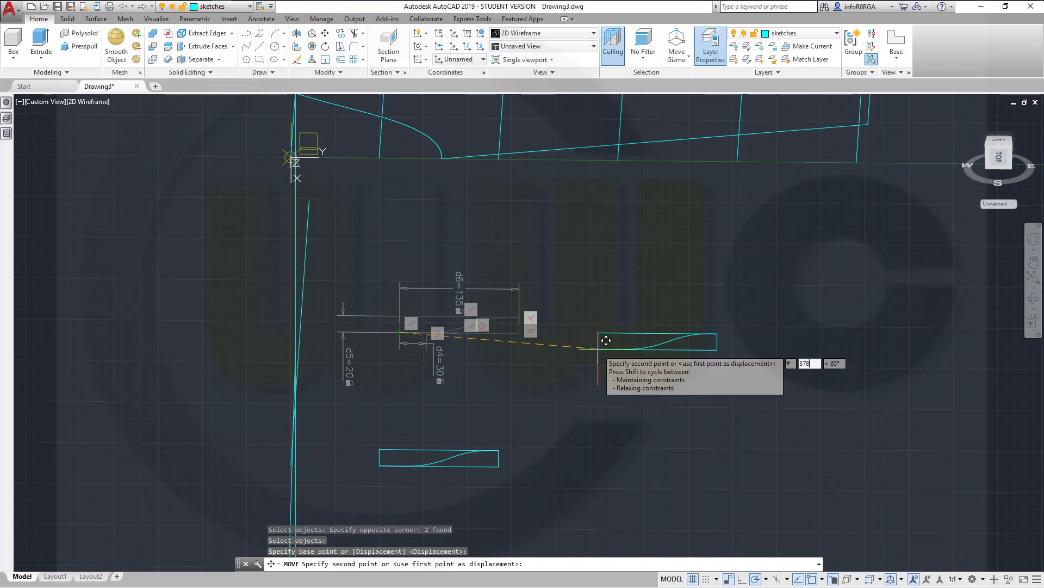
mouse_move(606, 348)
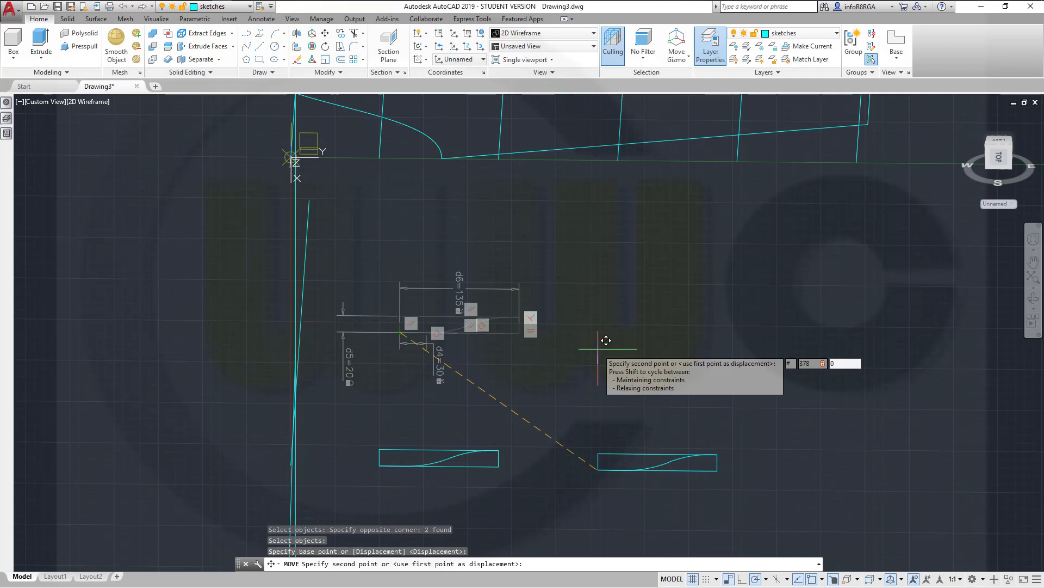
left_click(457, 488)
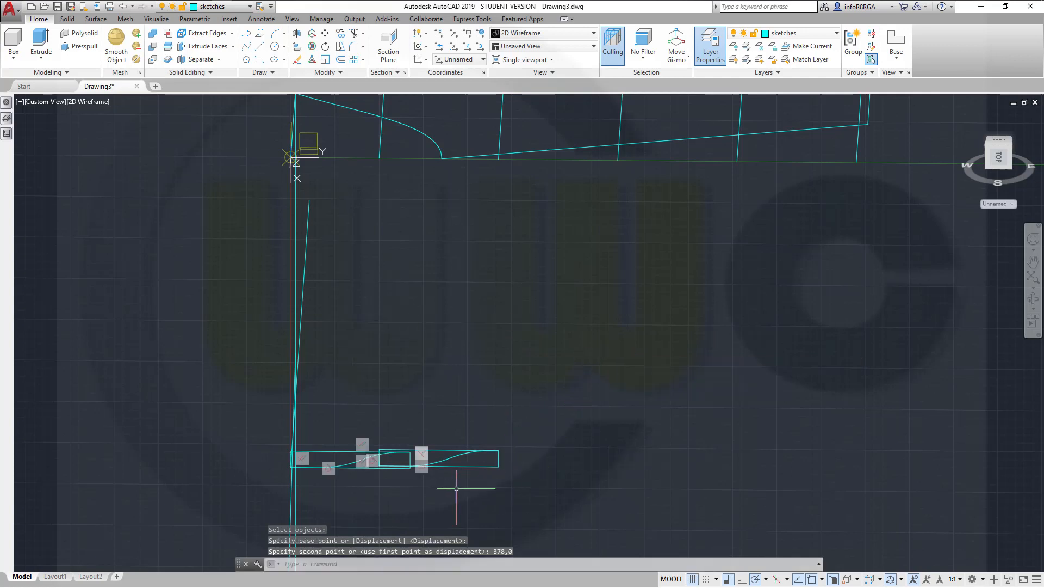
key("Escape")
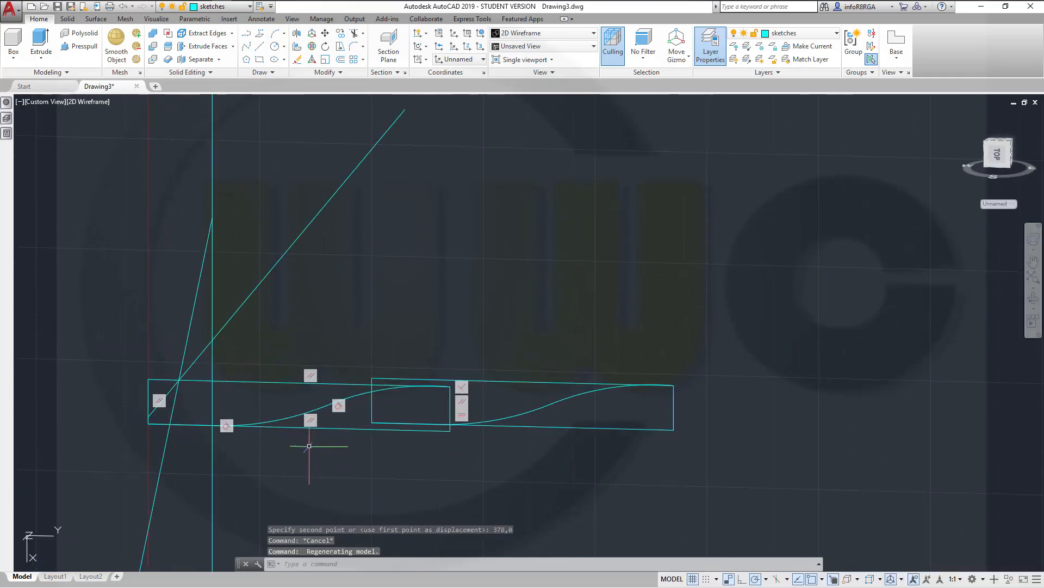
mouse_move(249, 386)
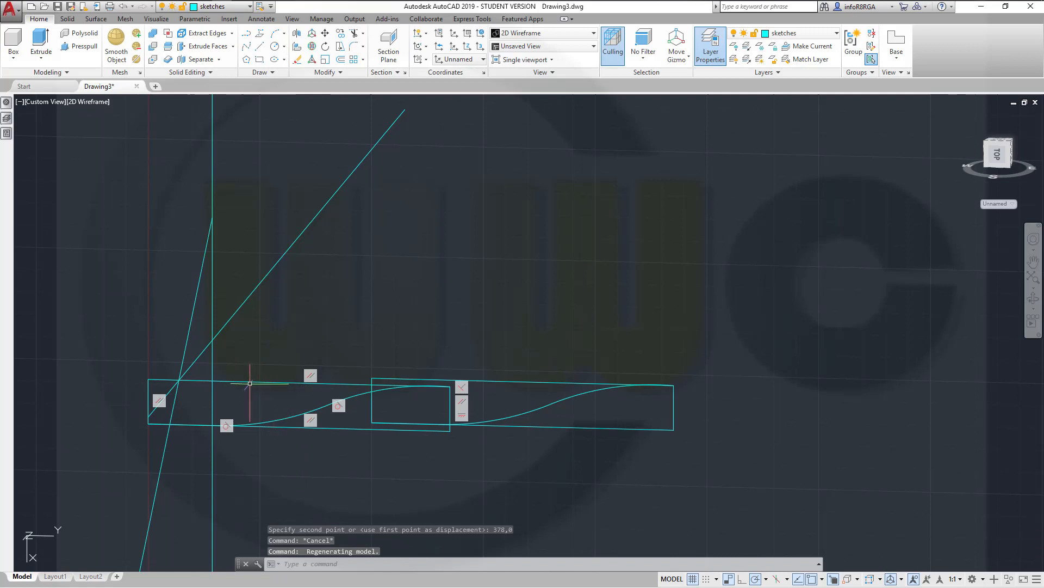
mouse_move(324, 493)
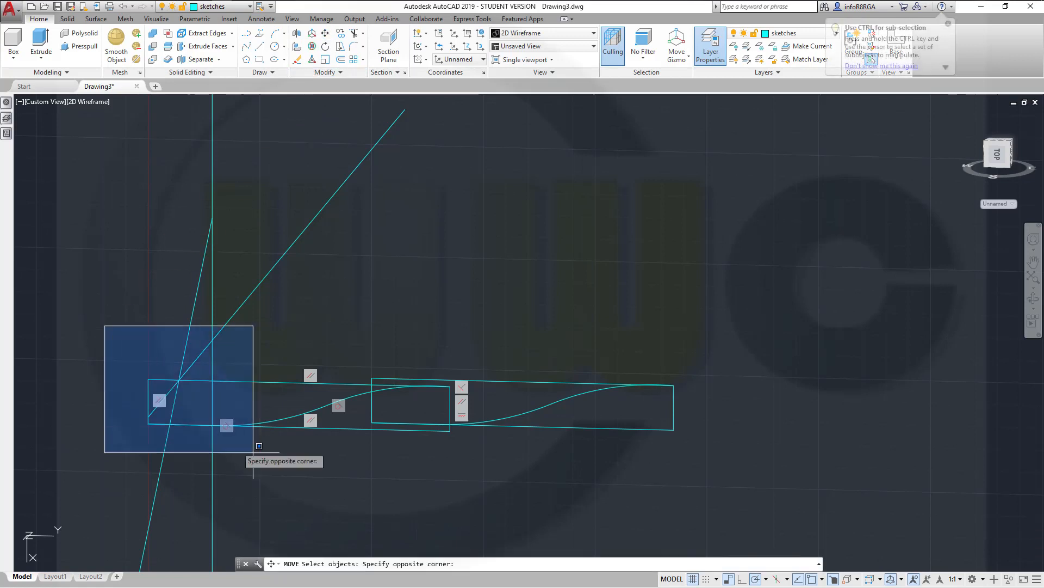
left_click(259, 445)
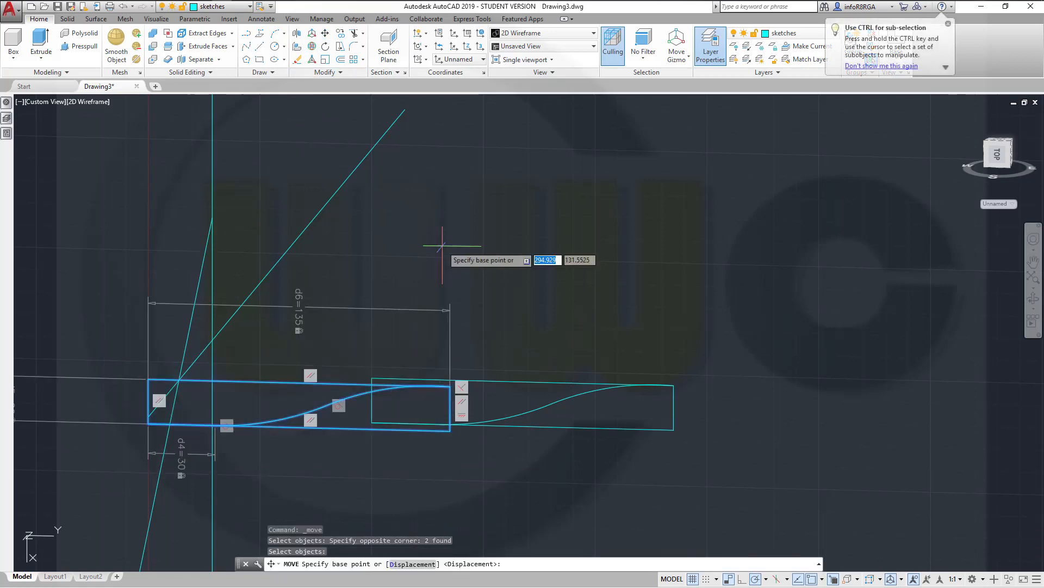
mouse_move(160, 378)
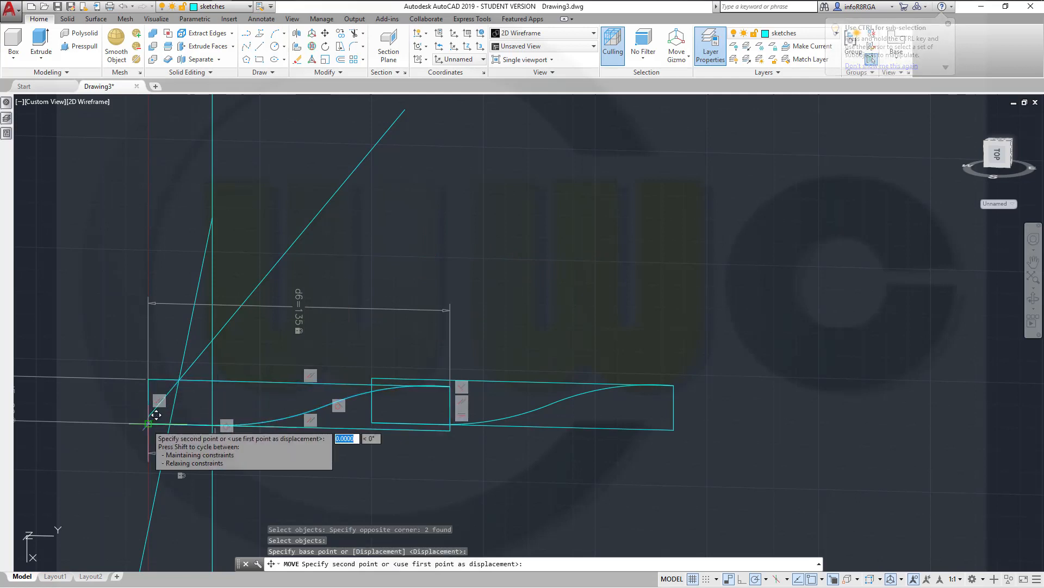
mouse_move(487, 237)
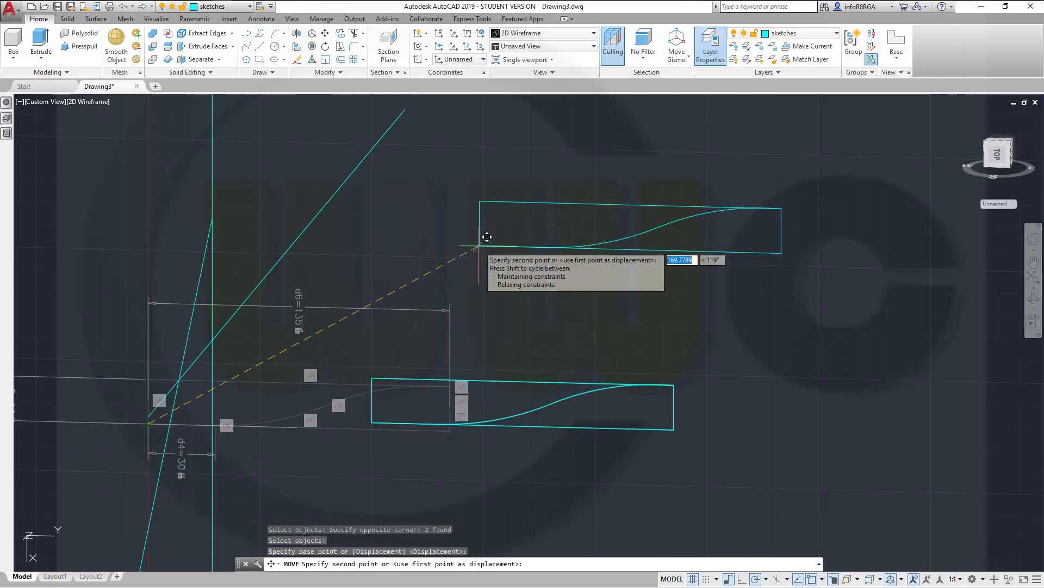
type("37")
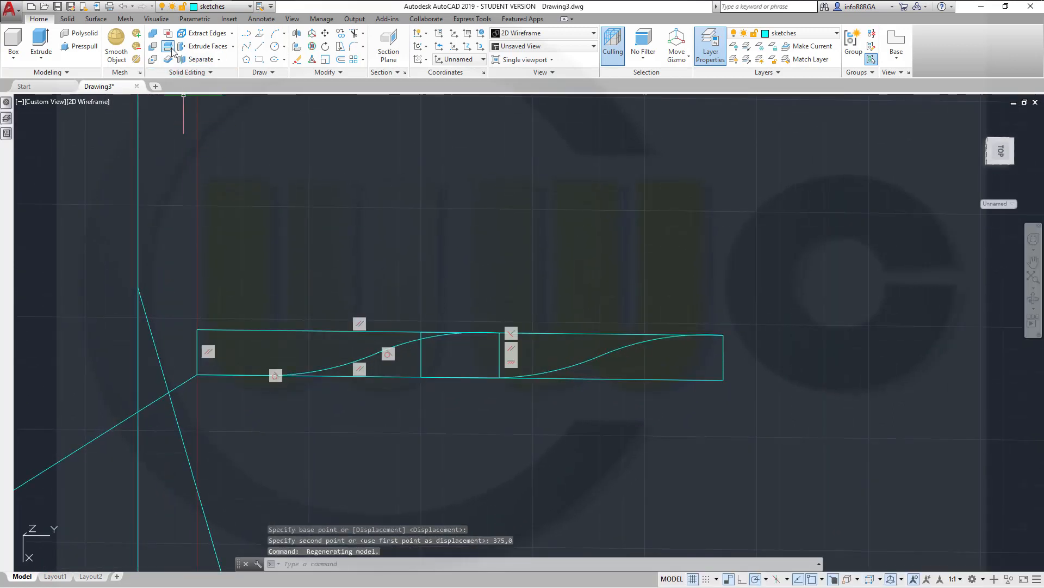
Show all dimensional constraints and change d4 to 20 and d6 to 100
left_click(195, 19)
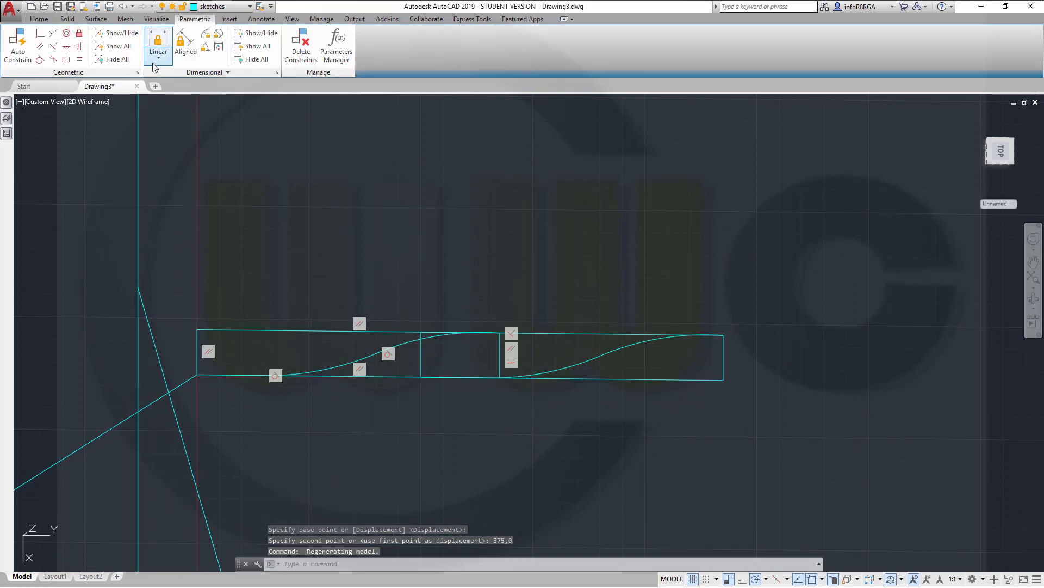
mouse_move(256, 46)
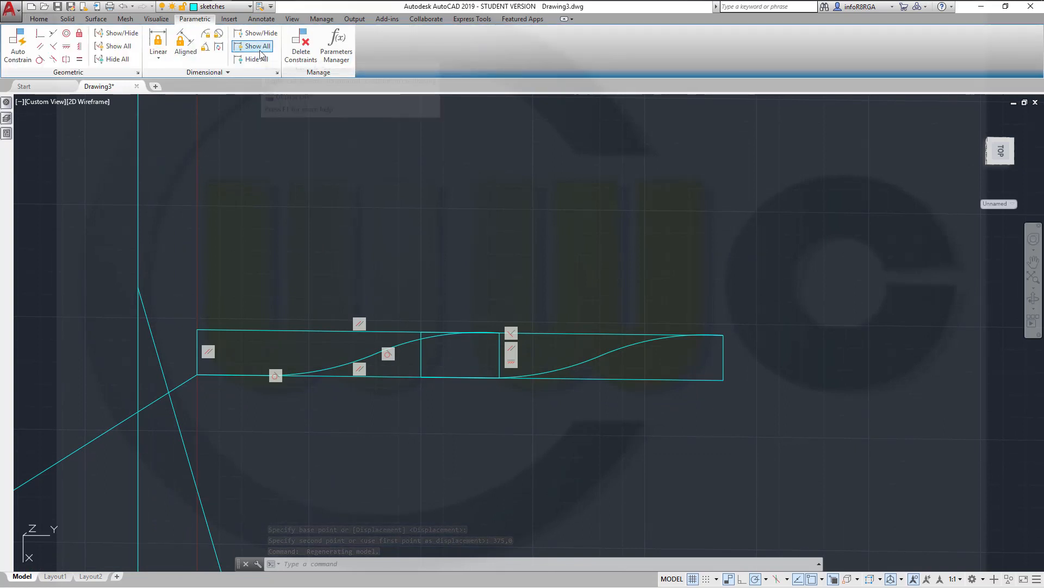
left_click(256, 46)
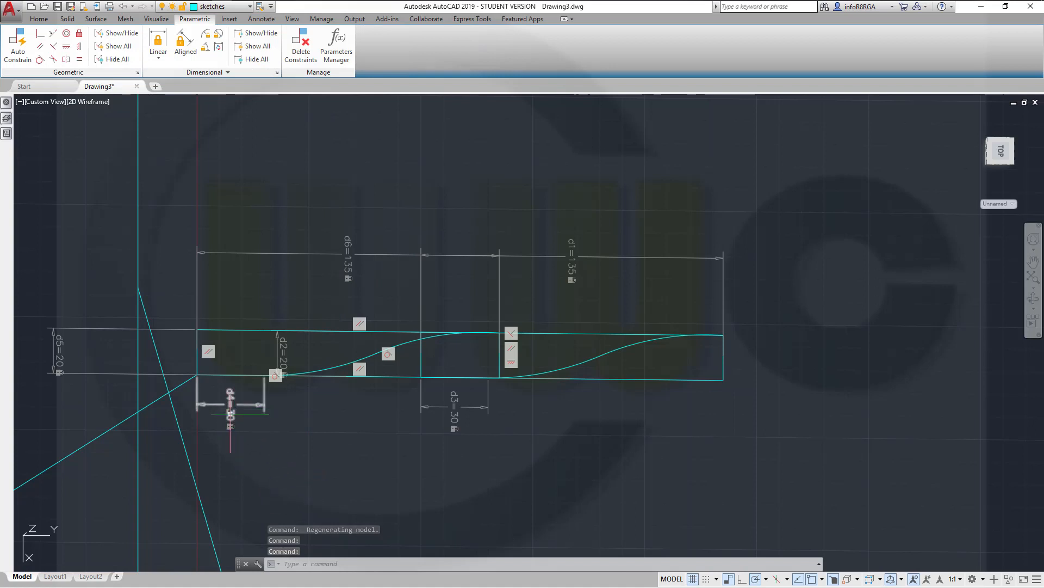
double_click(230, 404)
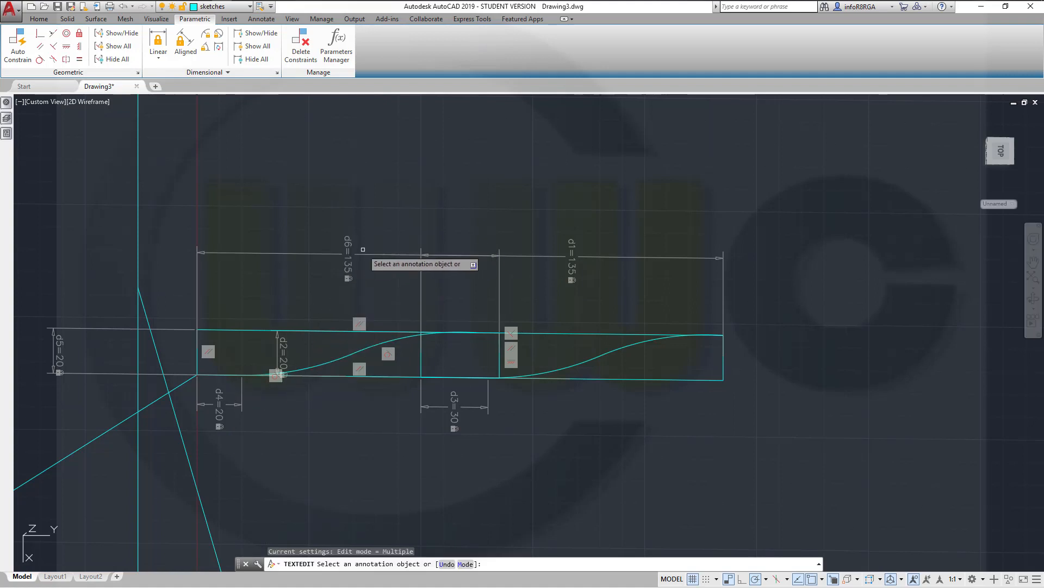
key("Escape")
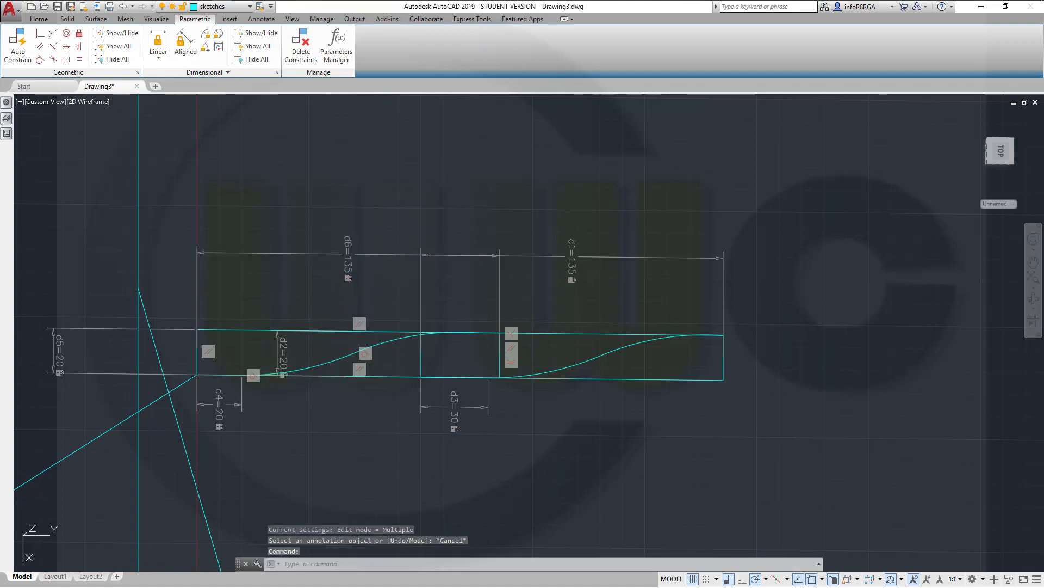
double_click(347, 254)
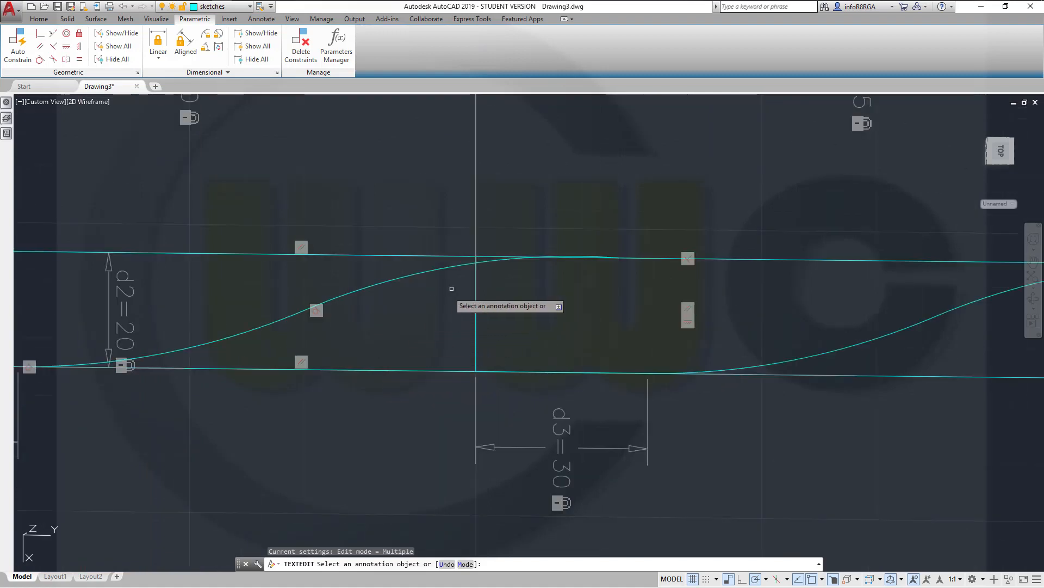
mouse_move(620, 251)
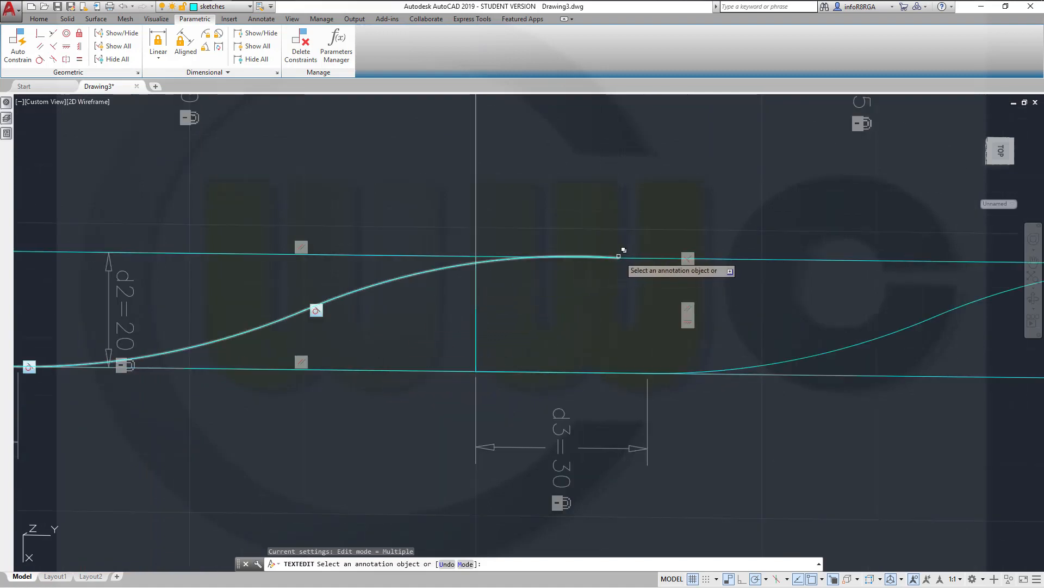
mouse_move(468, 282)
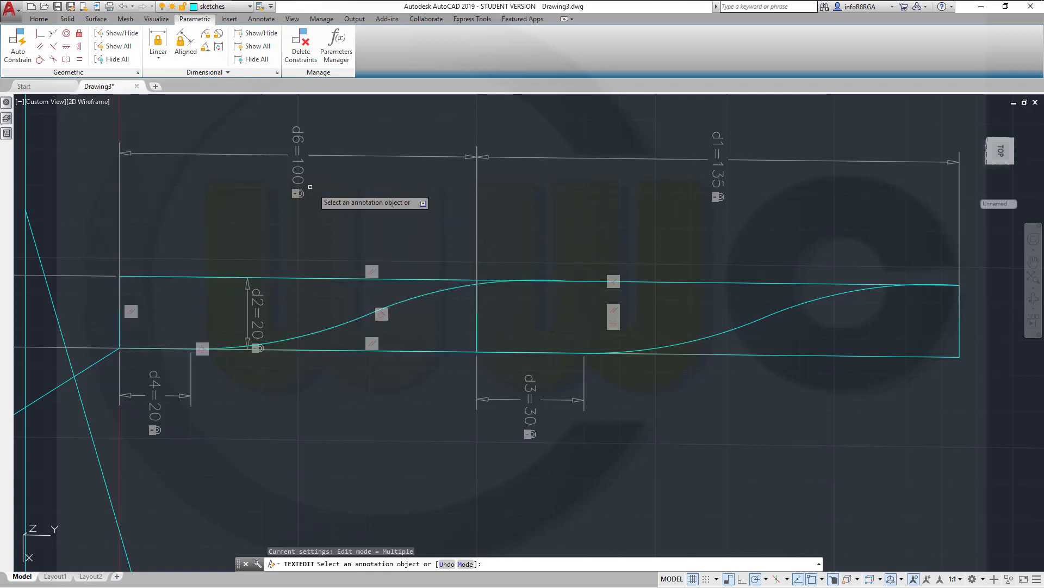
Make the curve end coincident with the rectangle's top corner and add another geometric constraint
key("Escape")
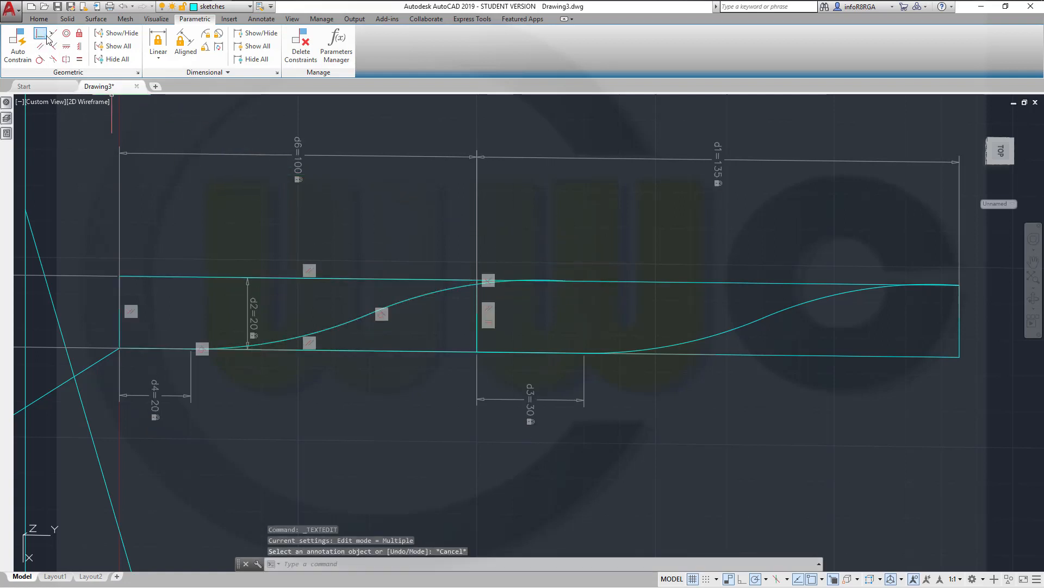
left_click(36, 33)
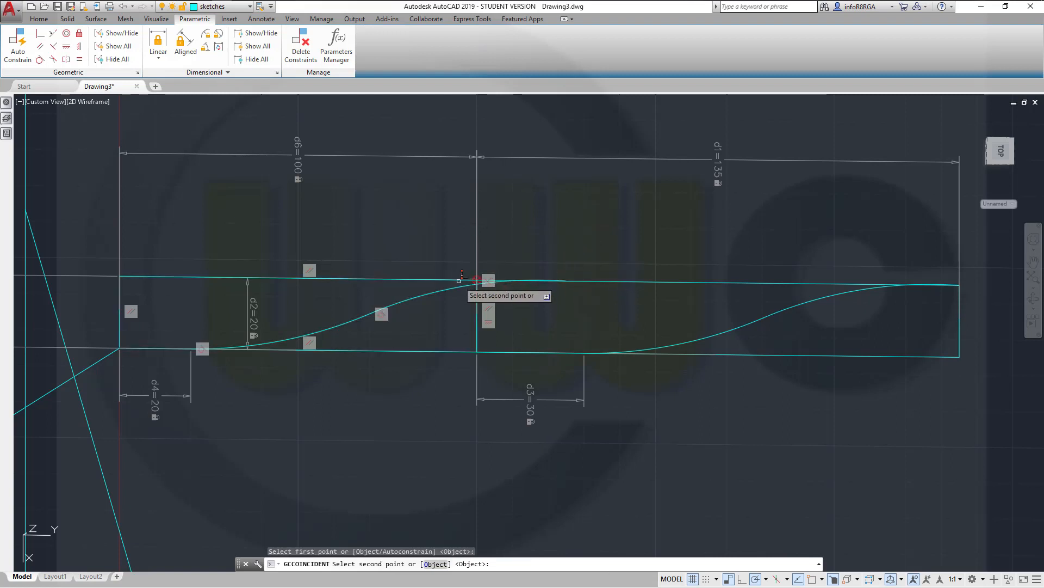
left_click(462, 276)
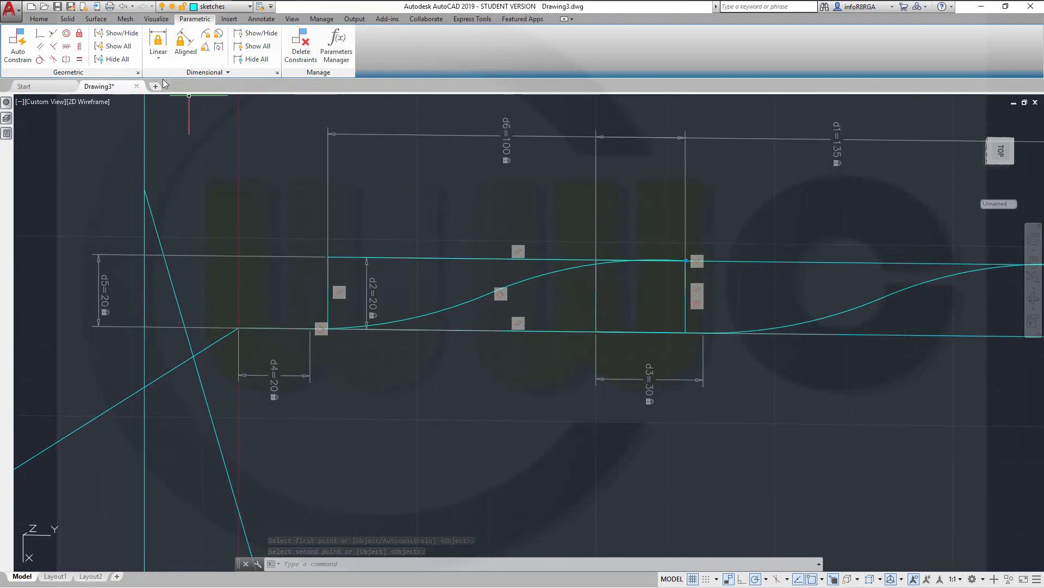
left_click(39, 59)
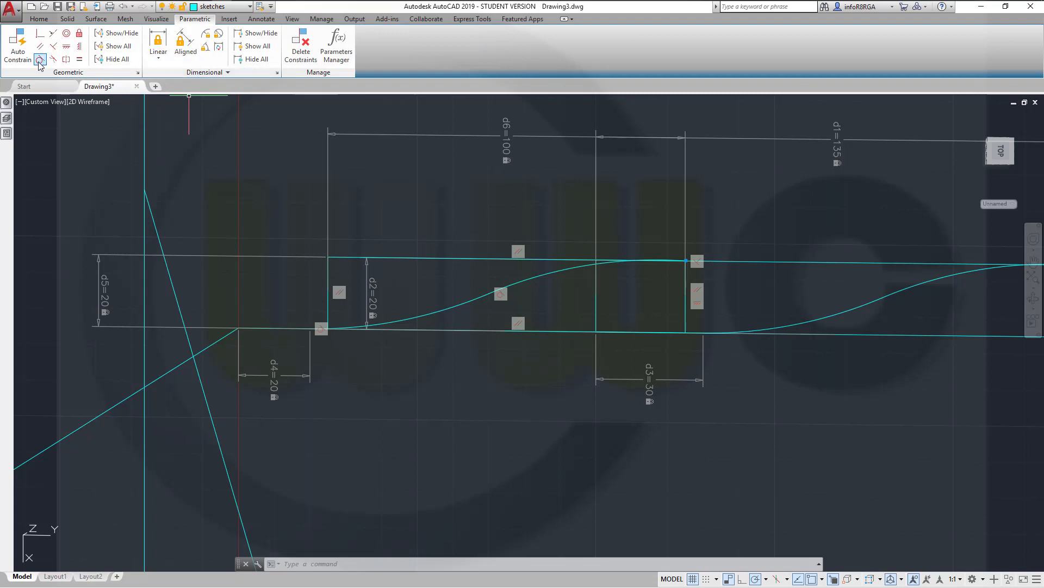
left_click(39, 59)
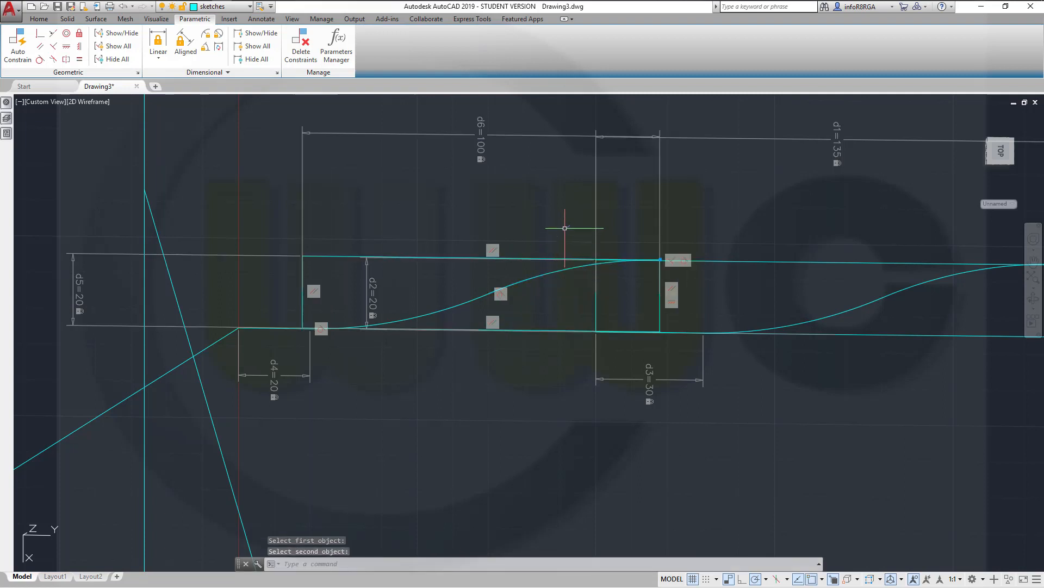
key("Escape")
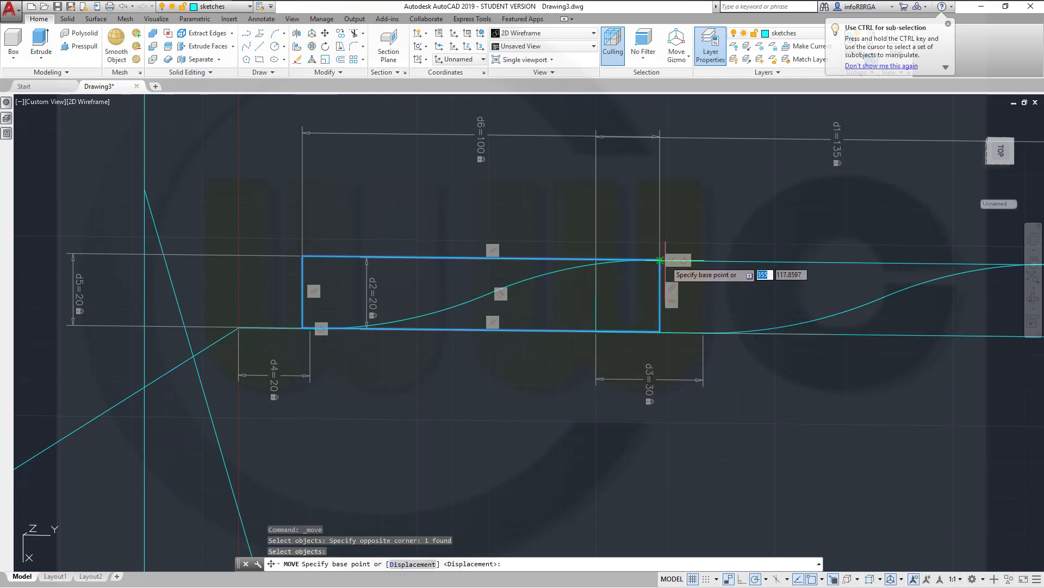
Finish moving the left slot profile, then hide all geometric and dimensional constraints
left_click(659, 260)
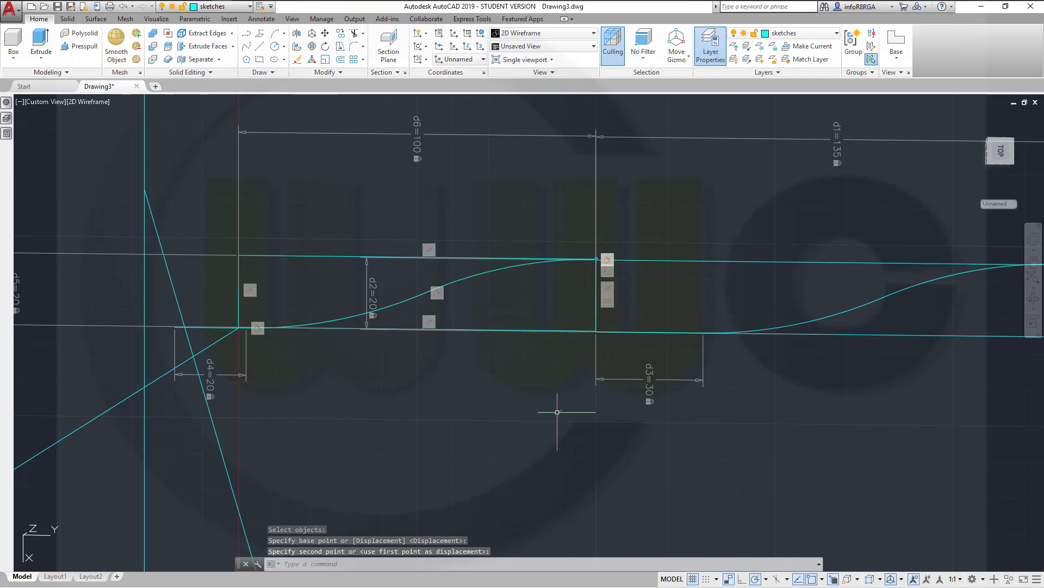
key("Escape")
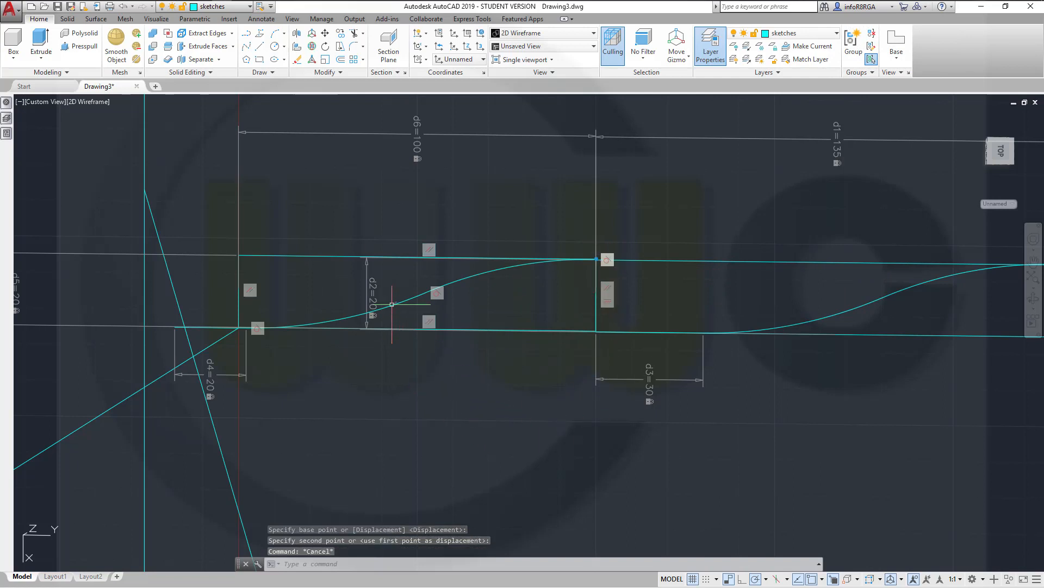
left_click(194, 19)
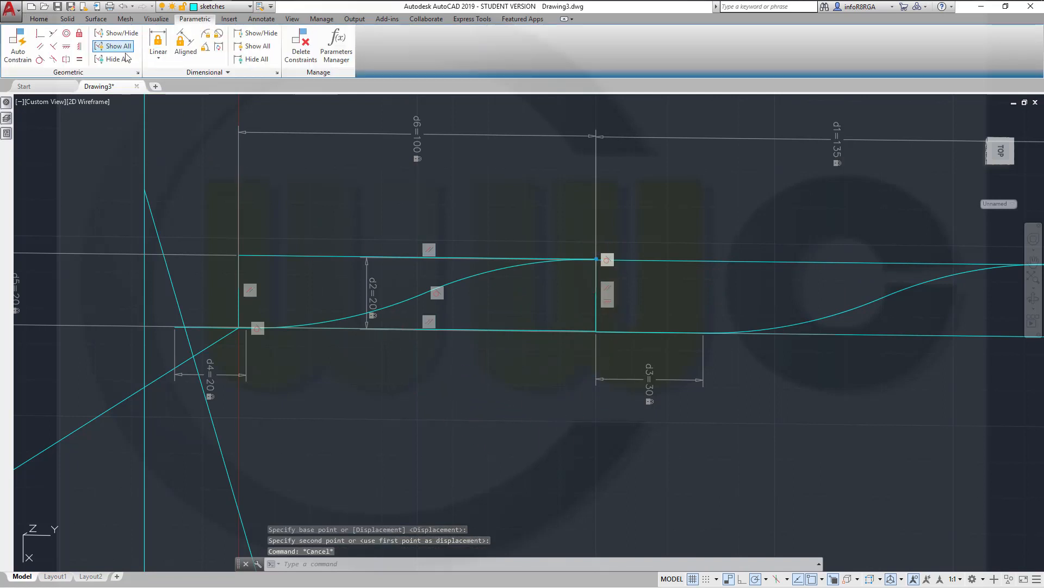
left_click(257, 59)
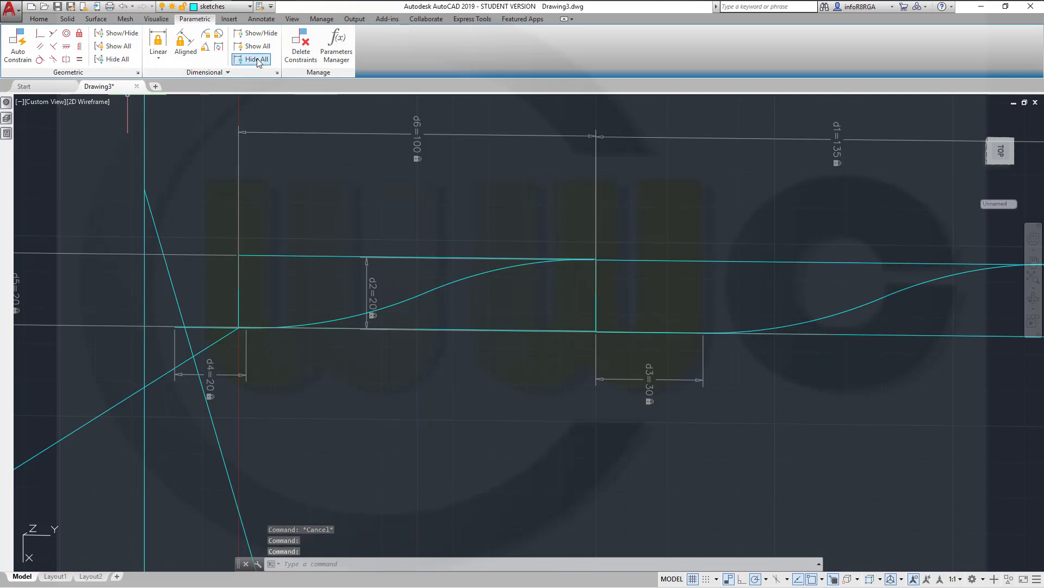
left_click(256, 59)
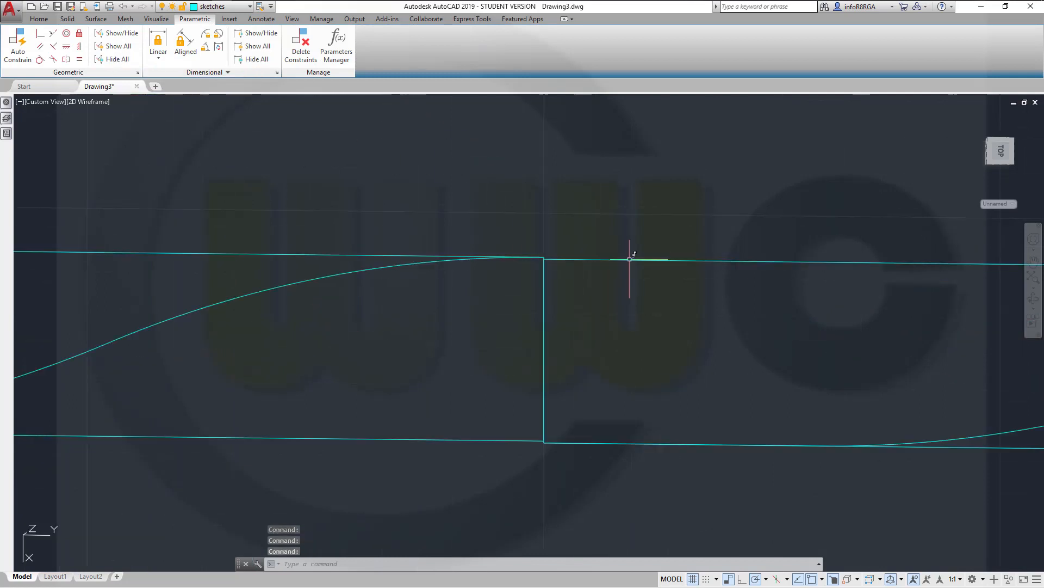
scroll("down", 3)
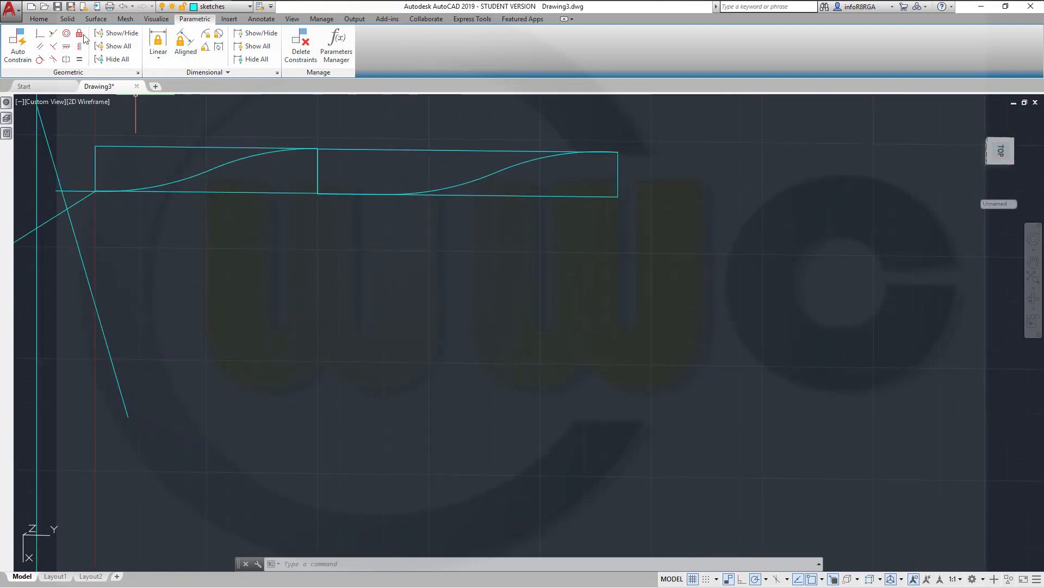
left_click(39, 19)
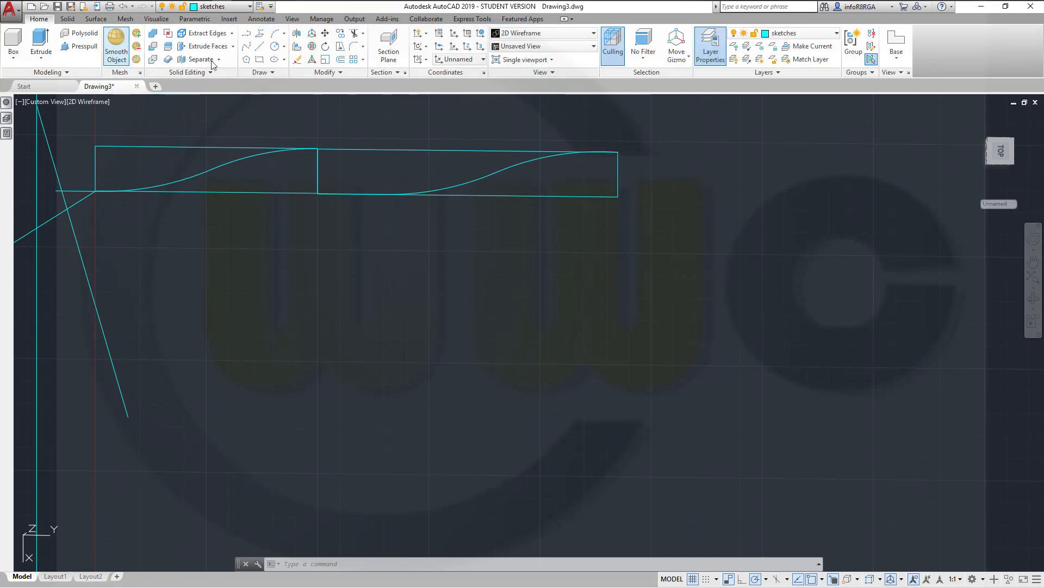
mouse_move(323, 90)
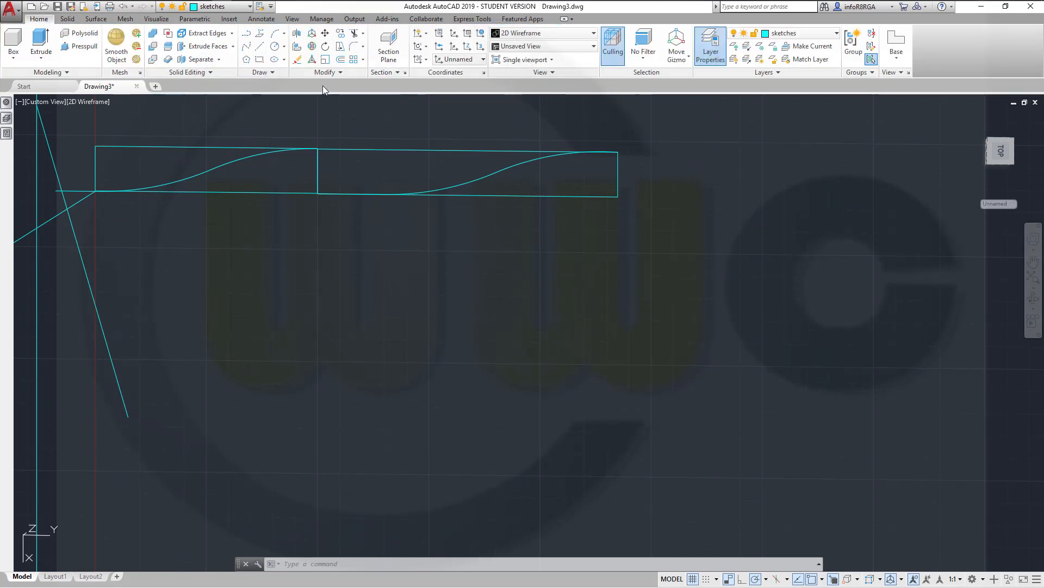
mouse_move(227, 92)
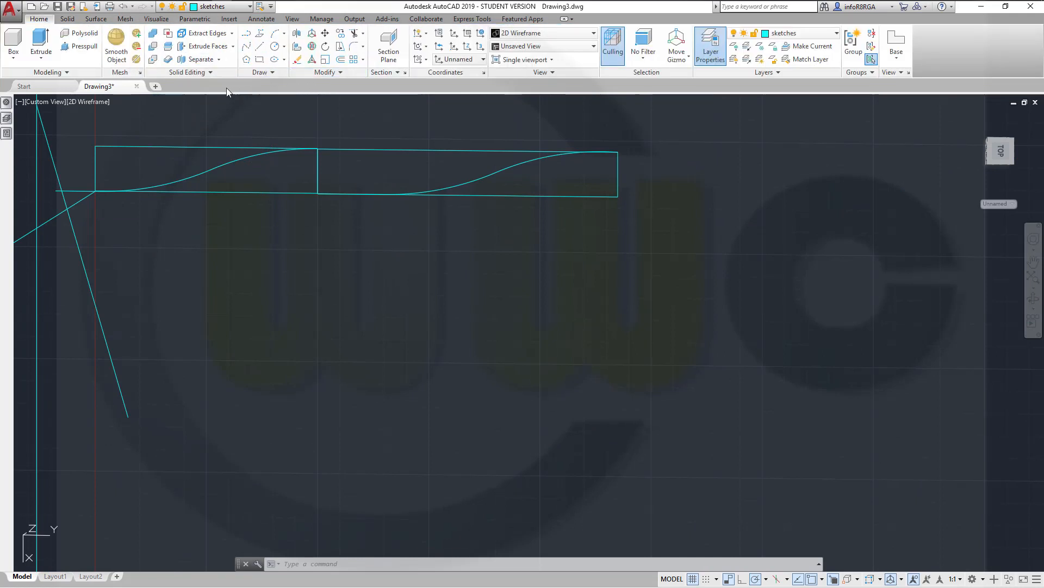
mouse_move(216, 85)
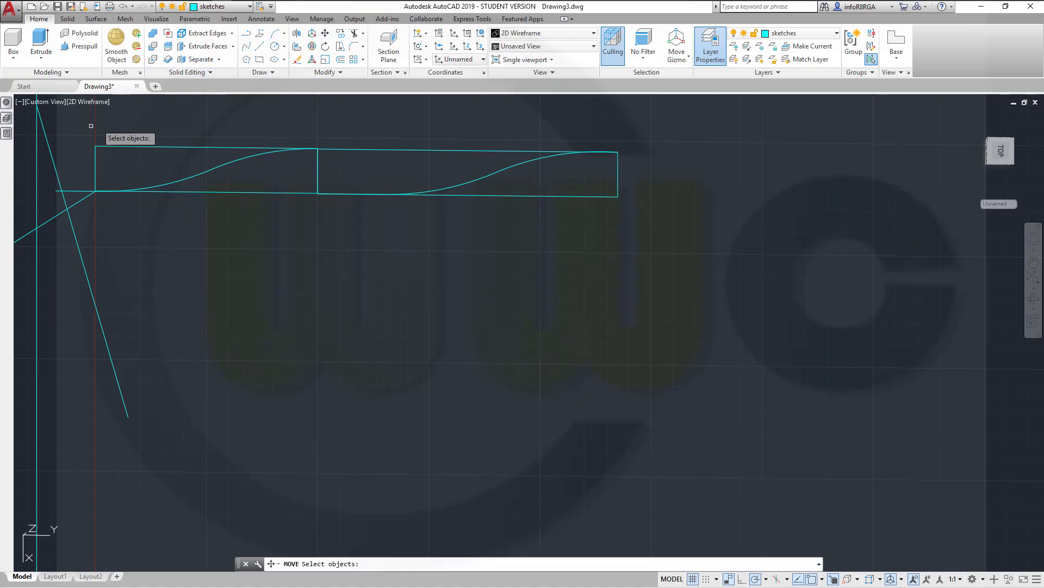
left_click(91, 126)
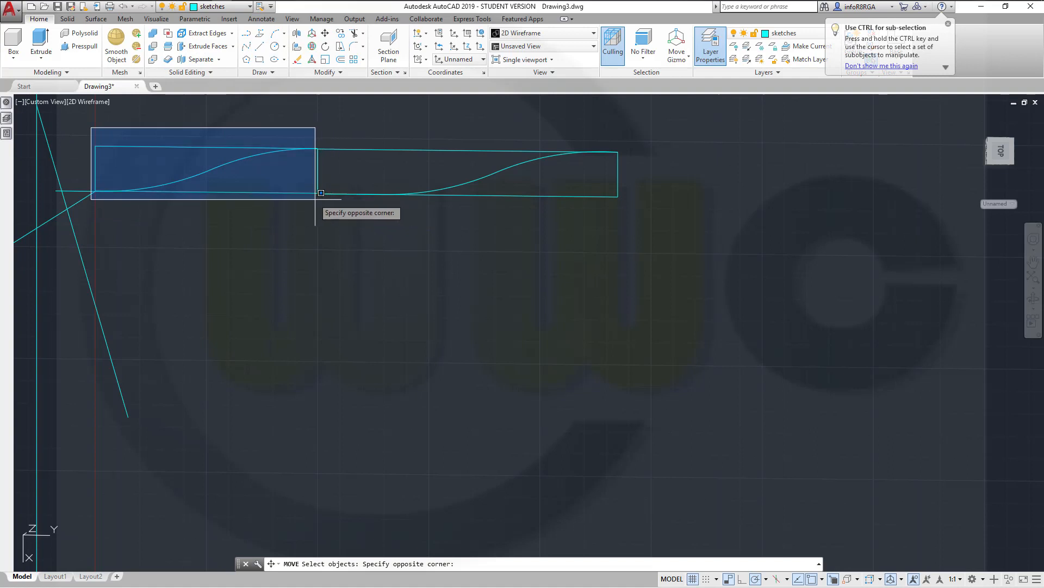
left_click(322, 194)
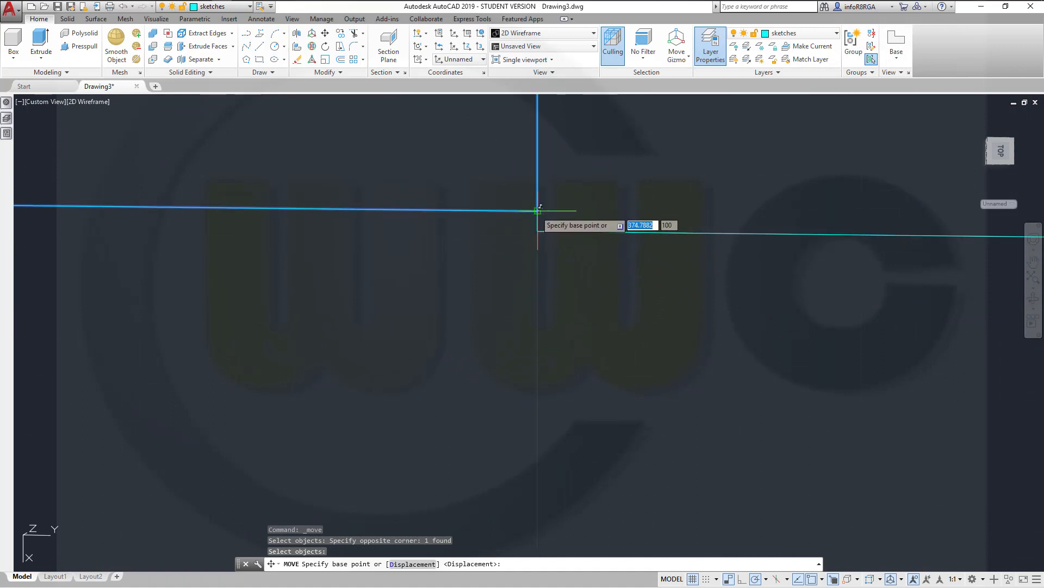
left_click(538, 210)
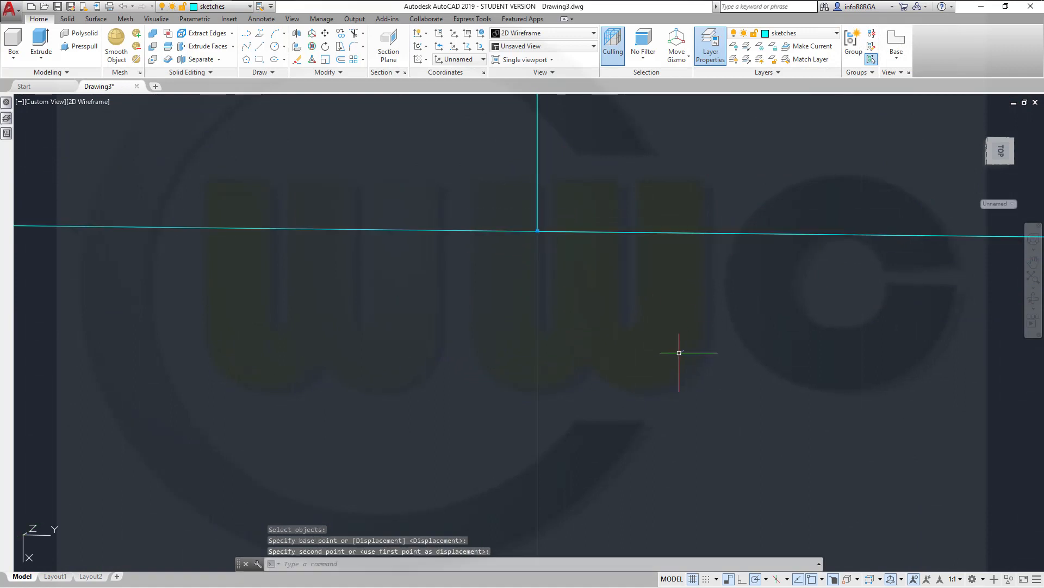
key("Escape")
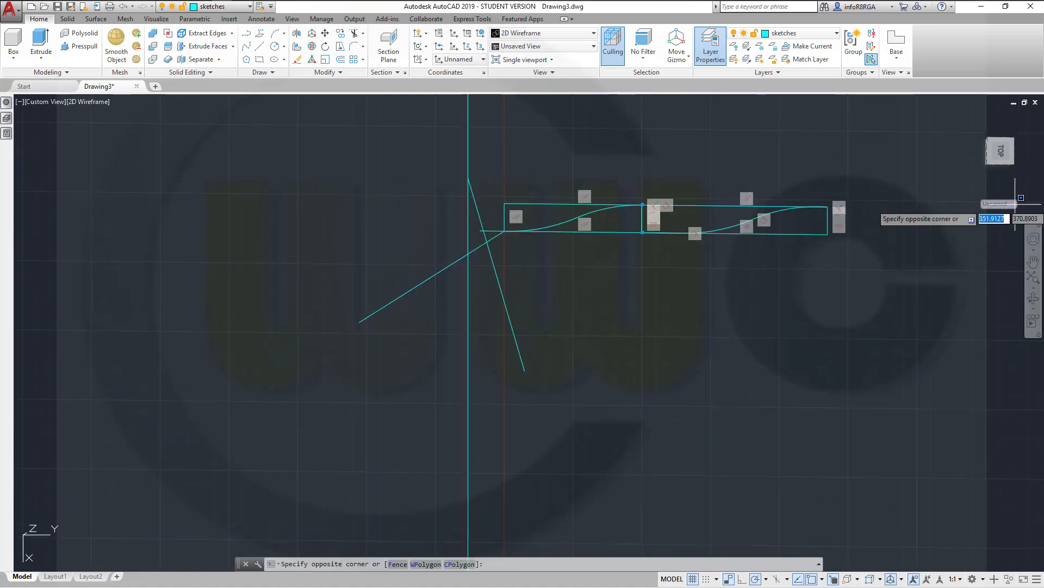
Cancel the selection, cycle the ViewCube to Front then Top, and restore the World UCS
key("Escape")
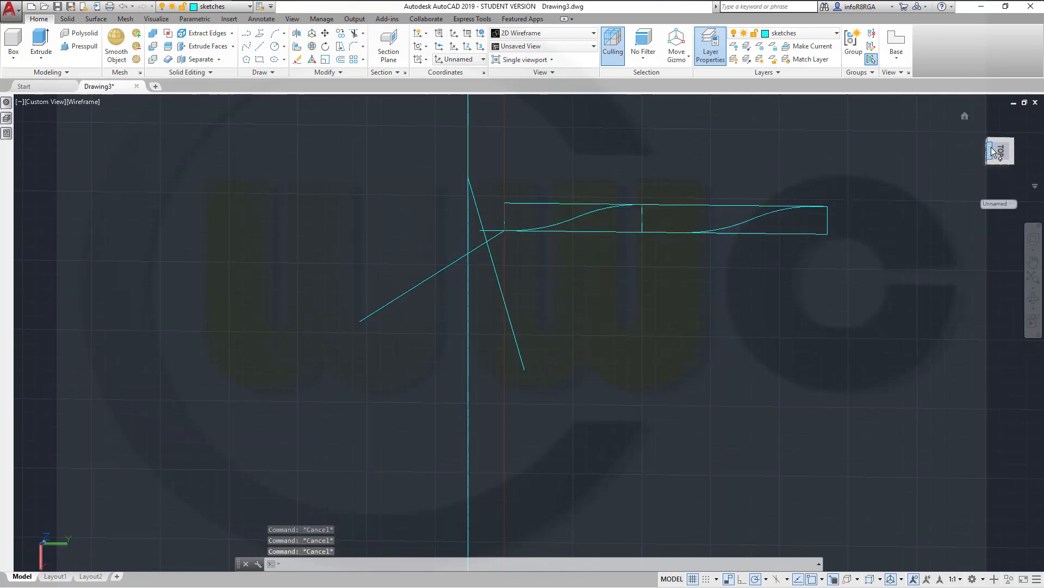
left_click(999, 149)
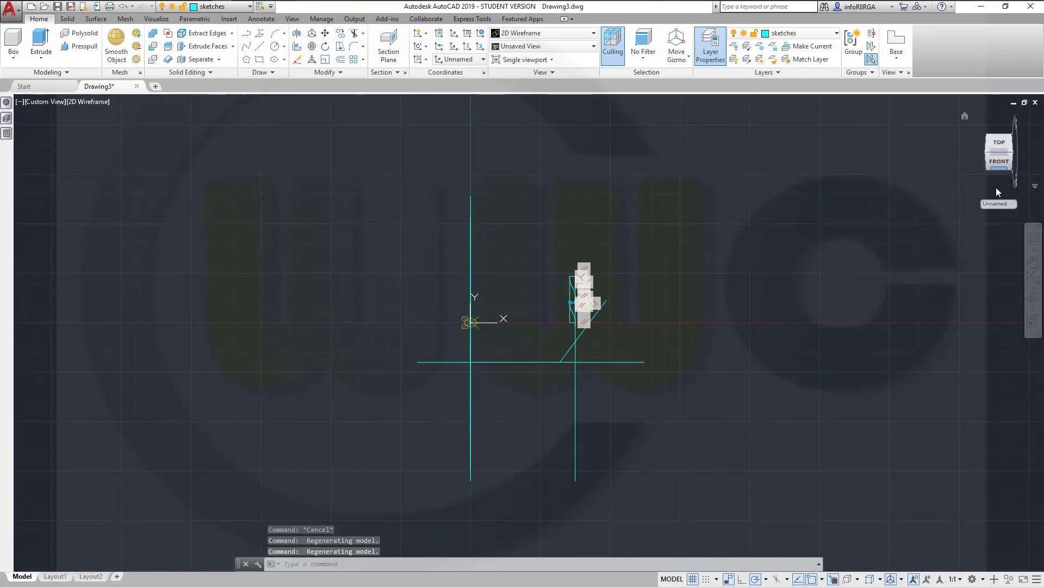
left_click(999, 161)
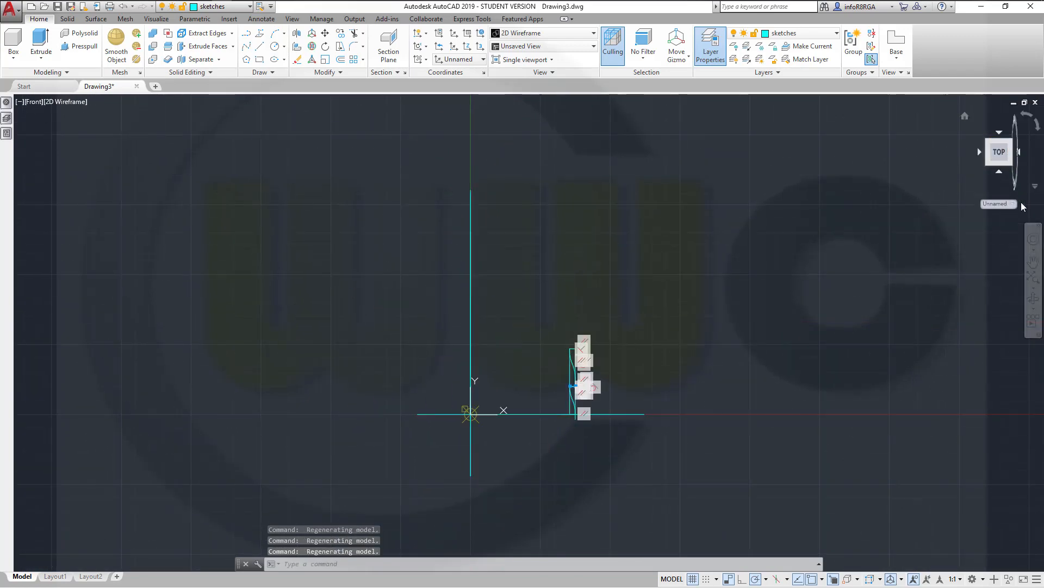
left_click(997, 203)
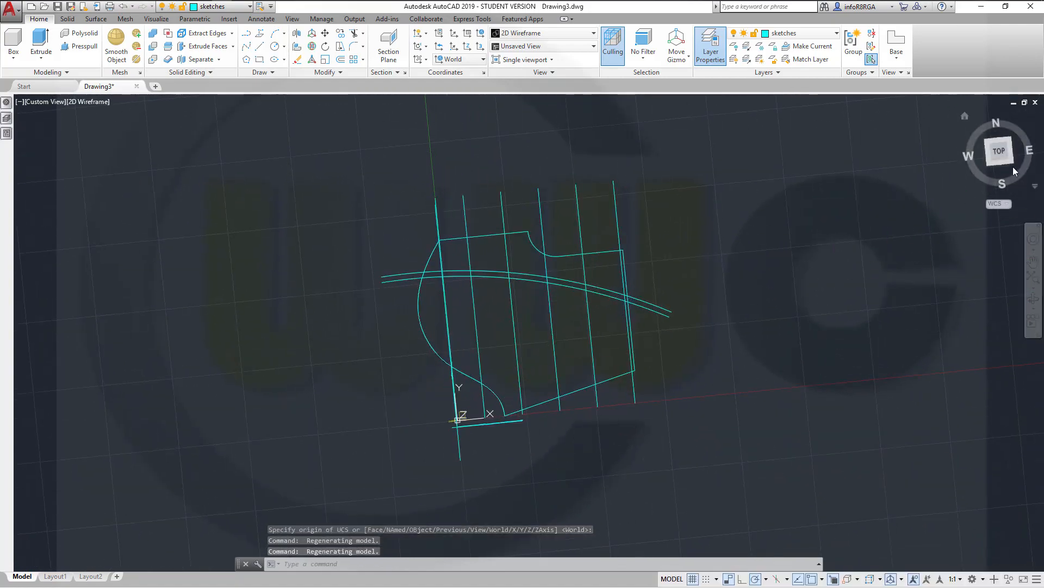
left_click(997, 150)
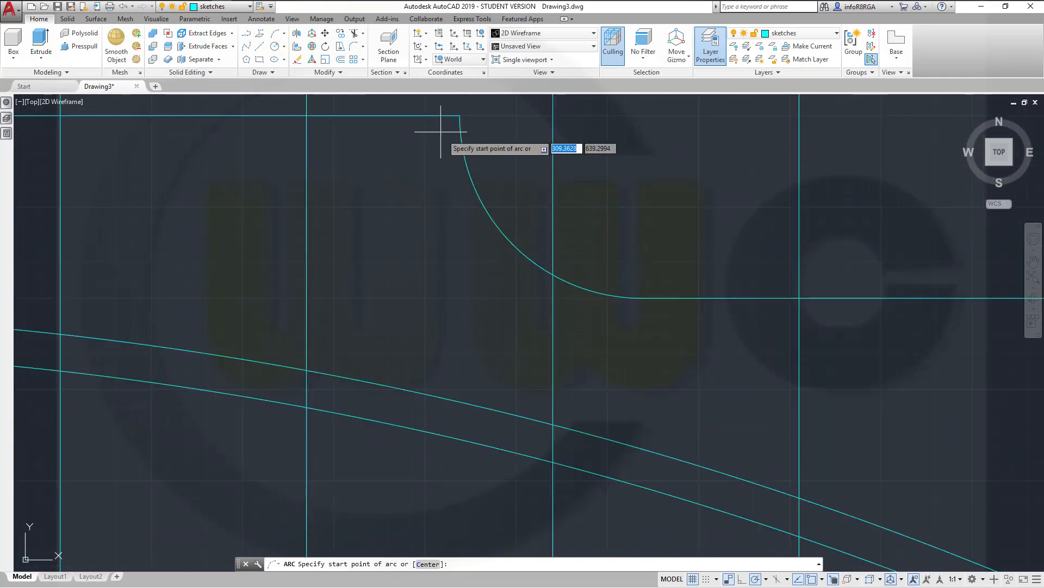
mouse_move(450, 125)
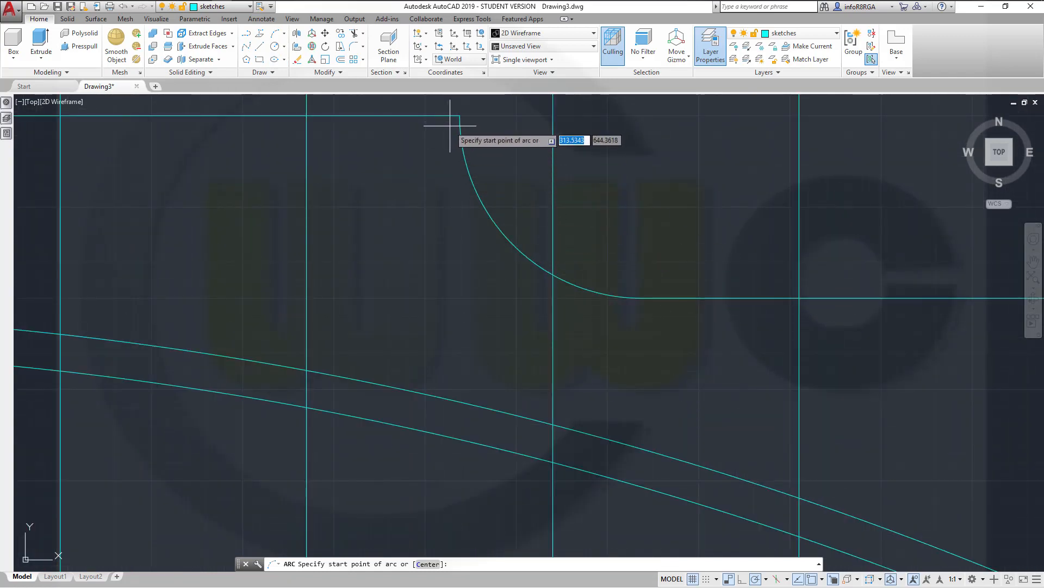
Draw a three-point arc from the top-edge corner, ending horizontally left at 180°
left_click(450, 123)
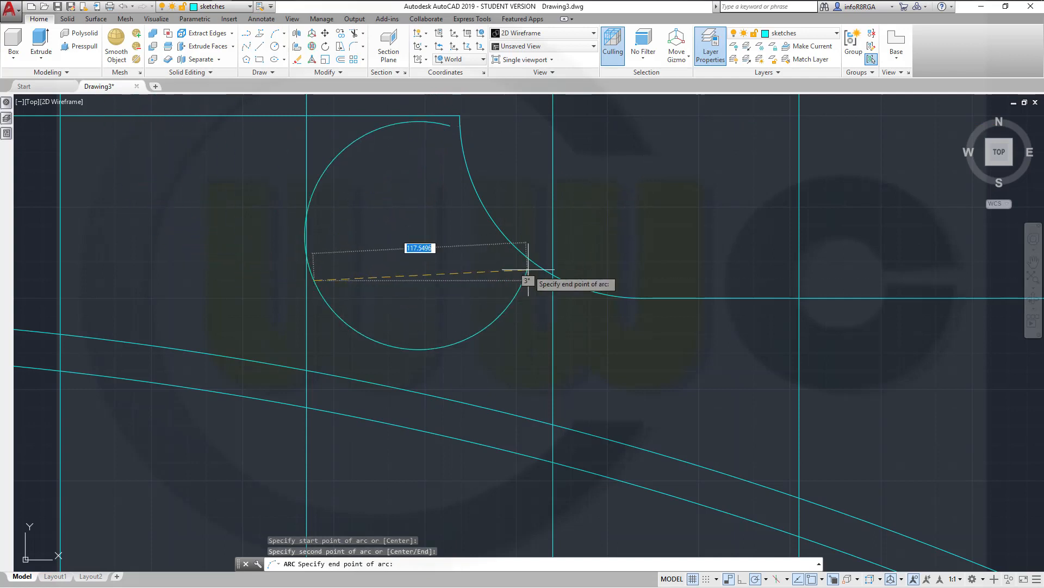
mouse_move(245, 253)
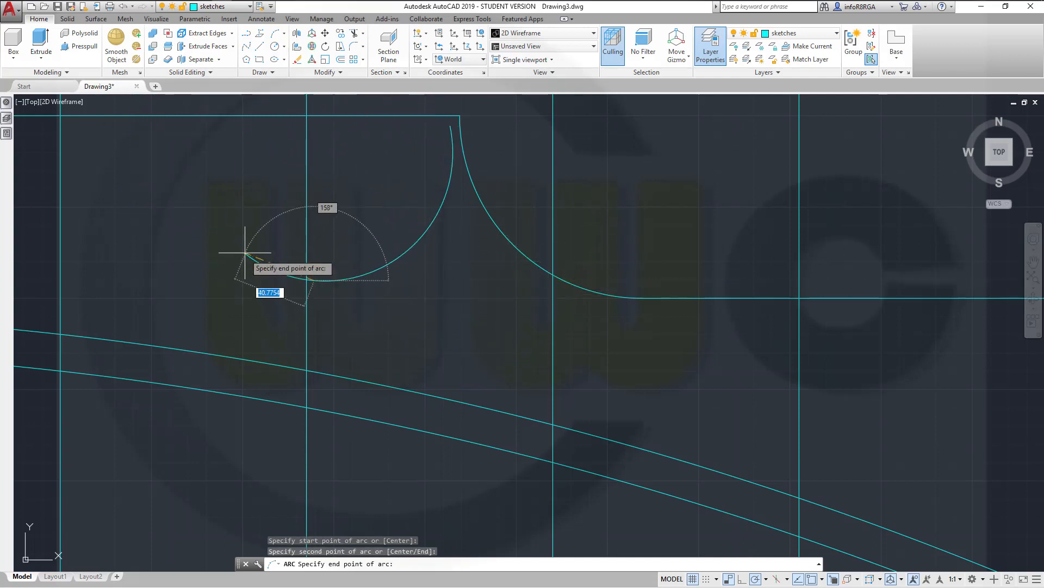
mouse_move(228, 279)
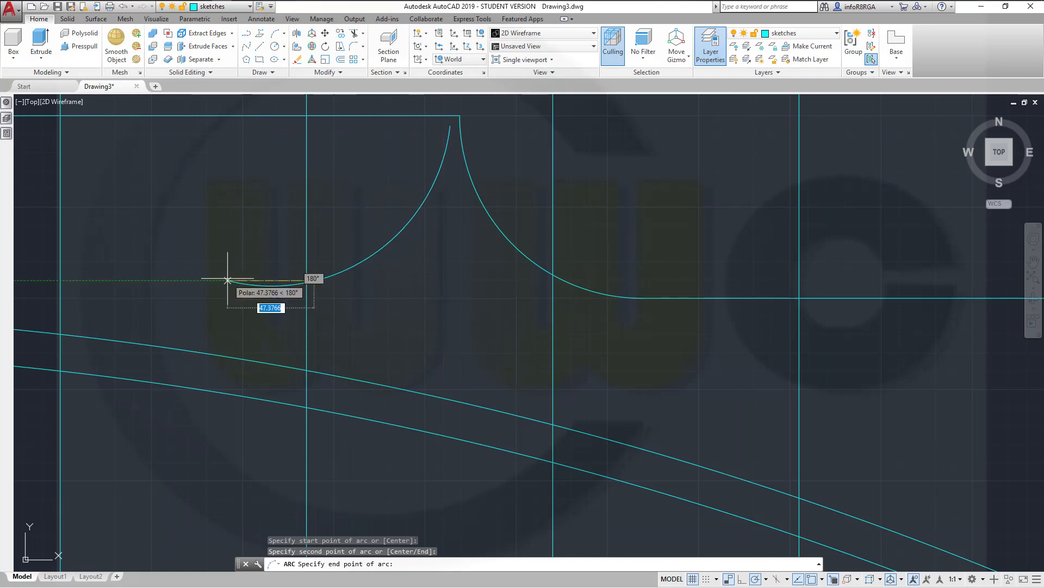
mouse_move(259, 280)
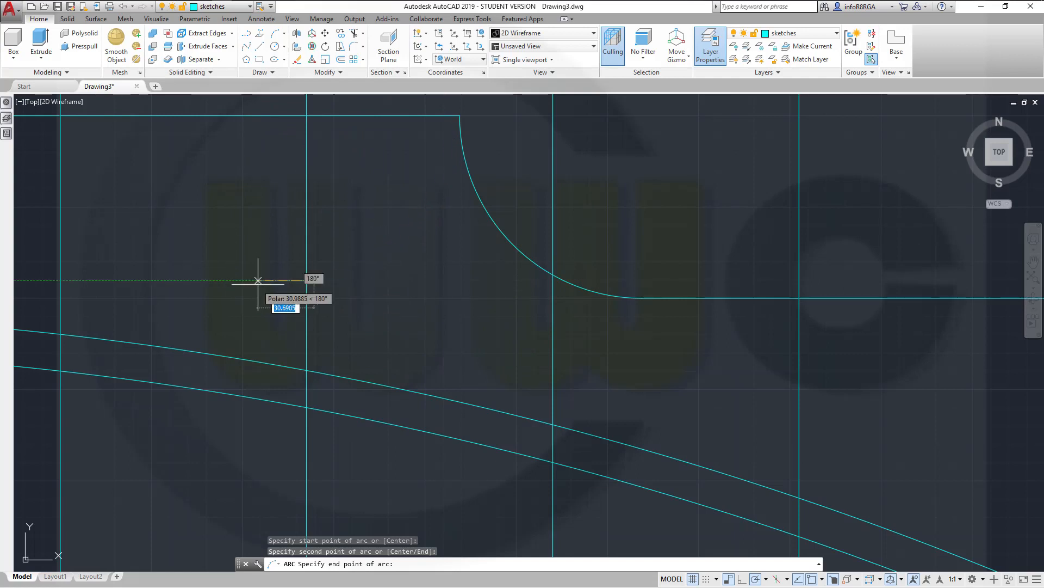
mouse_move(278, 279)
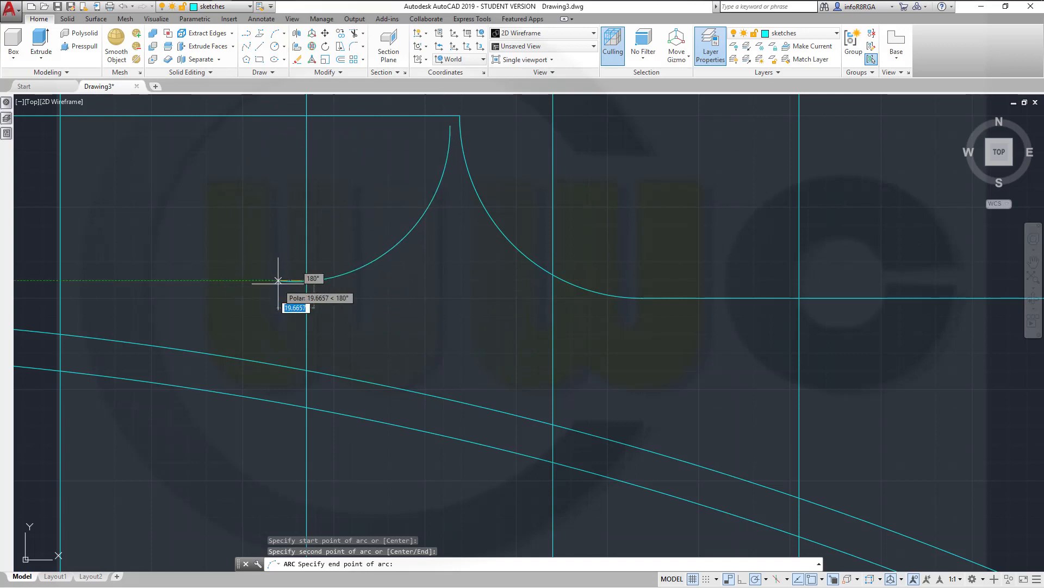
mouse_move(294, 279)
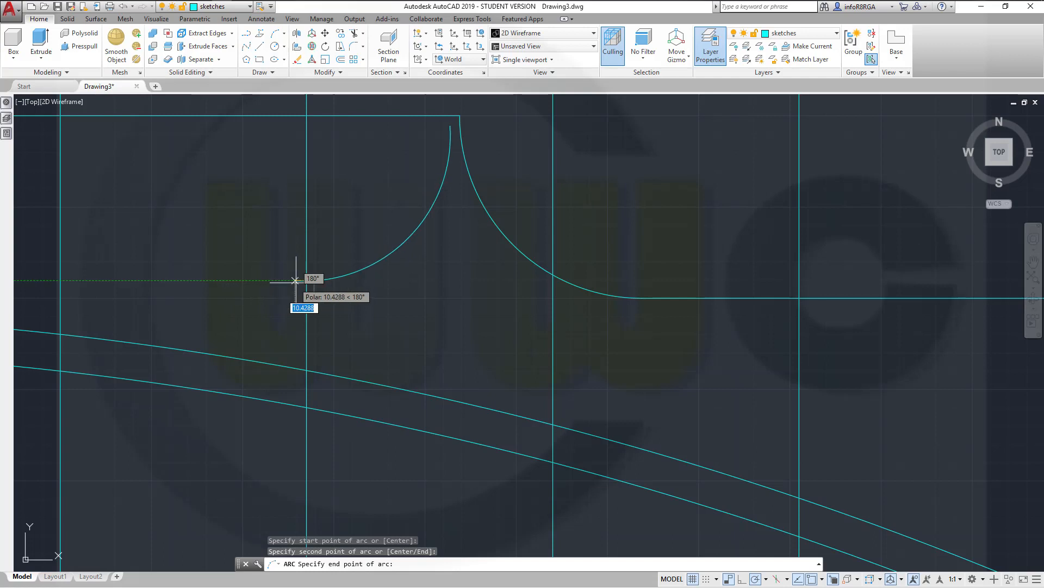
mouse_move(308, 279)
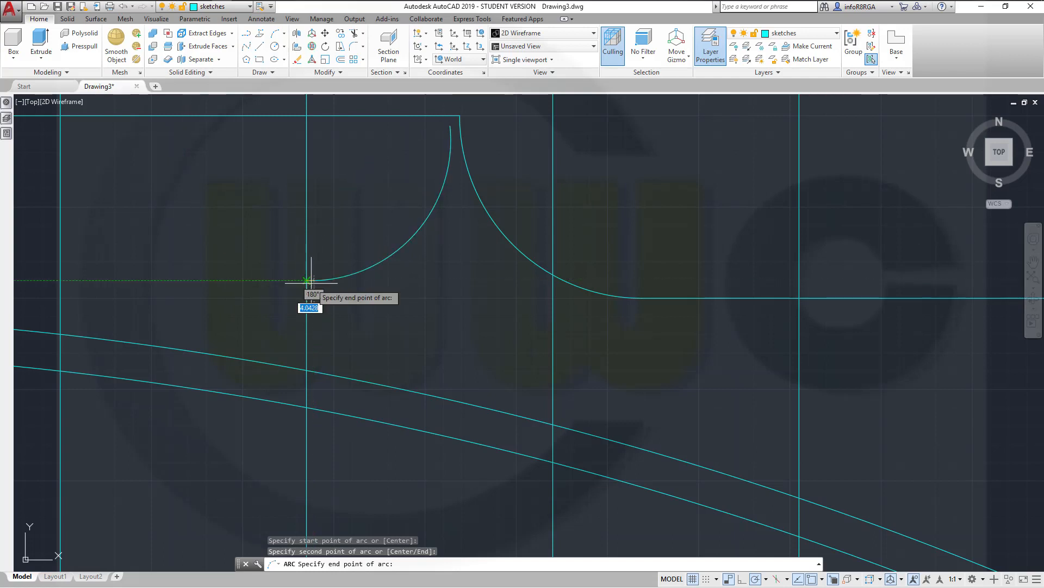
key("Escape")
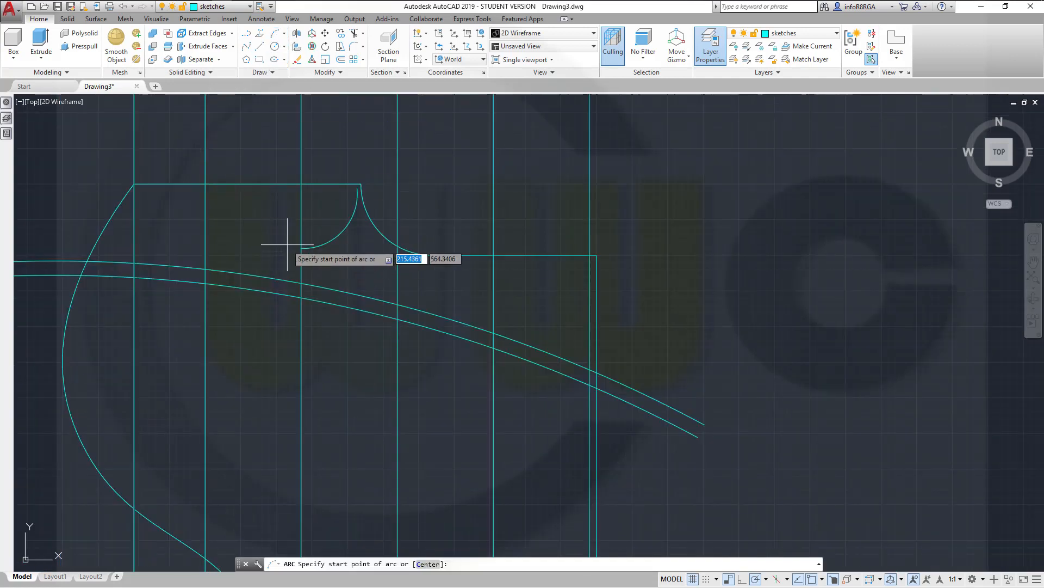
mouse_move(286, 248)
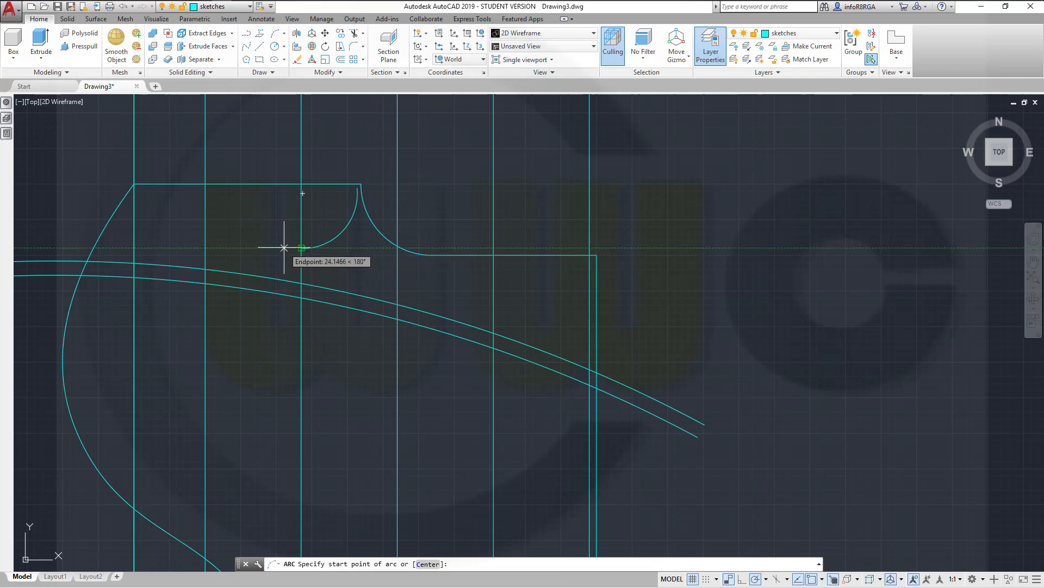
Draw a shallow three-point arc between the vertical station lines right of the leading edge
left_click(301, 247)
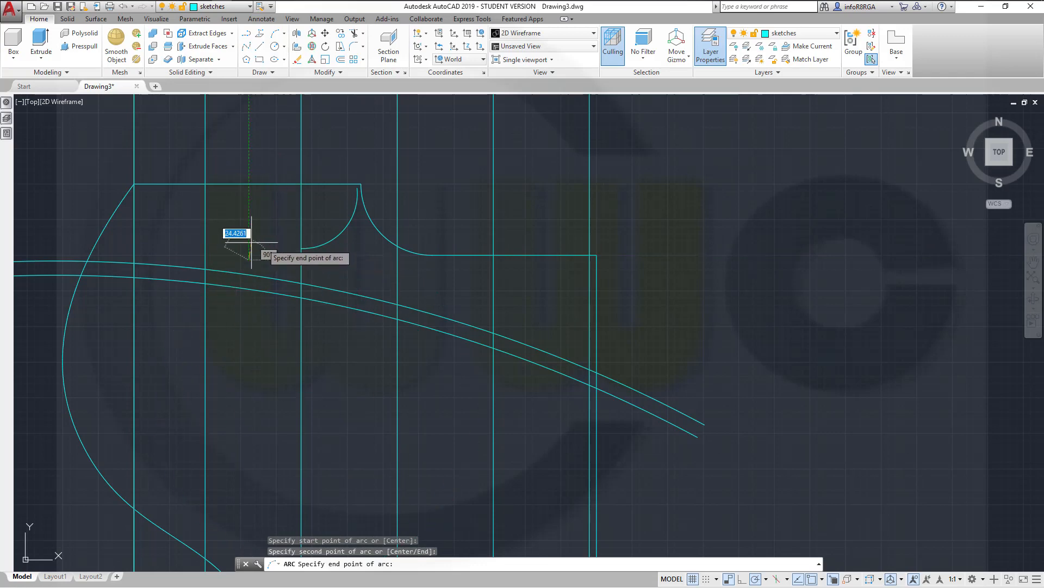
mouse_move(207, 241)
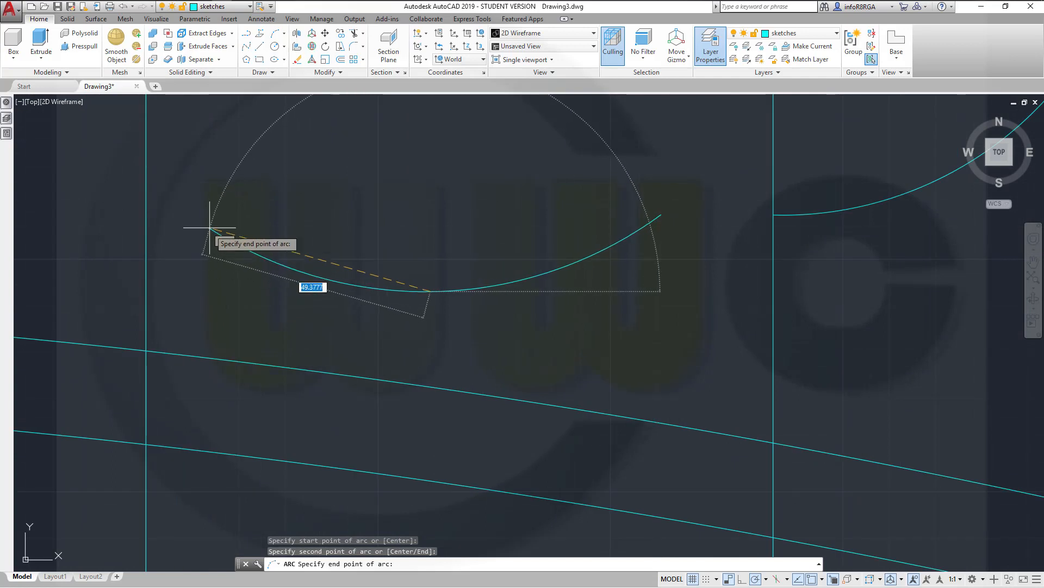
mouse_move(772, 213)
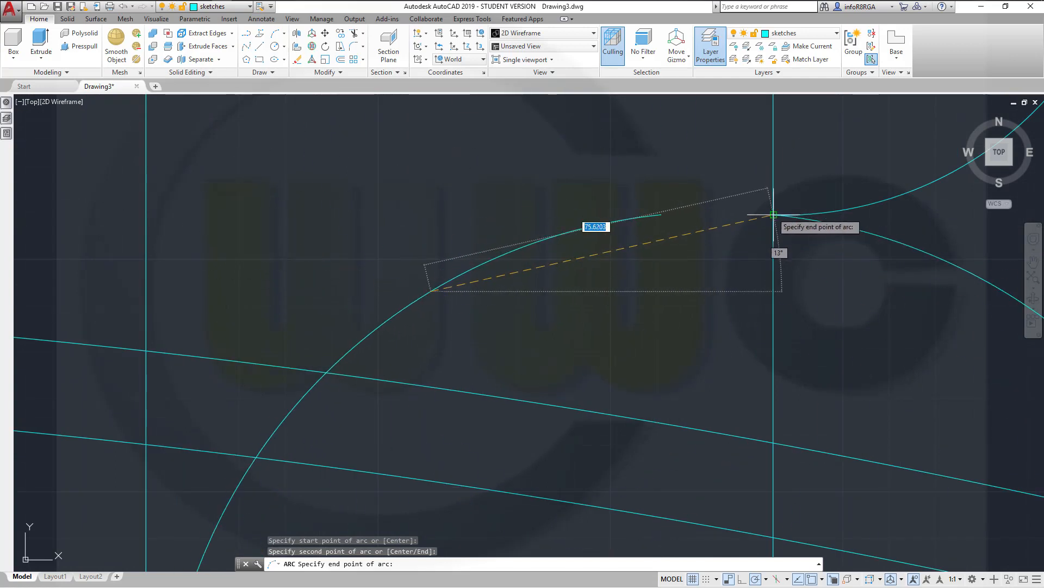
mouse_move(313, 214)
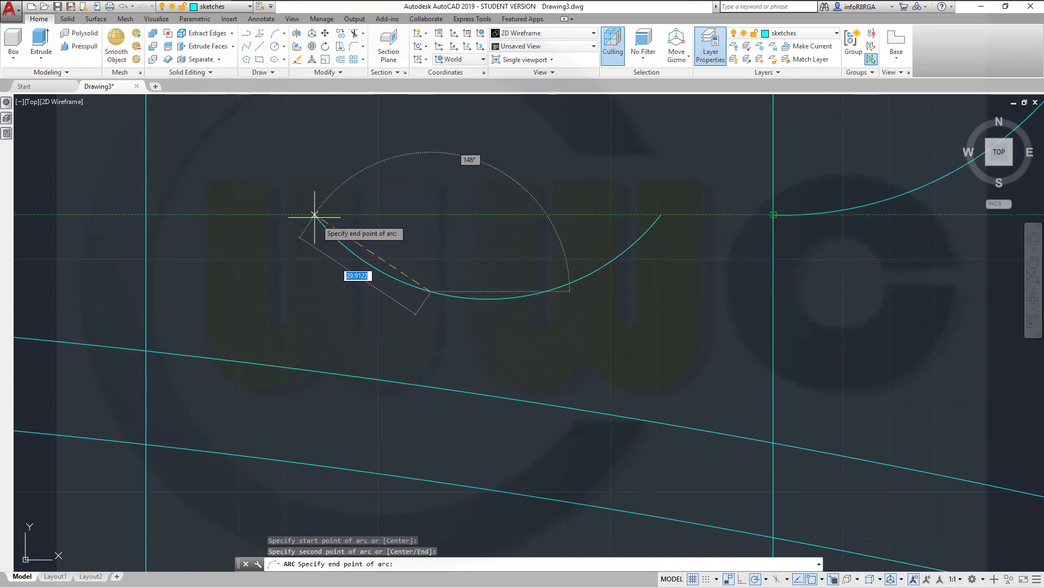
left_click(314, 215)
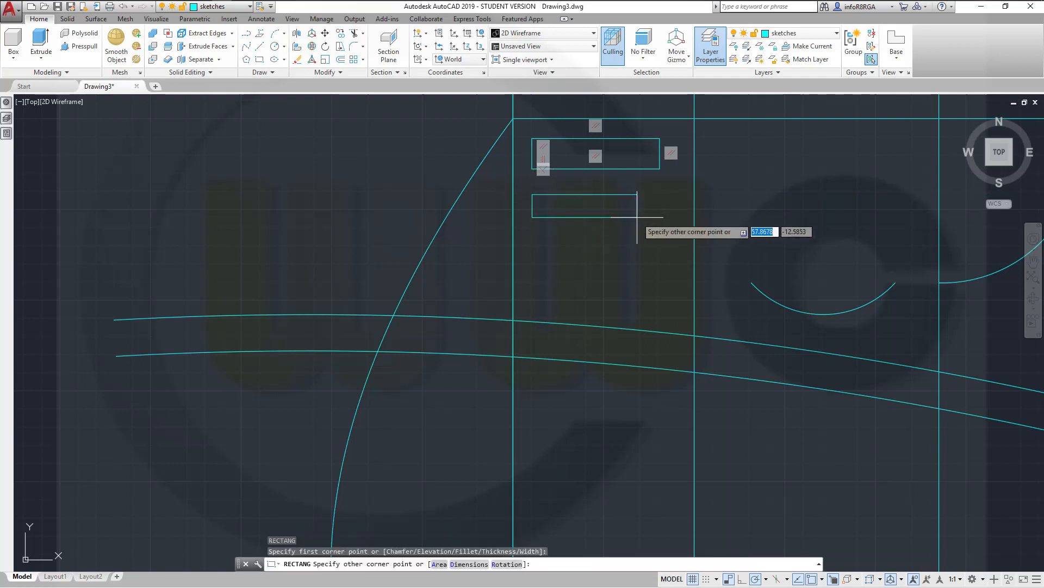
Complete the stacked slot rectangles and end the RECTANG command
left_click(636, 201)
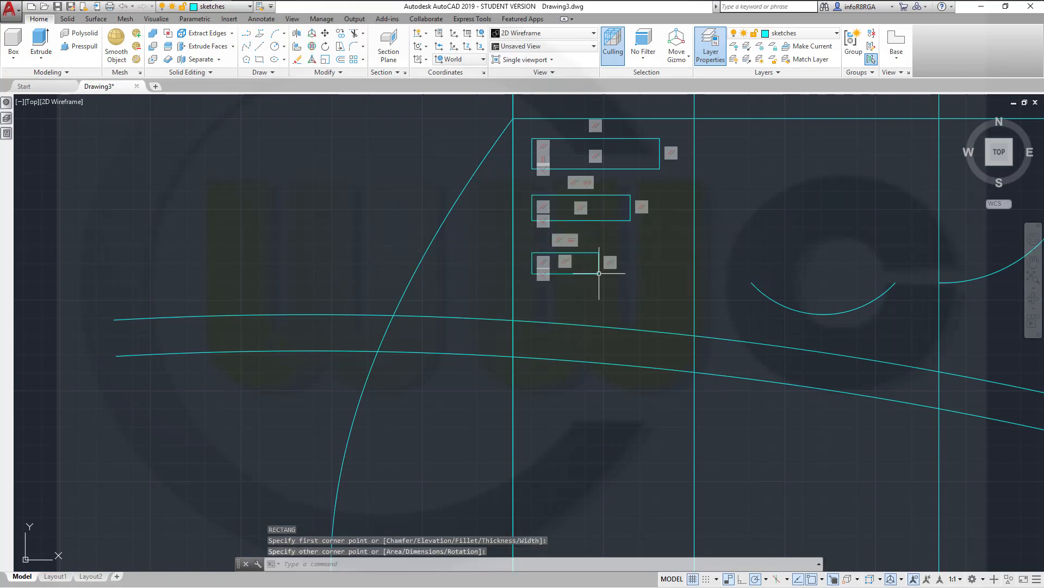
key("Escape")
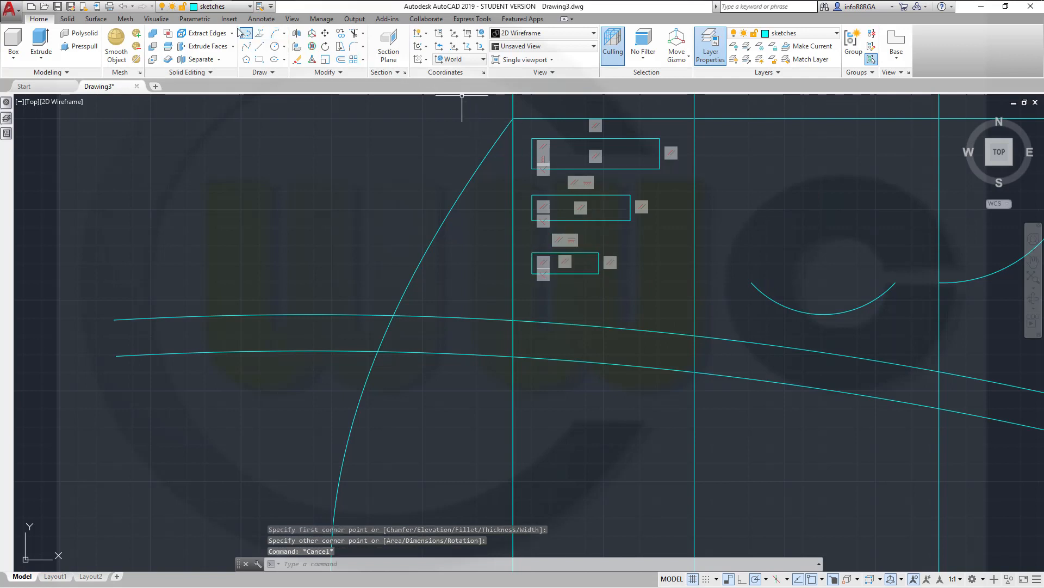
Hide all geometric constraints and constrain the top and middle slot heights to 15
left_click(195, 18)
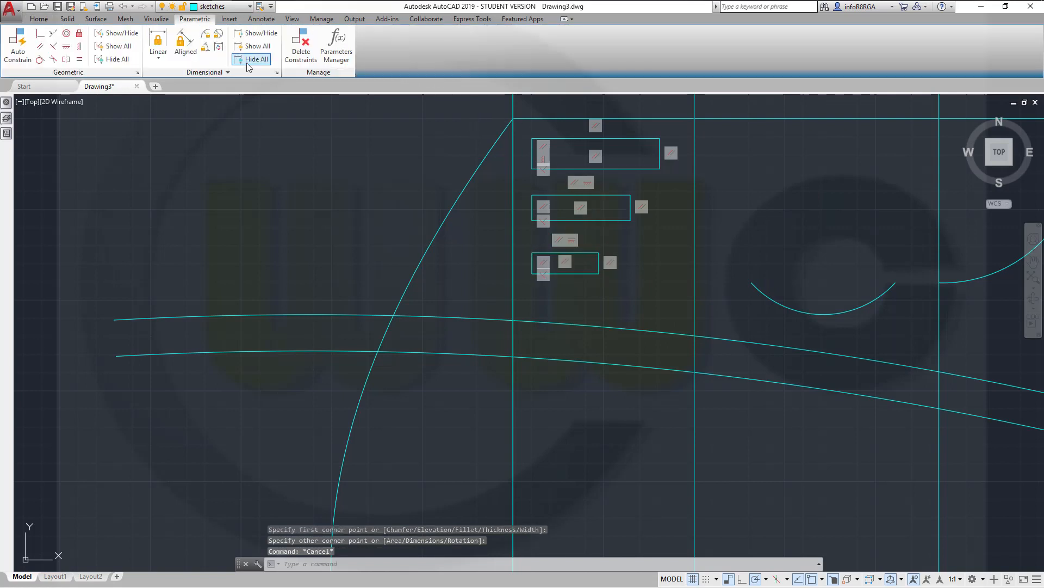
left_click(256, 59)
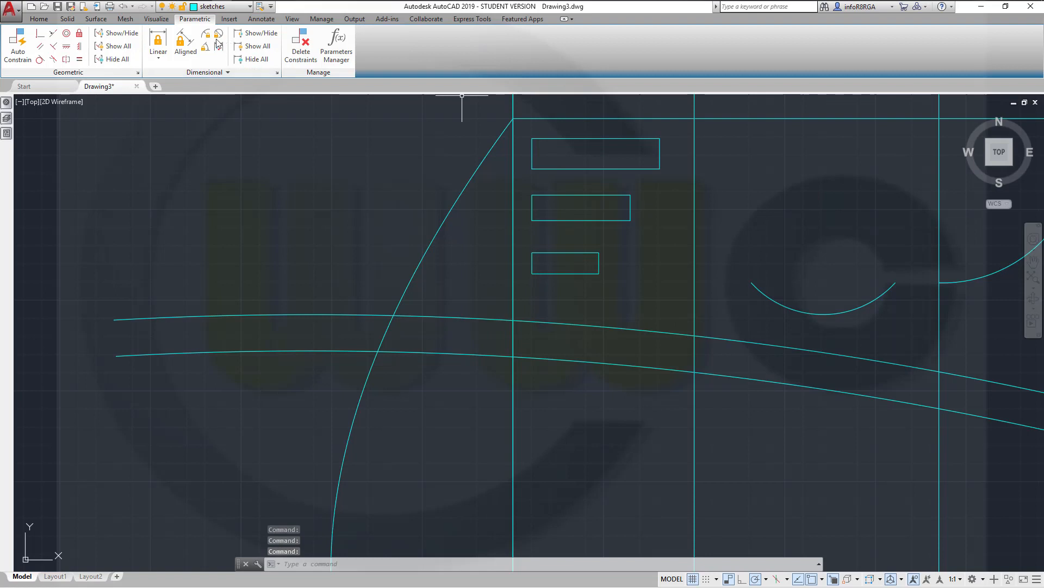
left_click(158, 51)
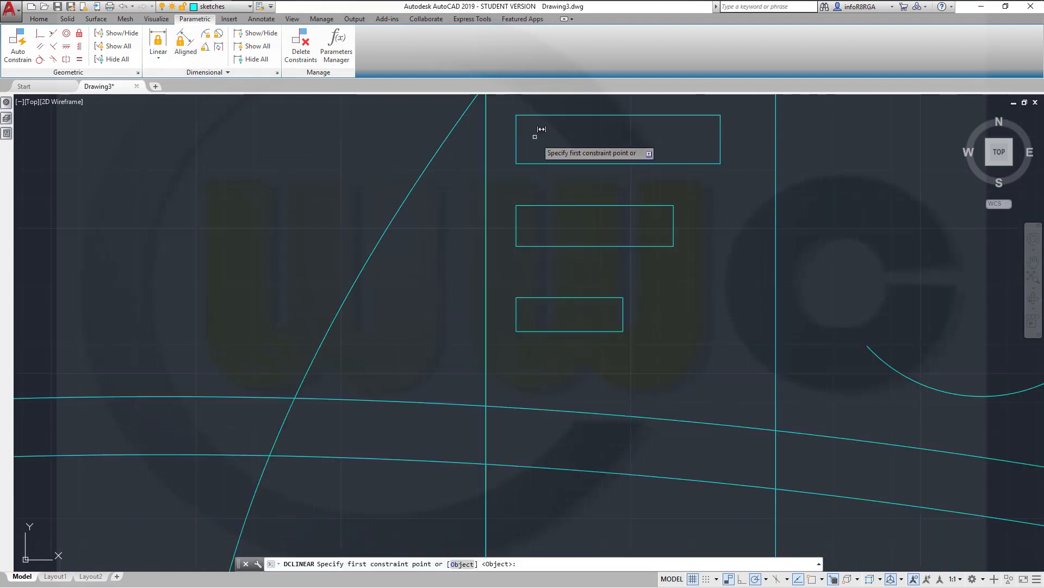
left_click(518, 163)
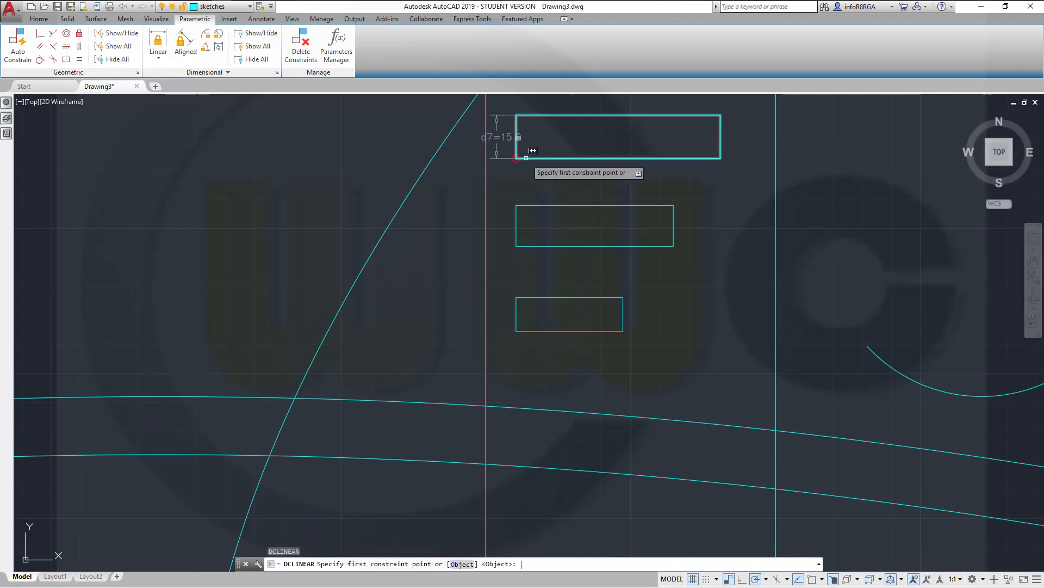
left_click(516, 159)
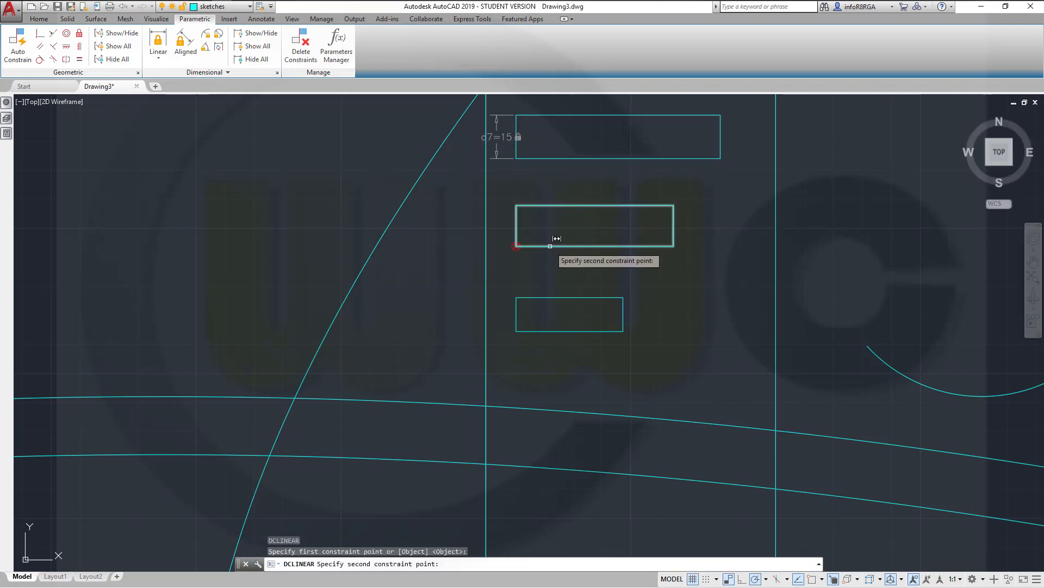
left_click(514, 247)
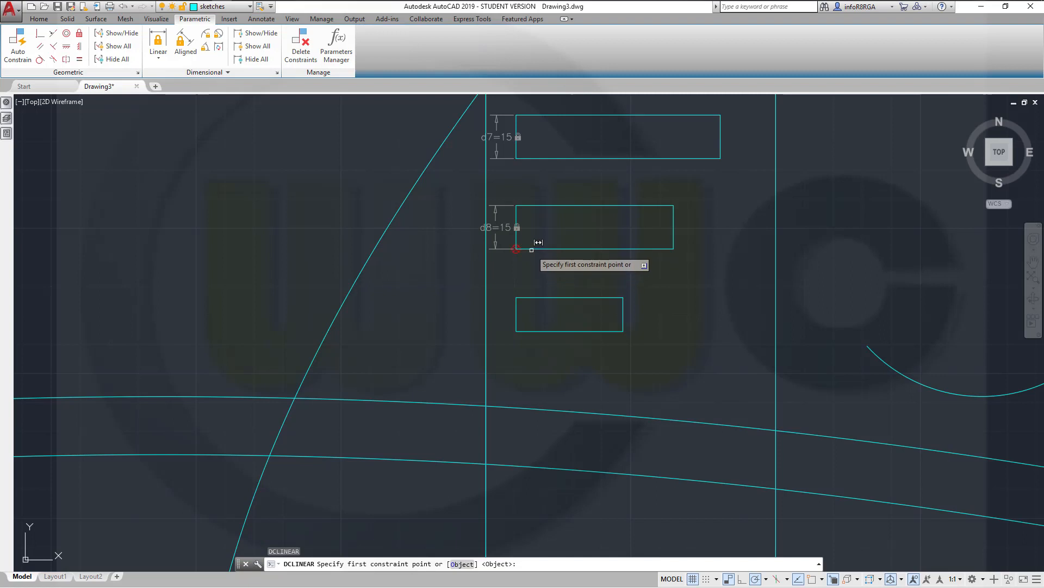
Constrain both gaps between the three slots to 15 (d9 and d10)
left_click(517, 250)
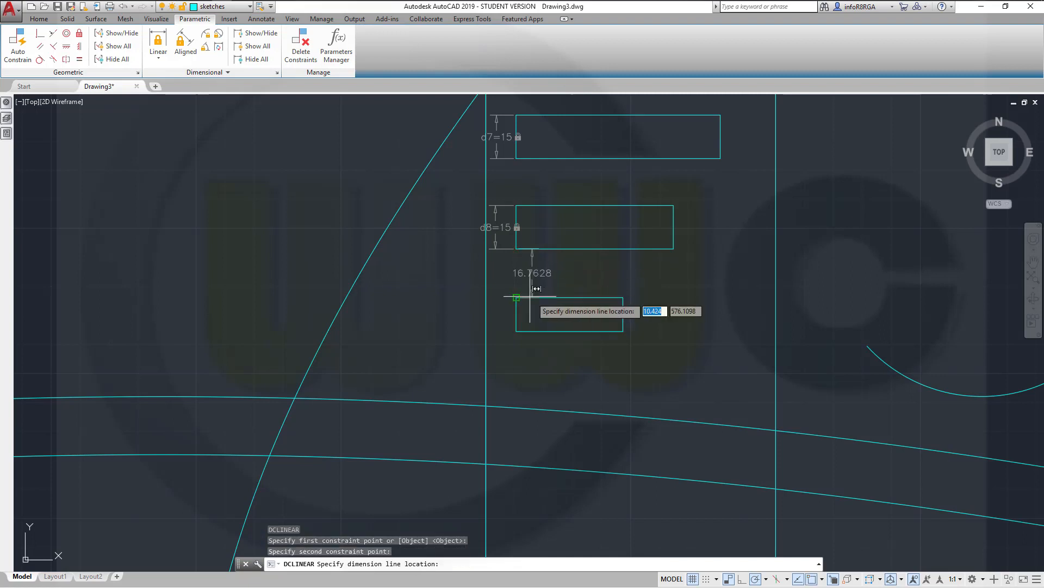
left_click(516, 298)
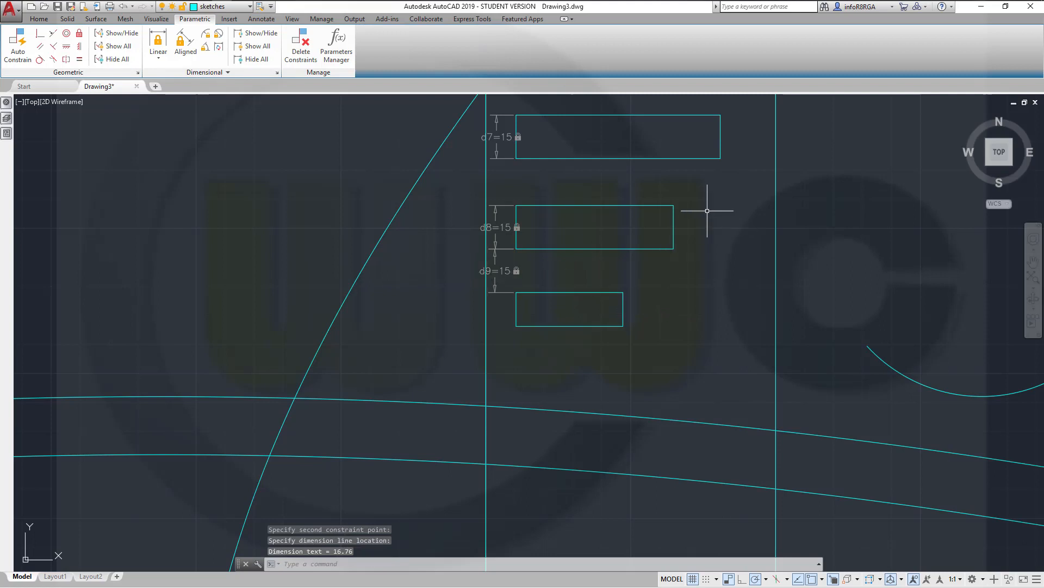
mouse_move(565, 165)
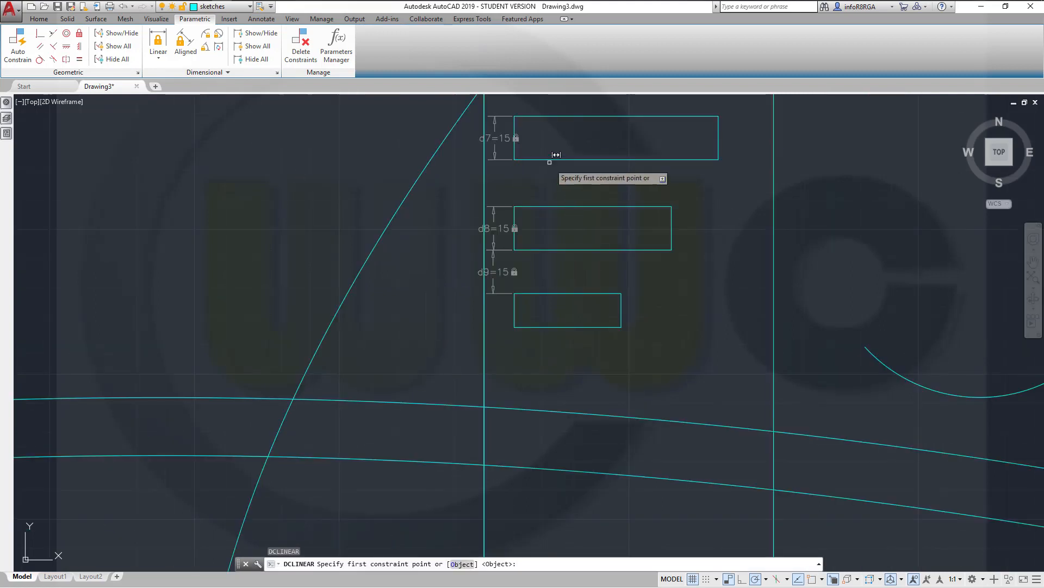
left_click(549, 162)
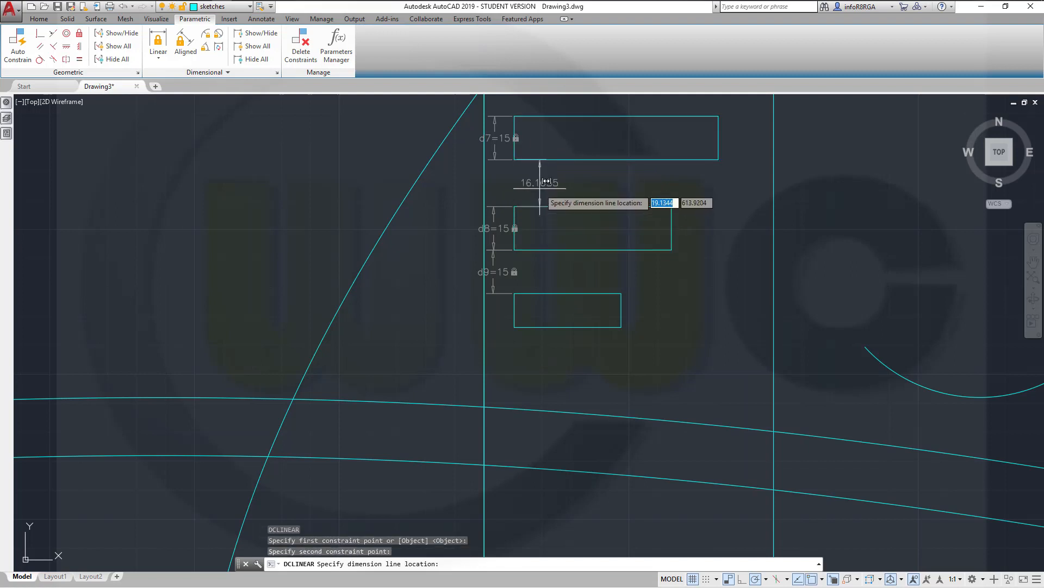
left_click(539, 194)
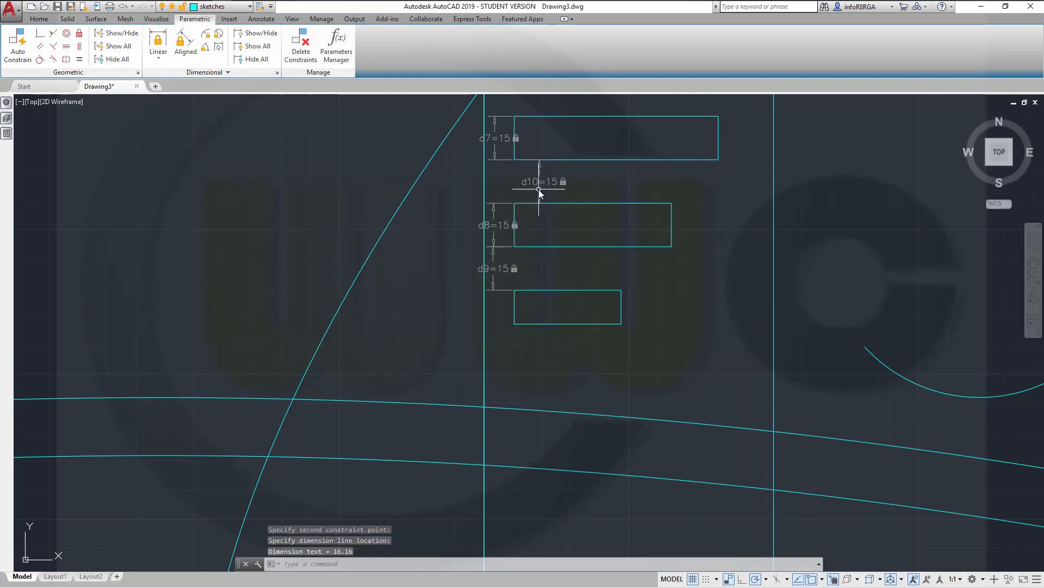
mouse_move(539, 236)
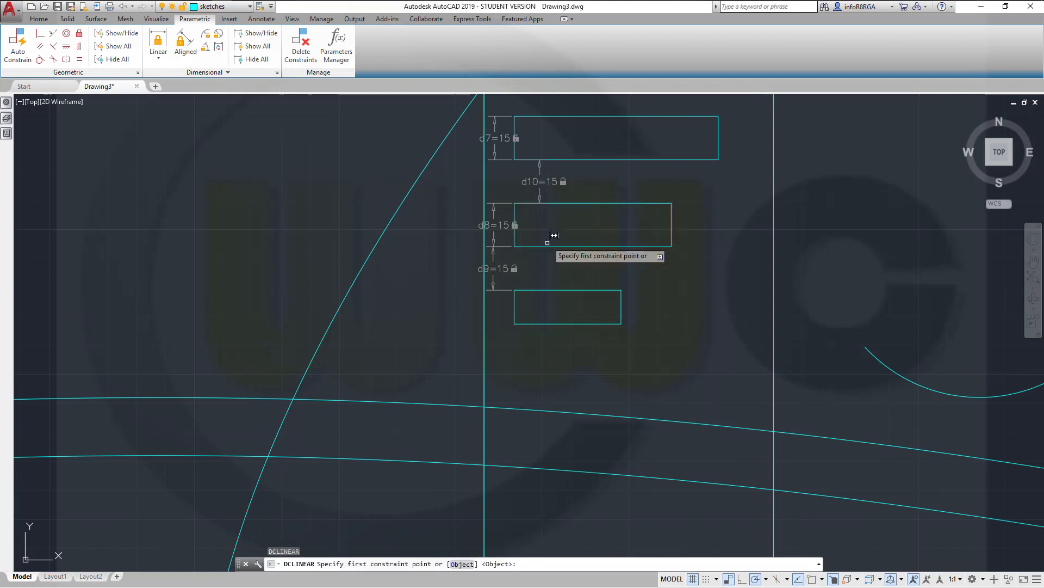
left_click(548, 243)
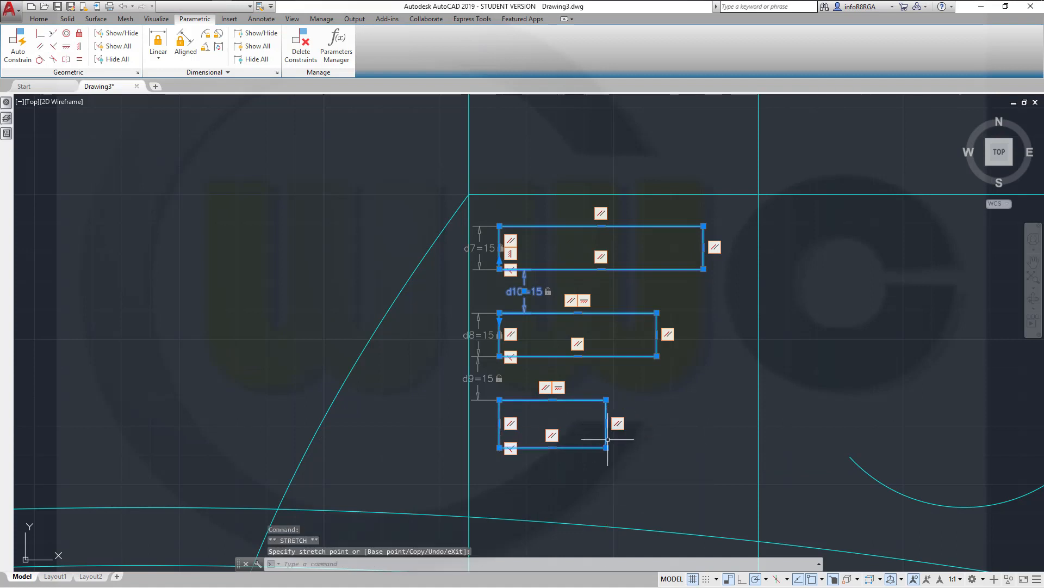
Clear the grips and constrain the bottom slot's height to 15 (d11)
key("Escape")
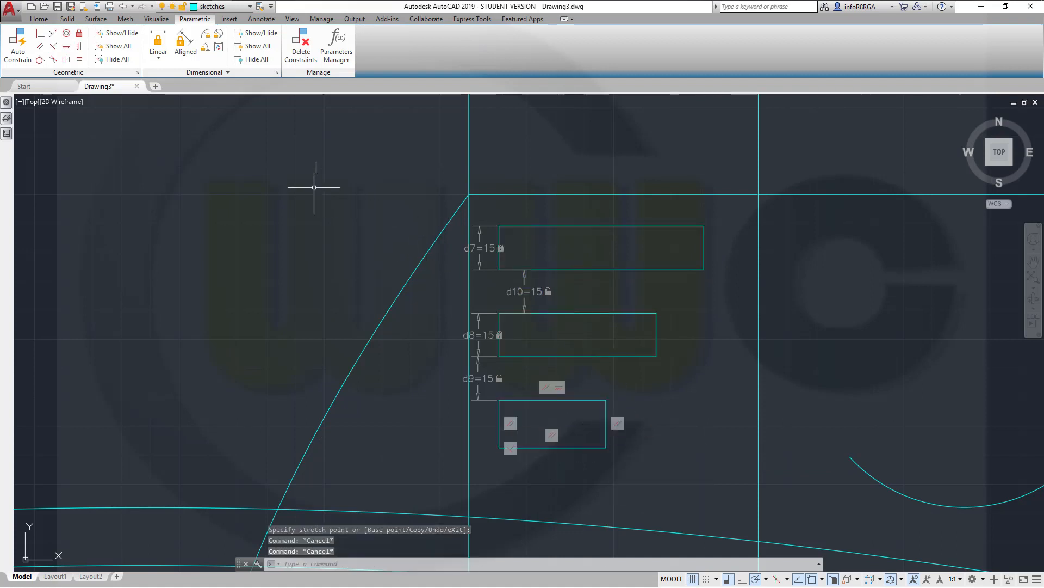
left_click(157, 51)
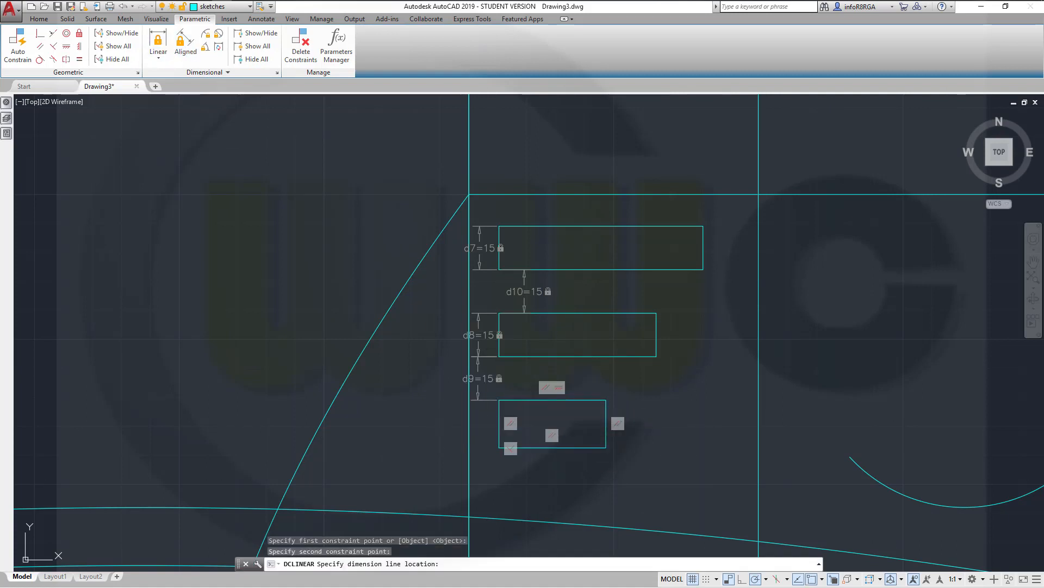
left_click(452, 407)
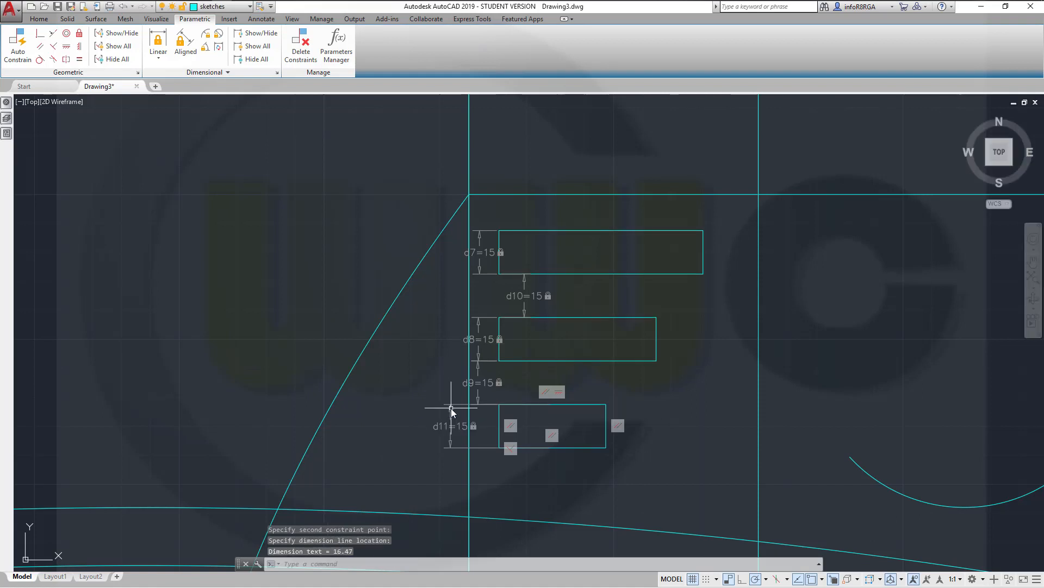
key("Escape")
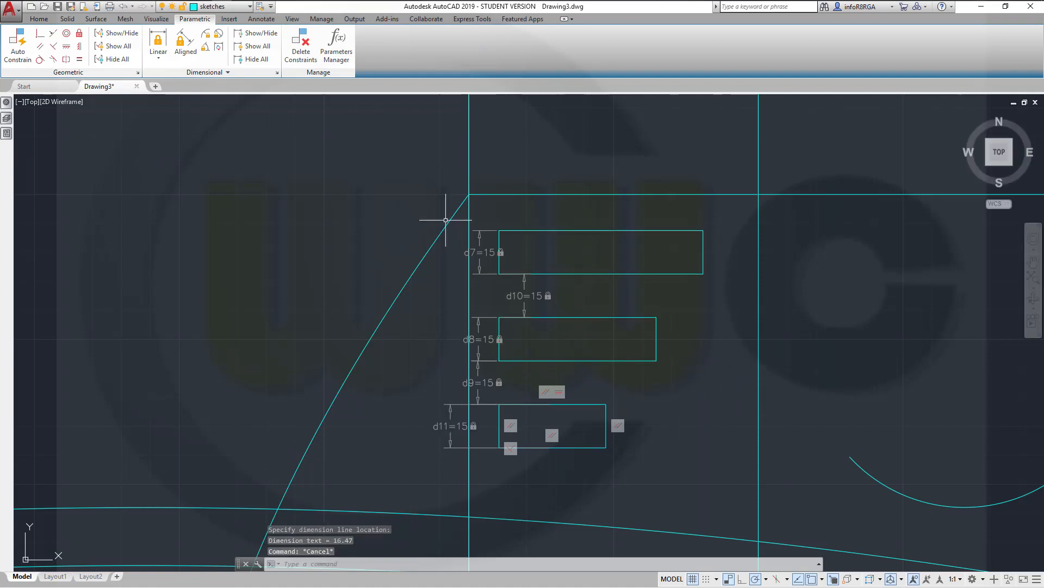
left_click(38, 19)
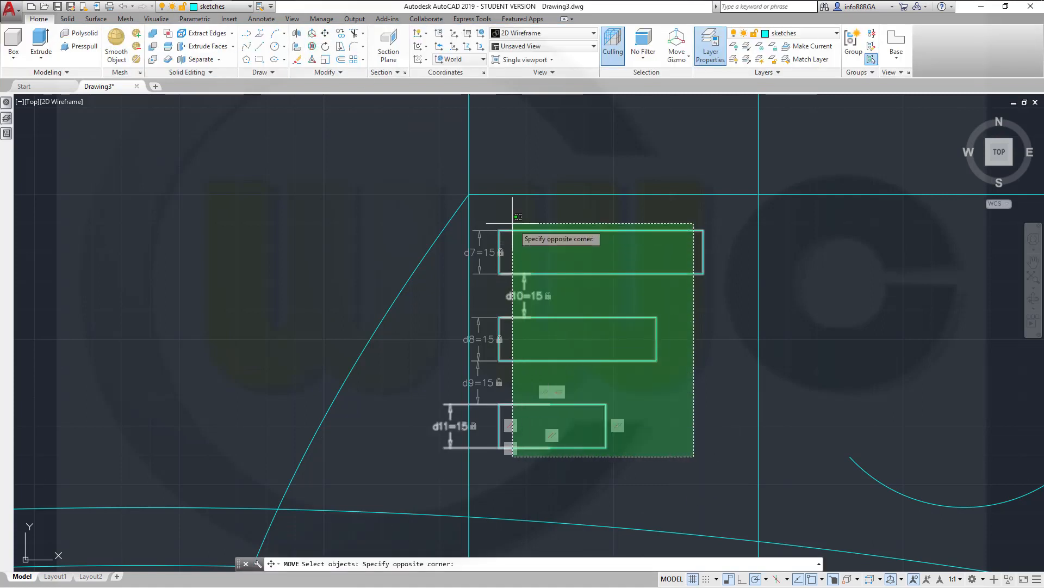
Move the three slots slightly lower and hide all dimensional constraints
left_click(510, 450)
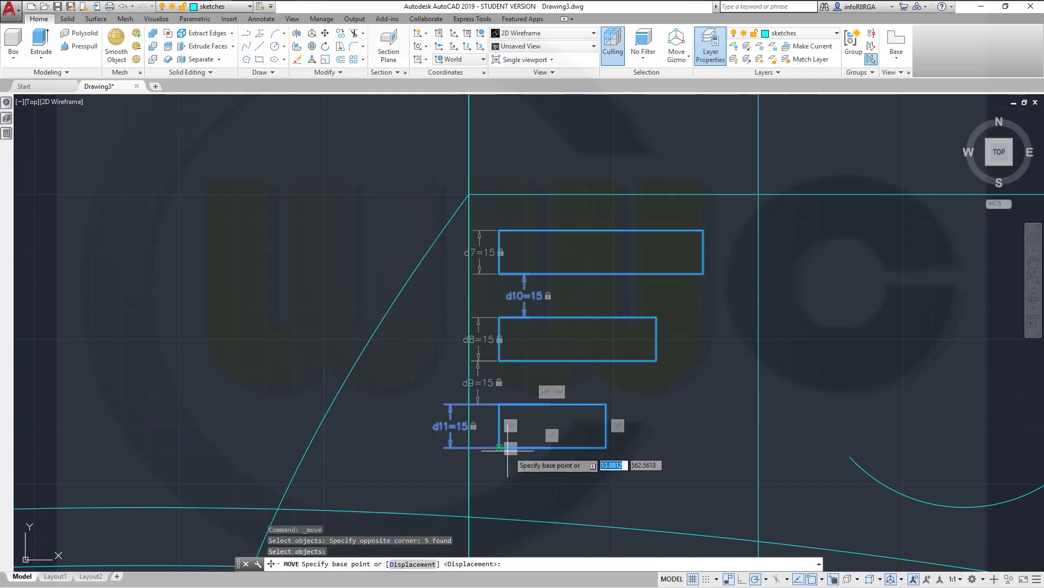
left_click(500, 447)
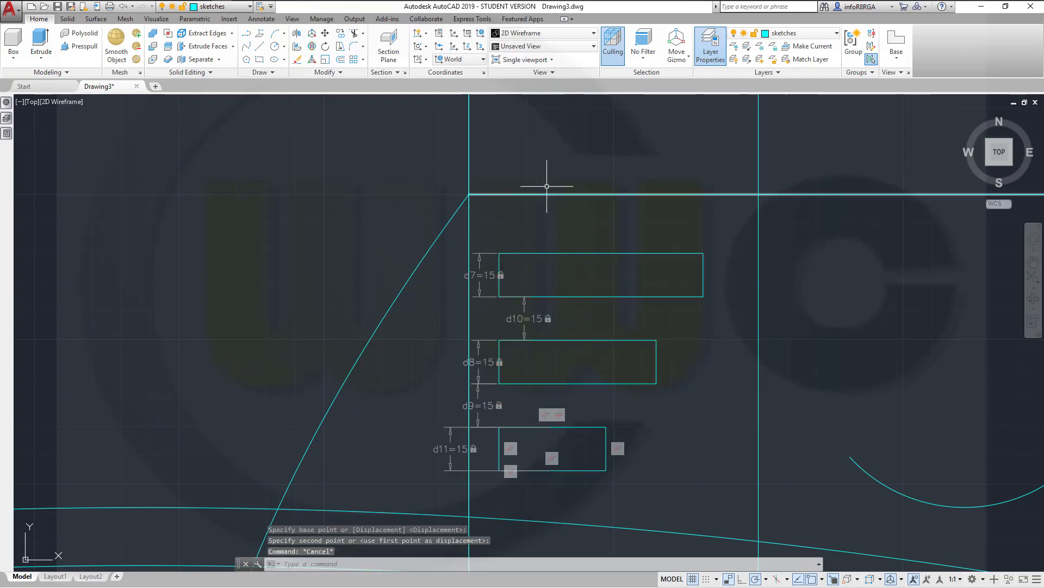
left_click(195, 18)
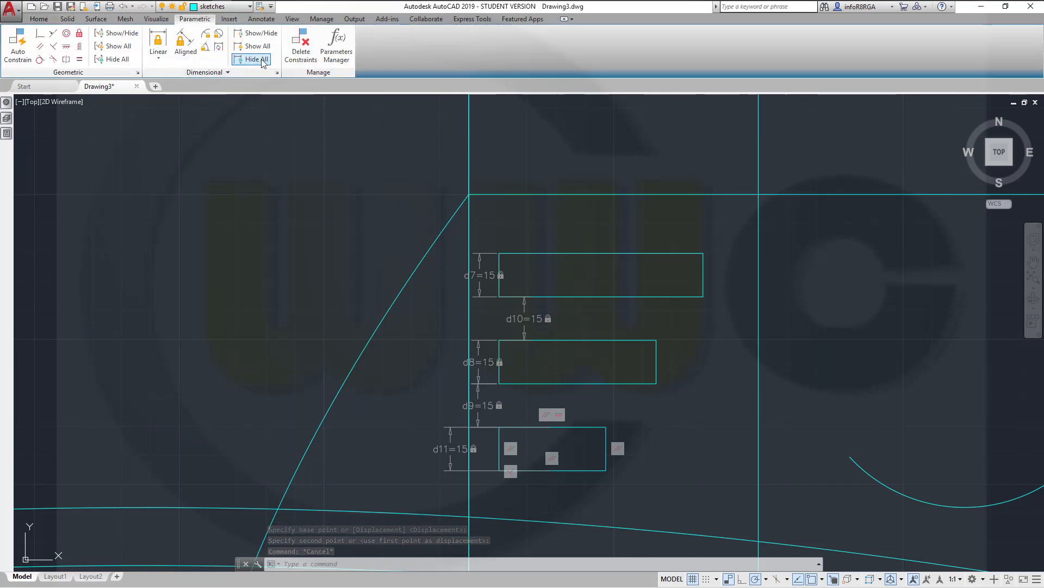
left_click(258, 59)
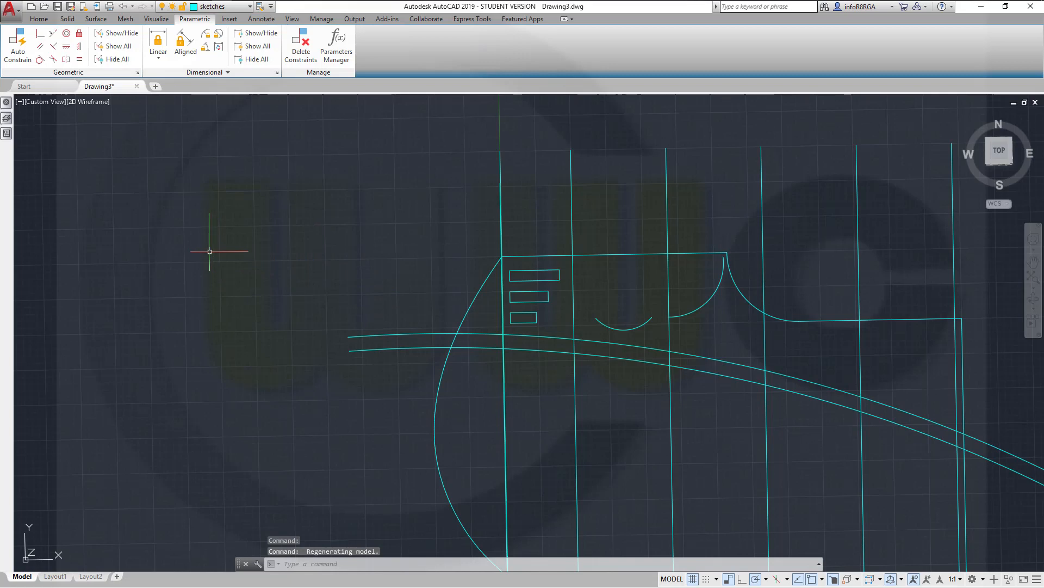
mouse_move(208, 247)
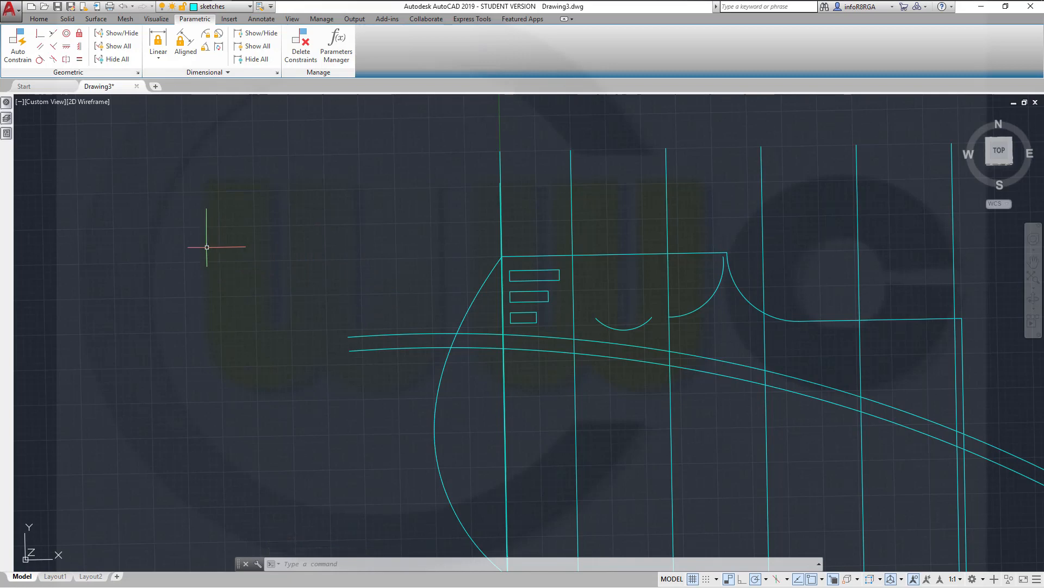
mouse_move(209, 250)
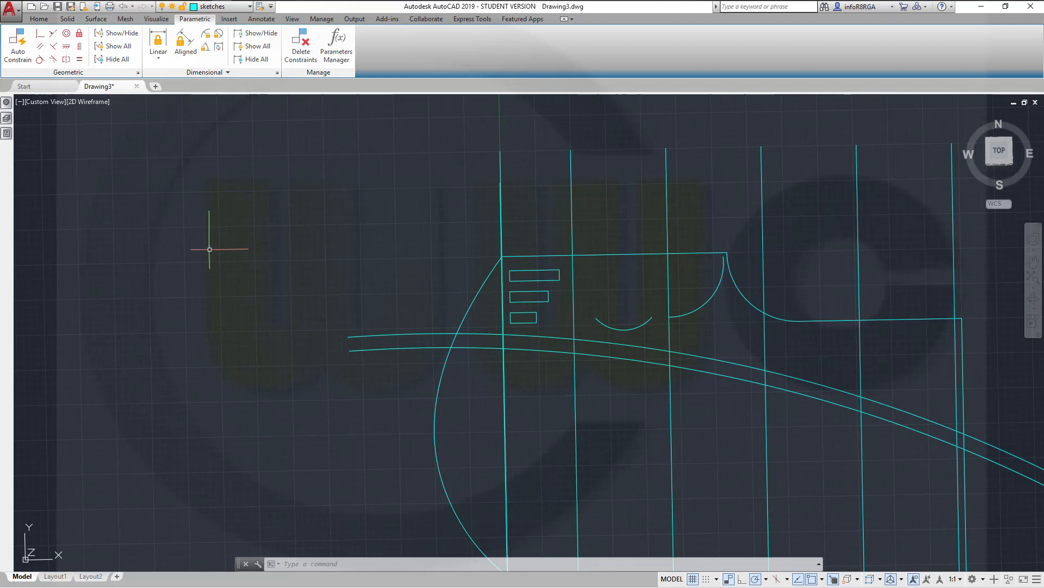